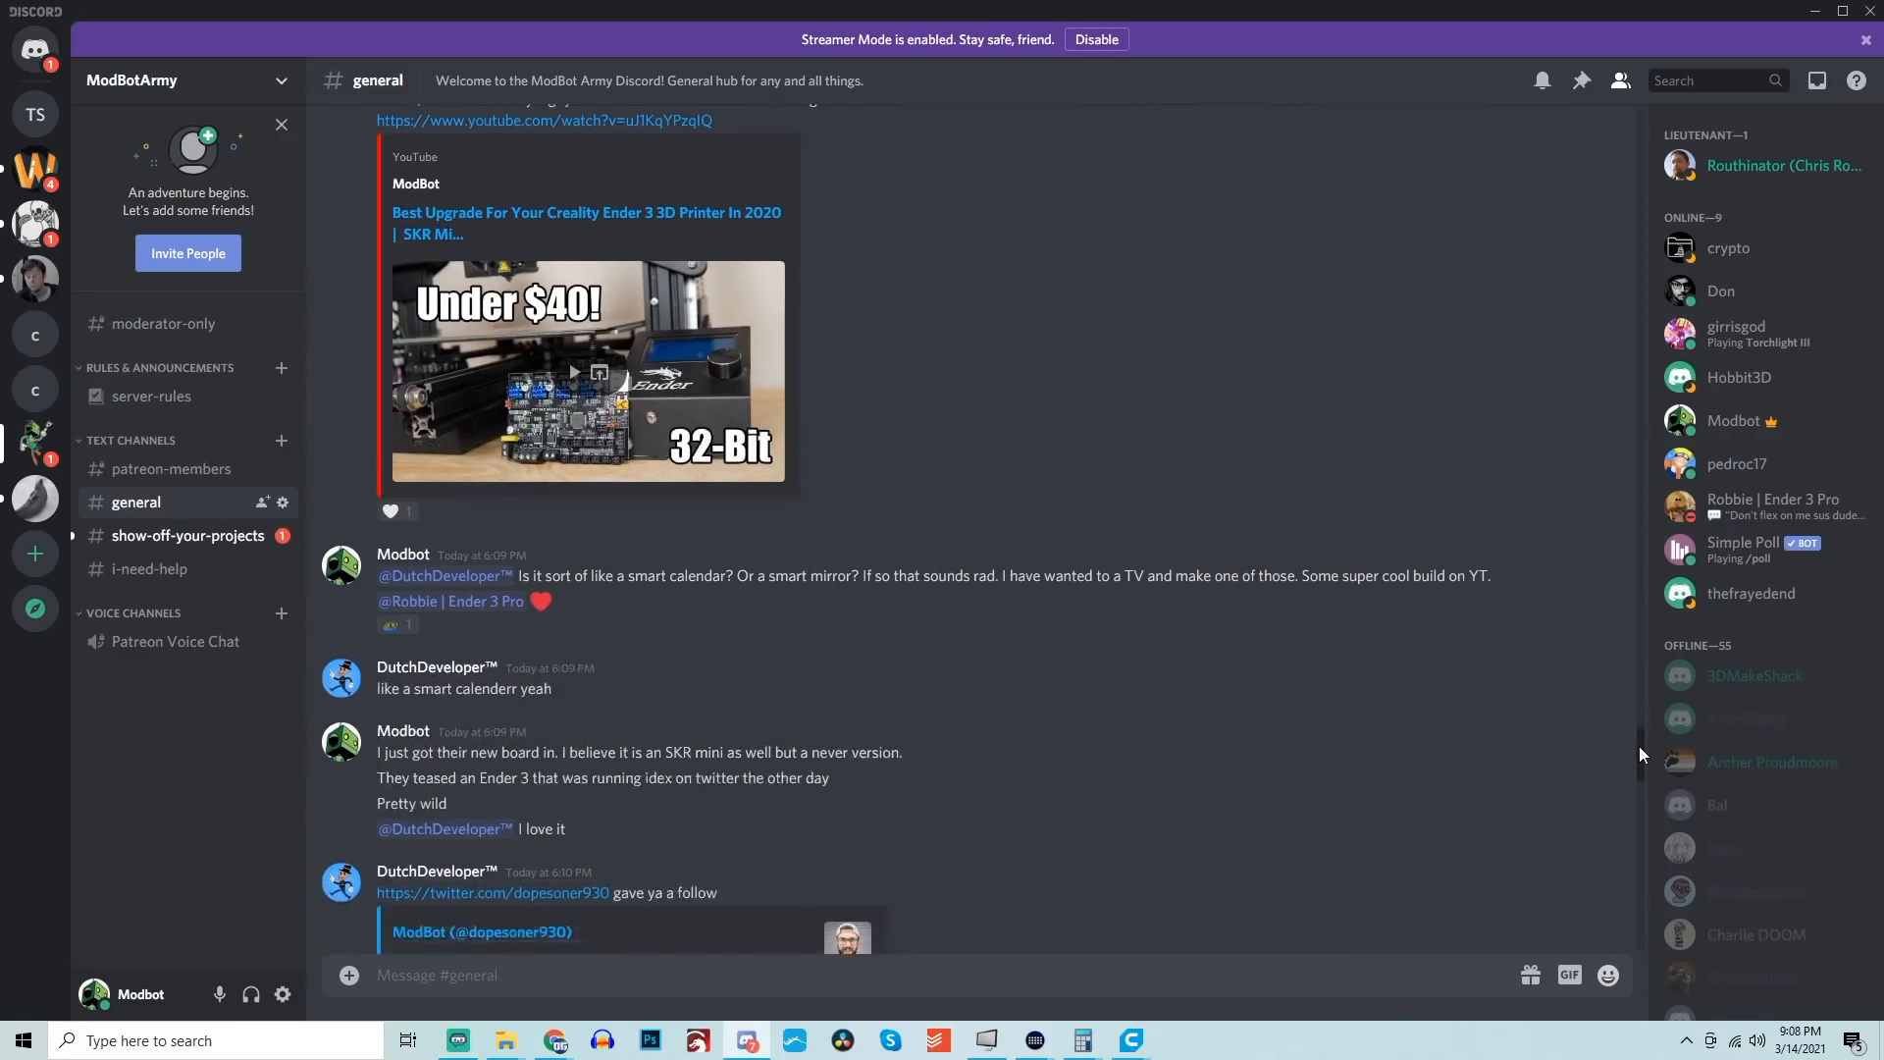
Scroll down #general, then switch to the #show-off-your-projects channel in ModBotArmy.
scroll(down, 3)
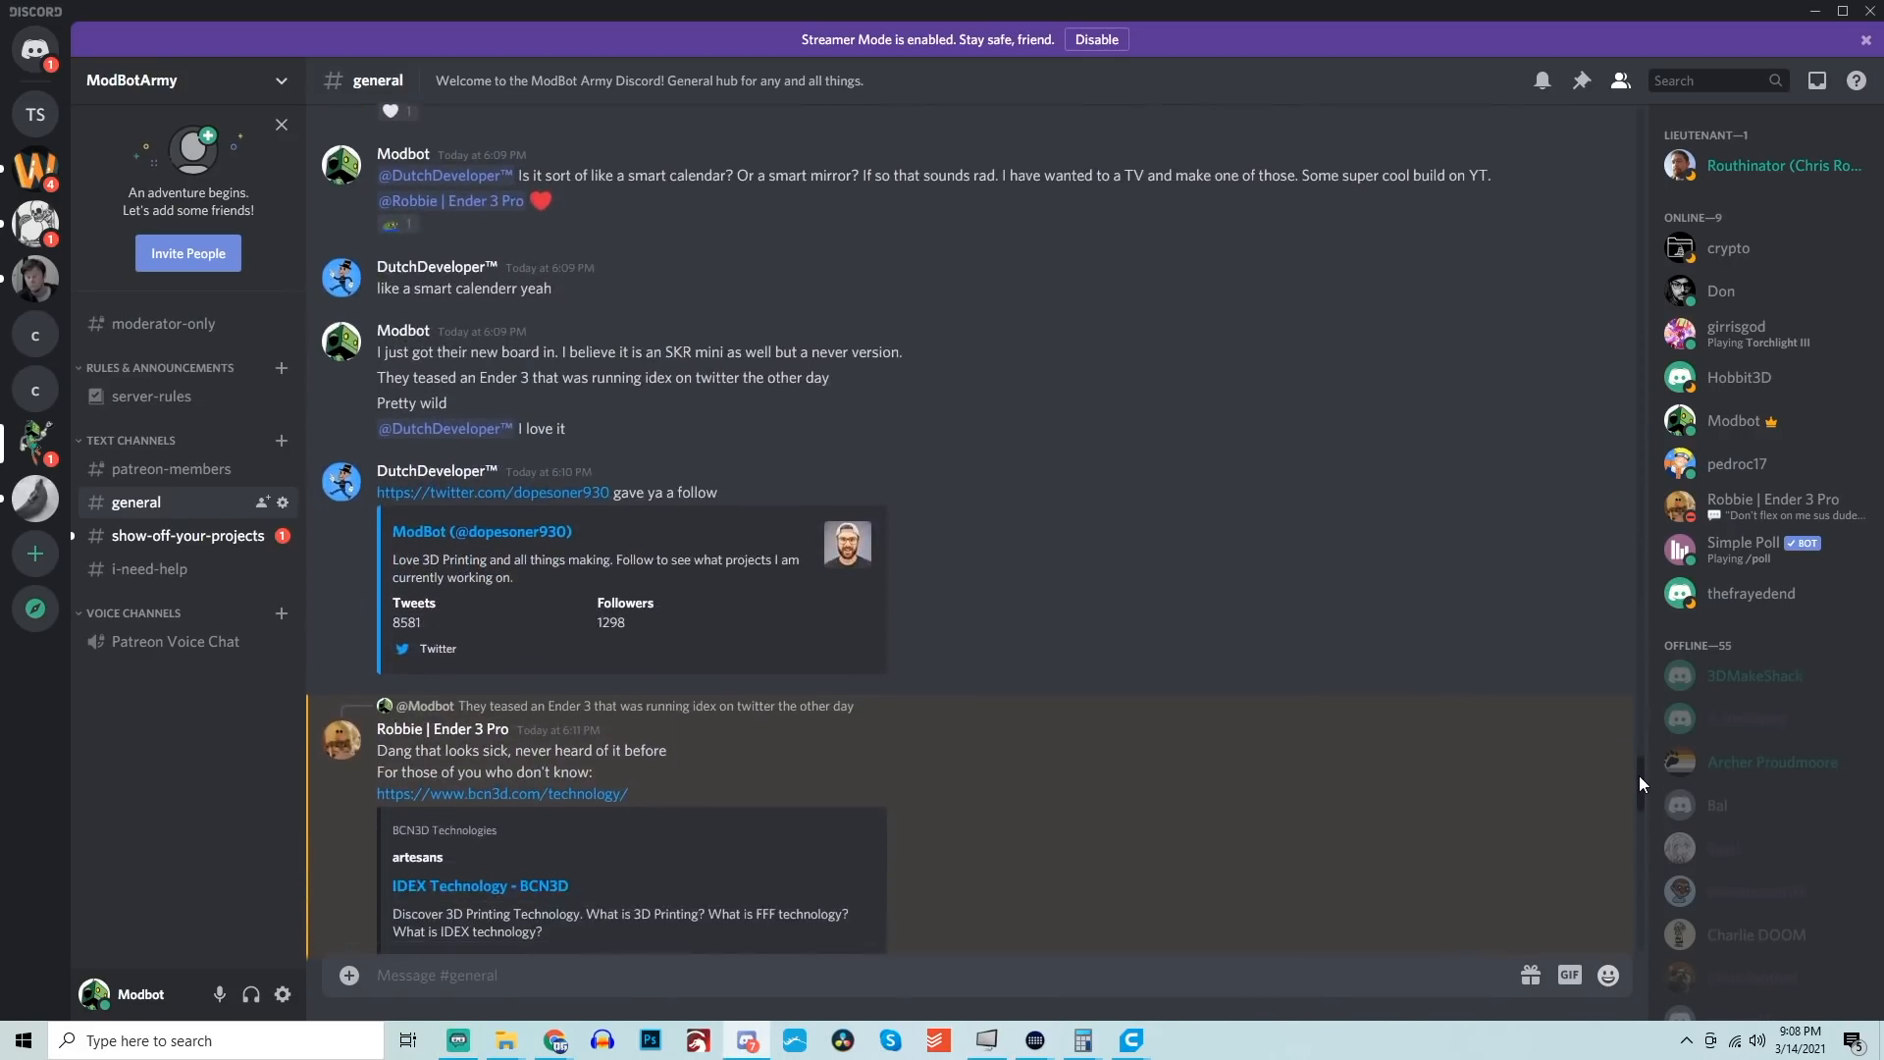
scroll(down, 3)
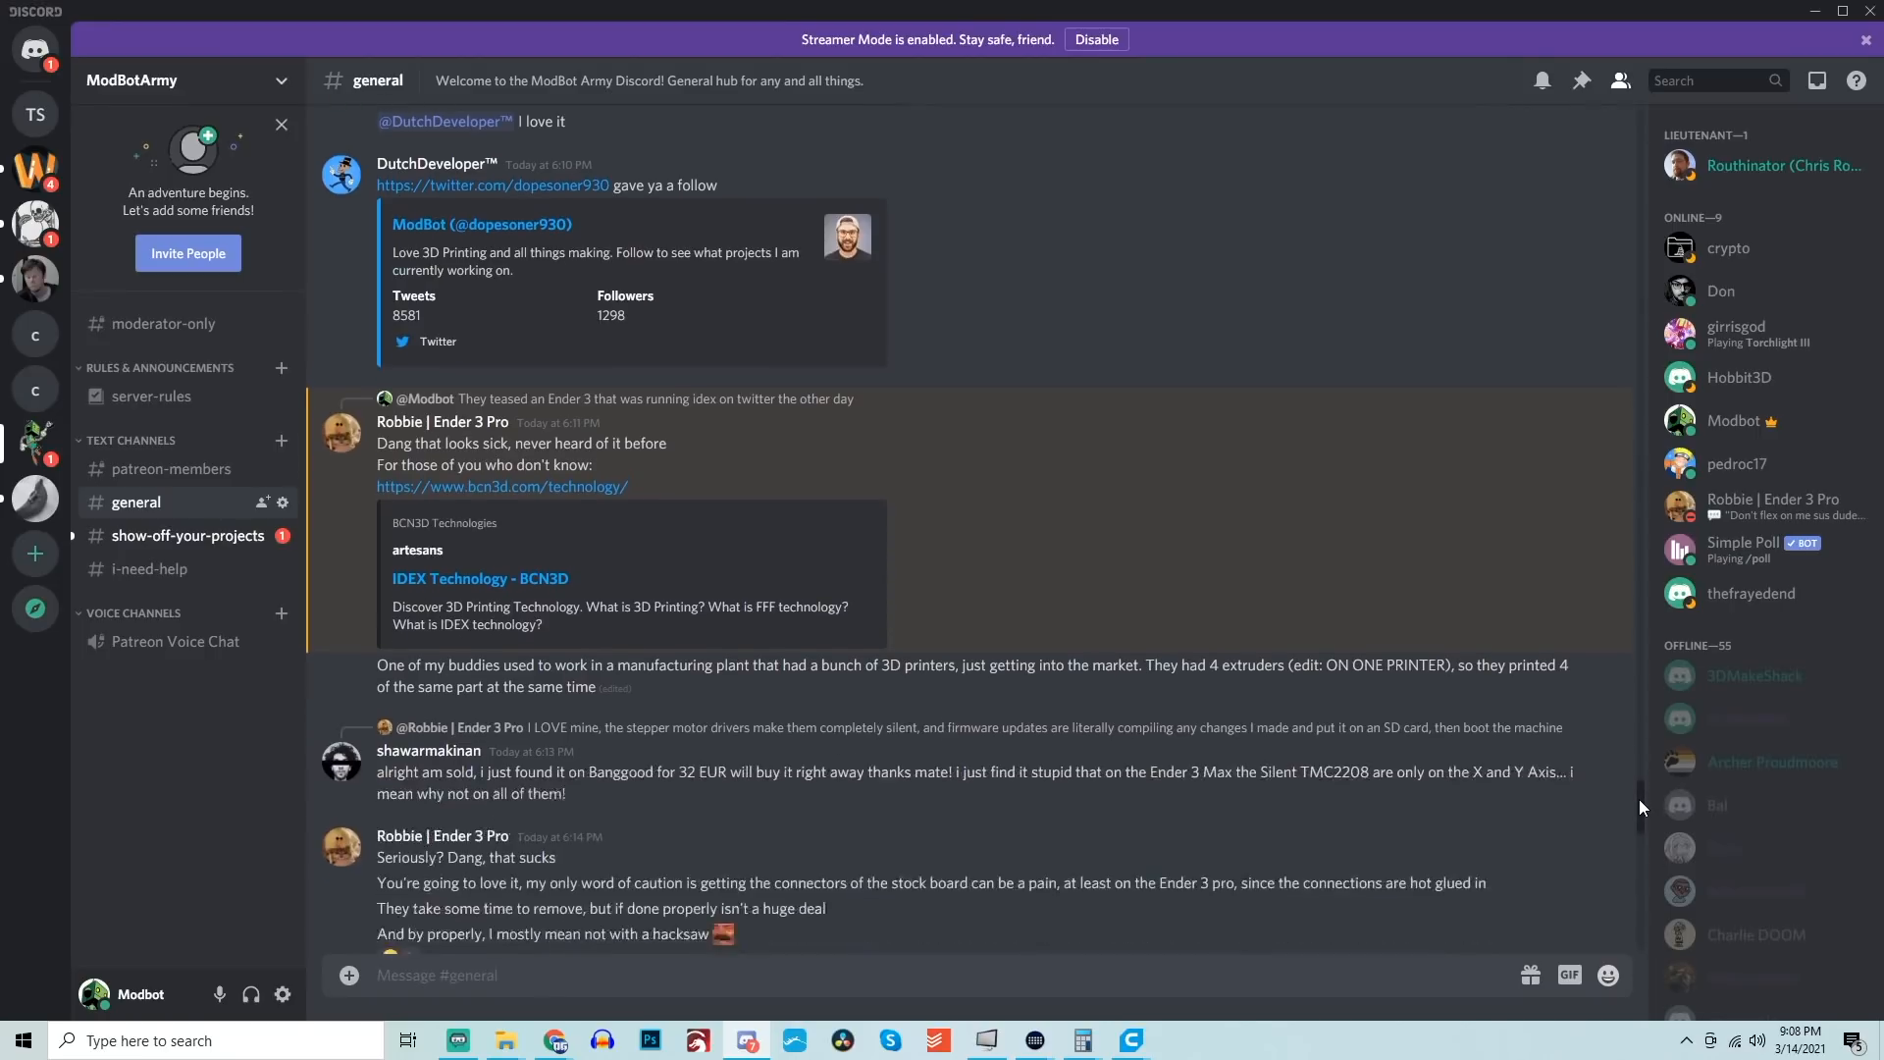
scroll(down, 3)
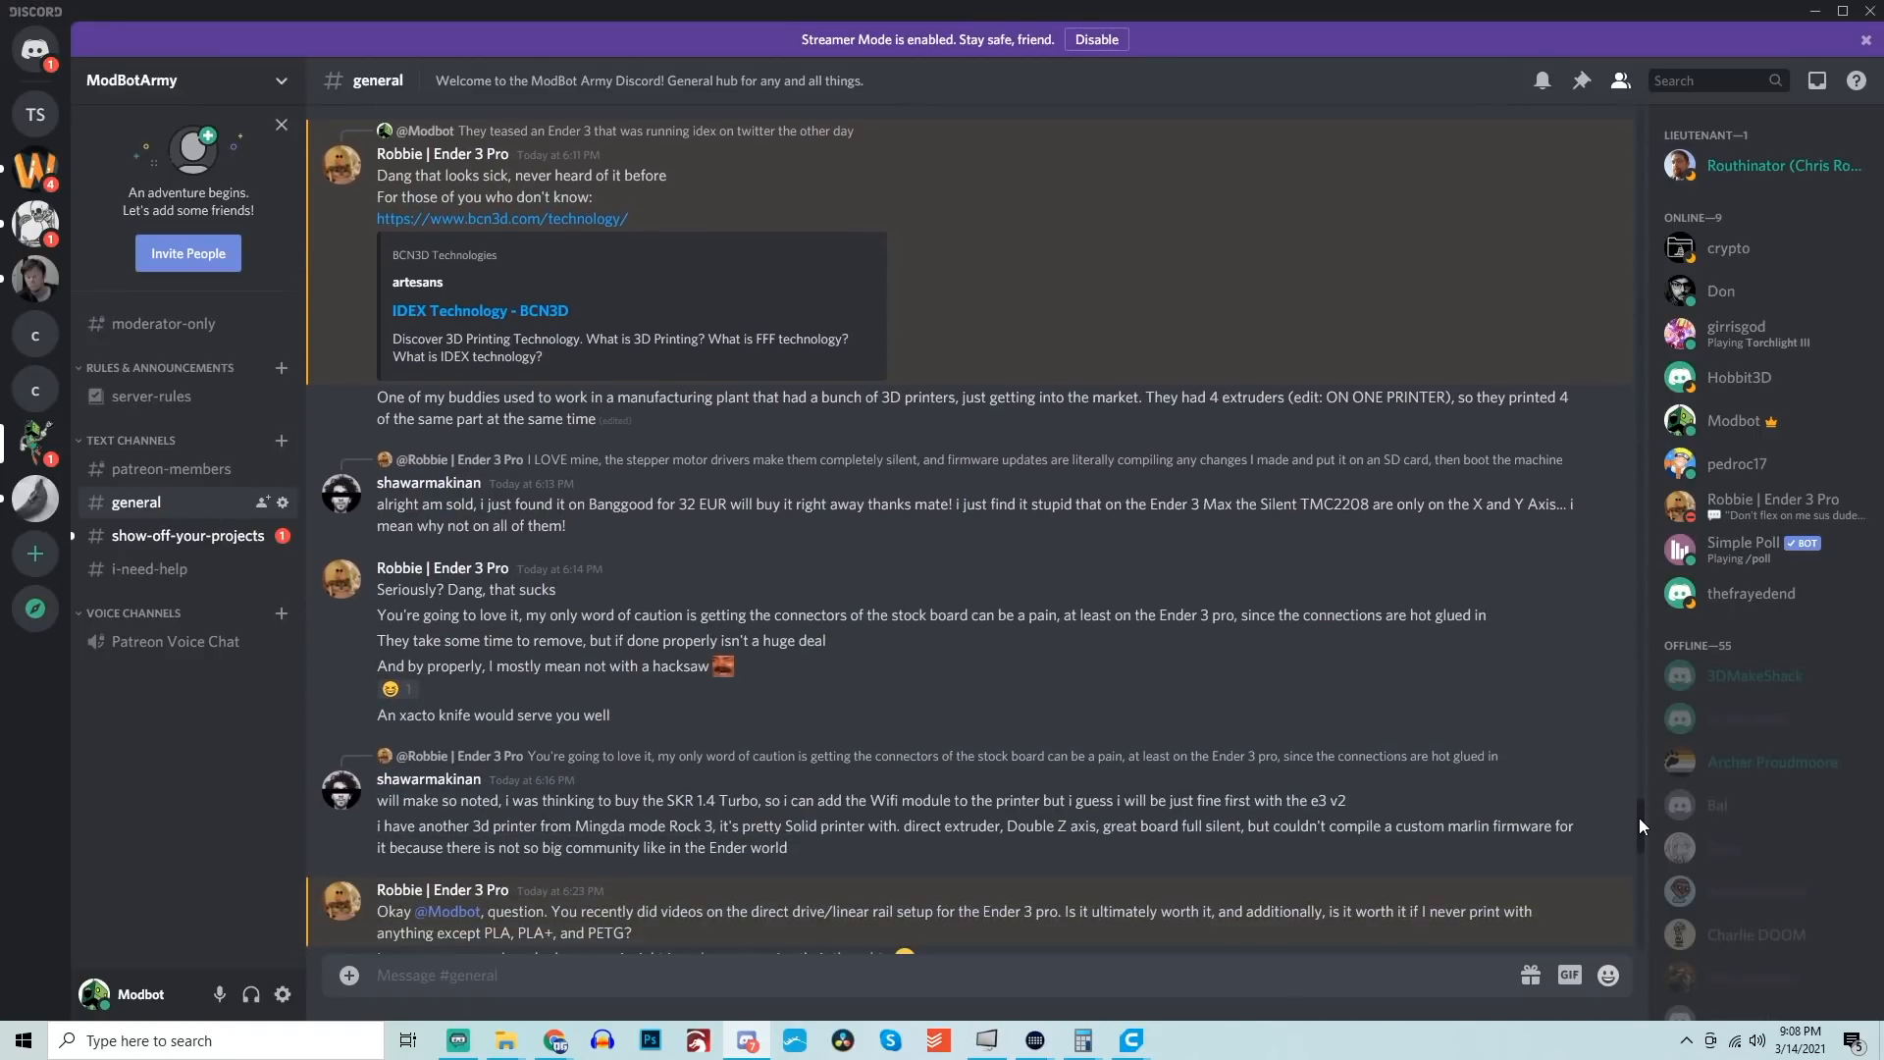
scroll(down, 3)
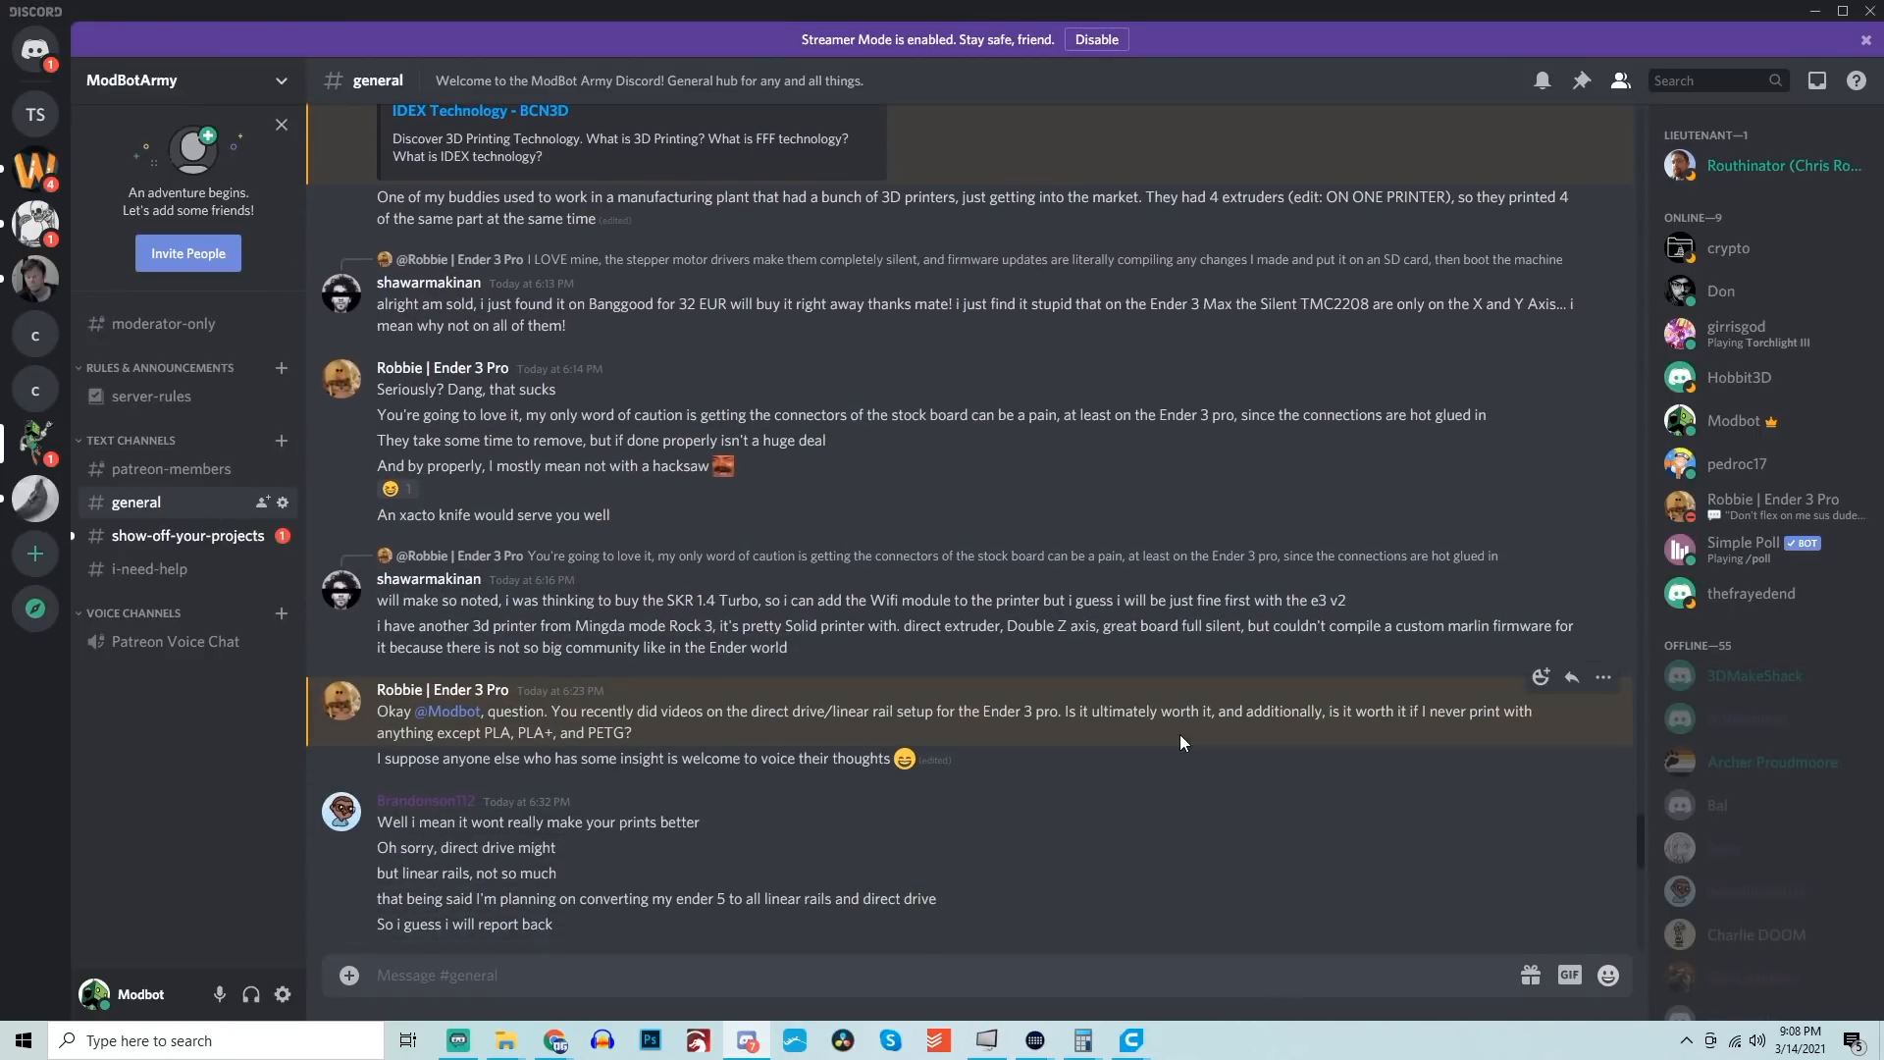
click(188, 535)
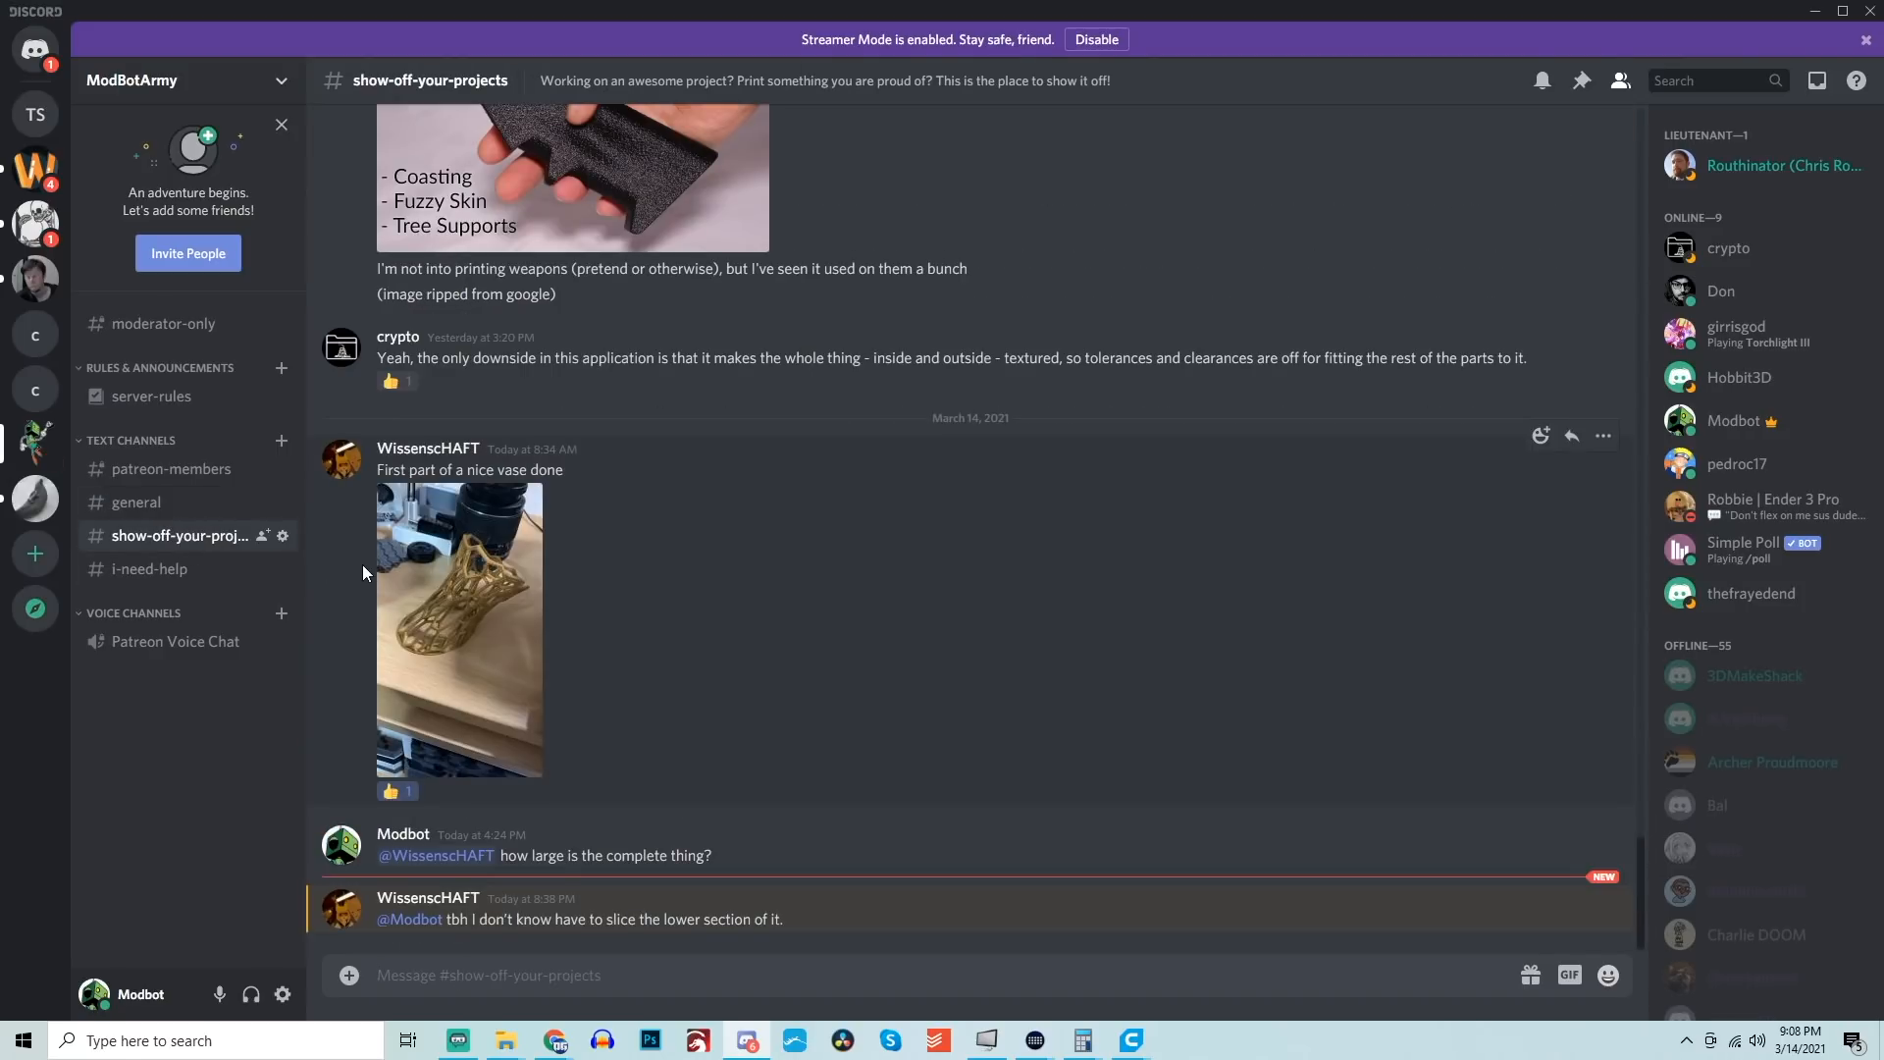
click(149, 568)
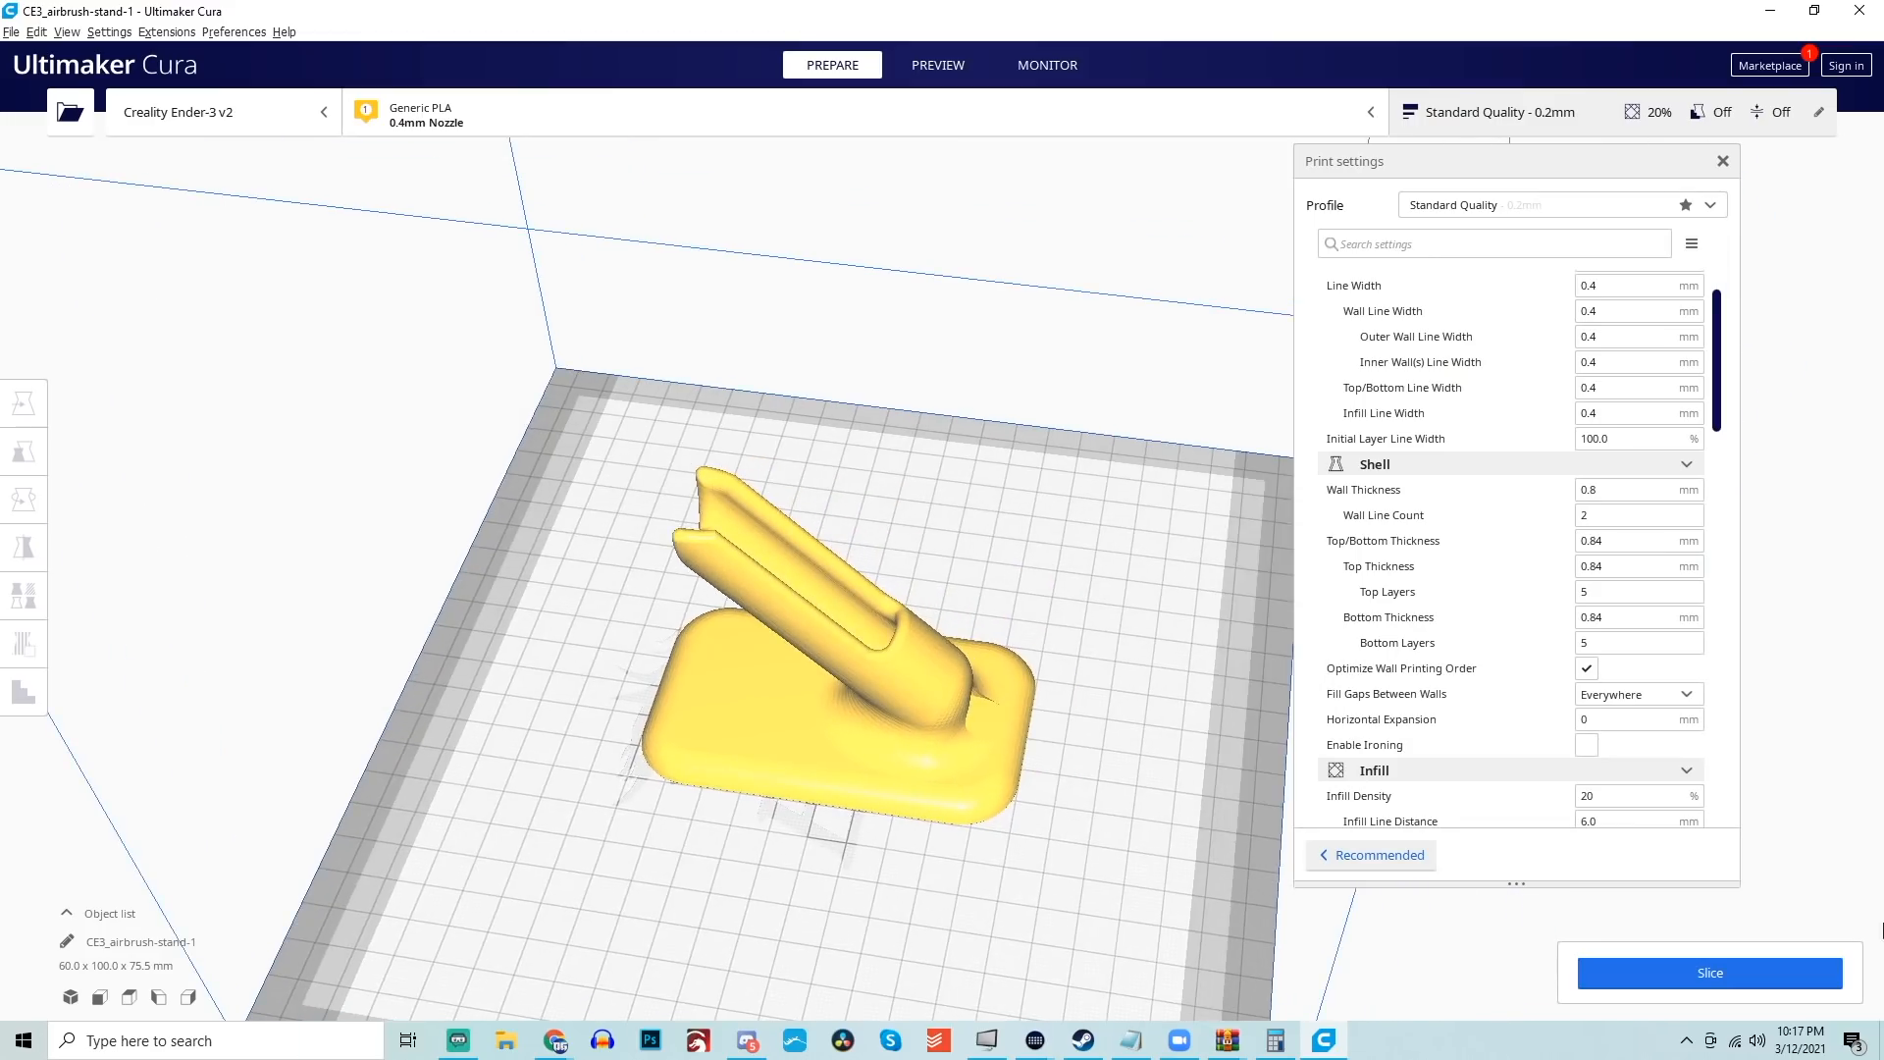
Slice the airbrush stand, estimating 4 hours 7 minutes and 30 g of filament.
click(1708, 973)
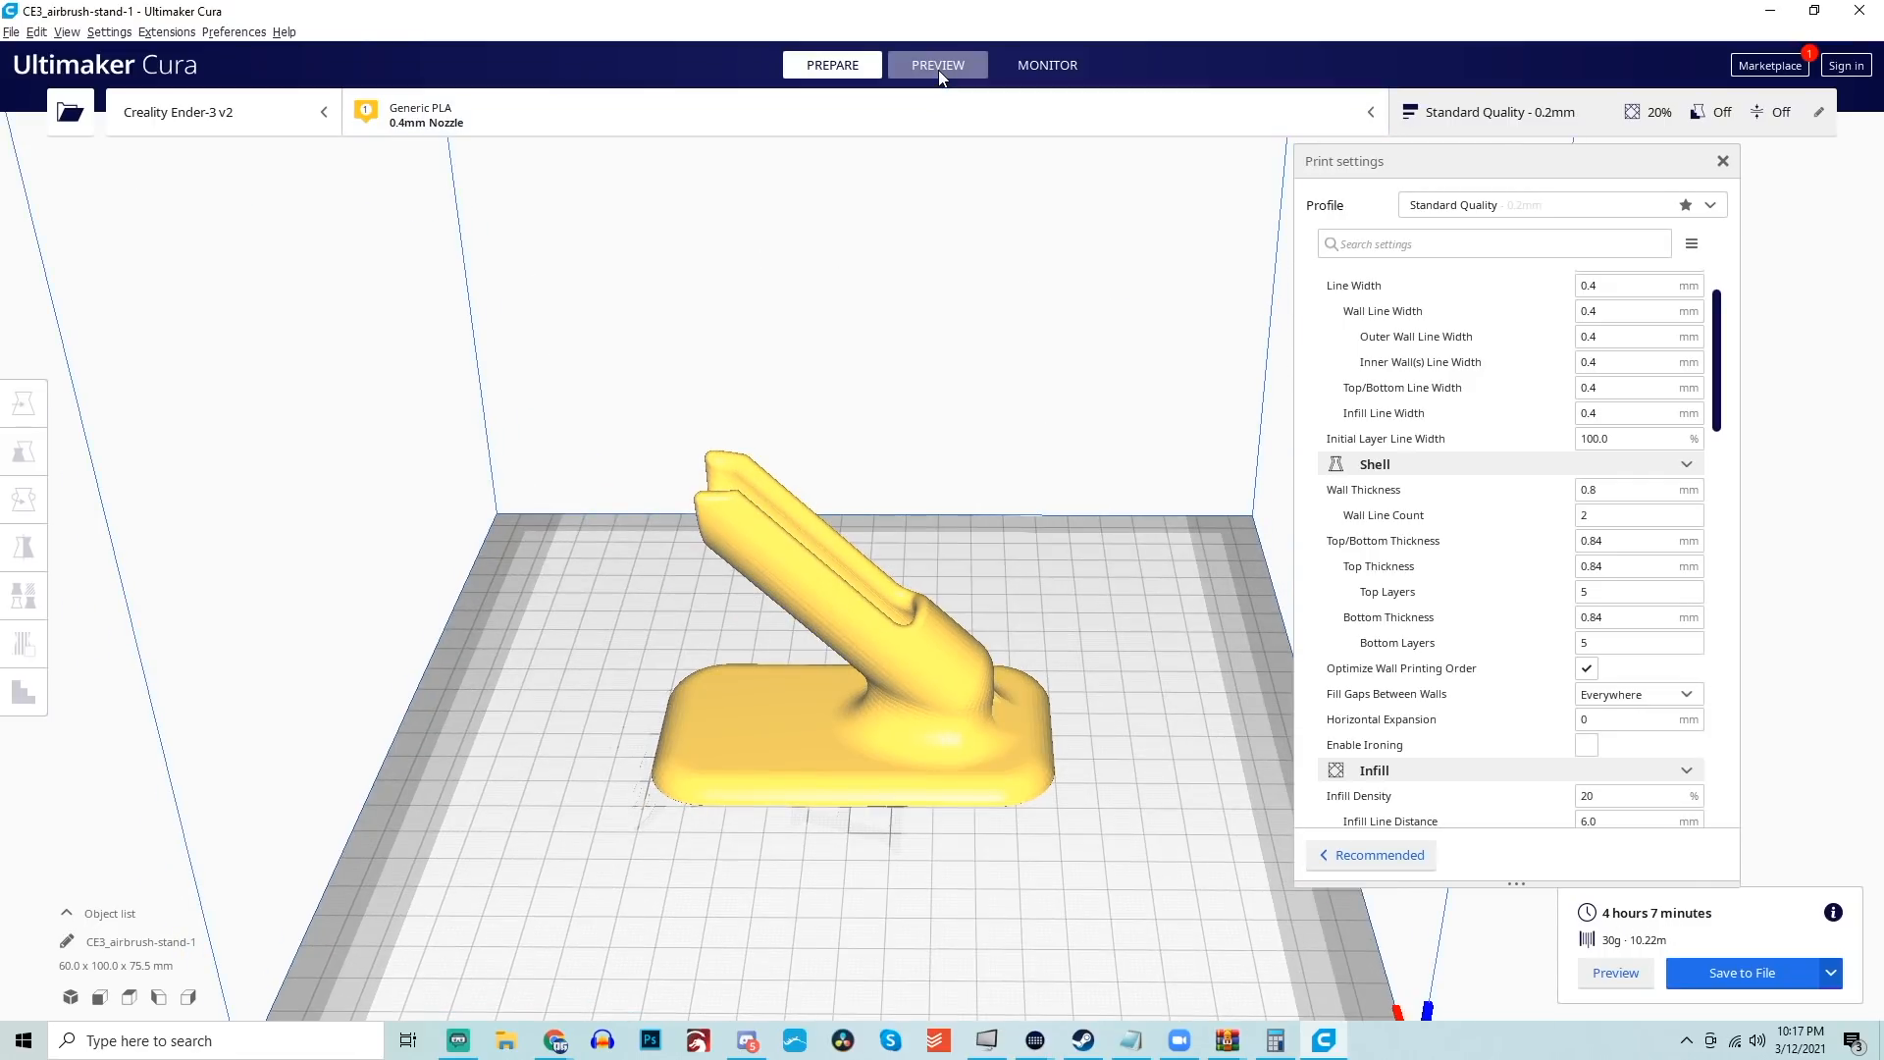
Show the sliced stand in Preview coloured by layer thickness.
click(937, 65)
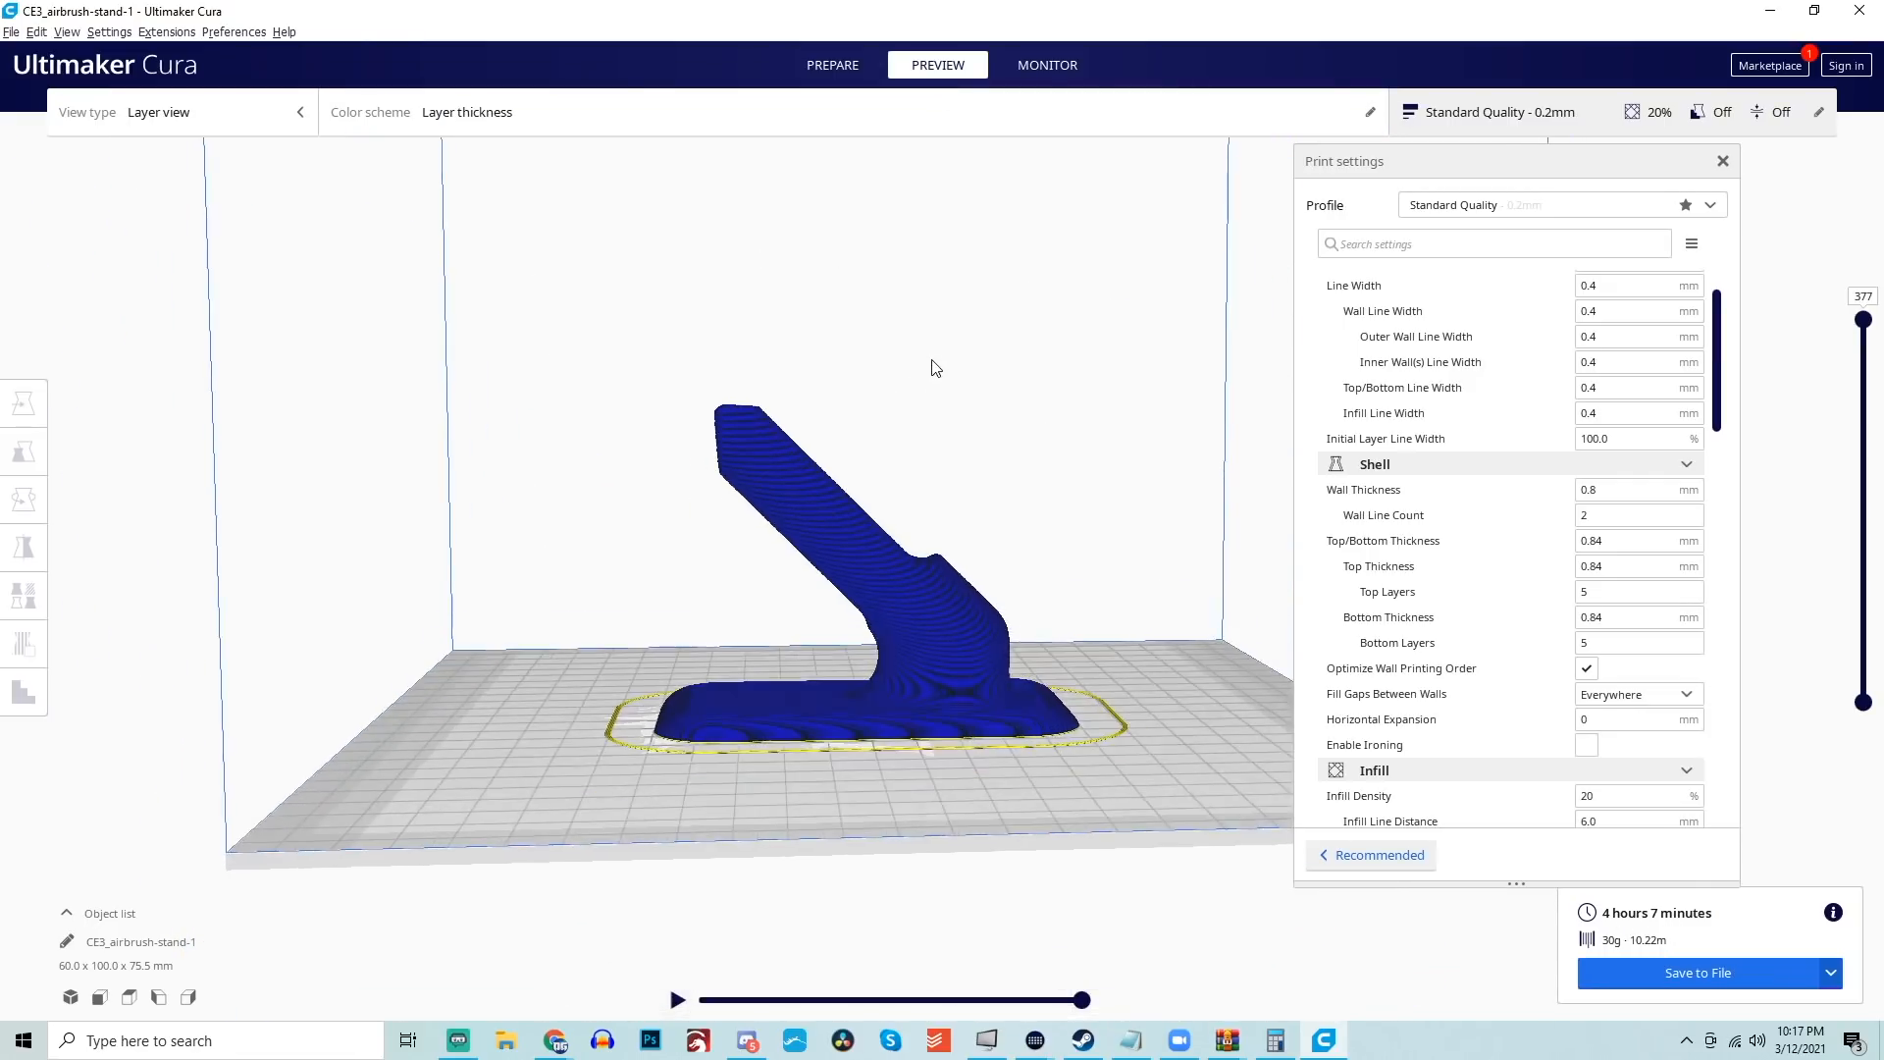
click(466, 112)
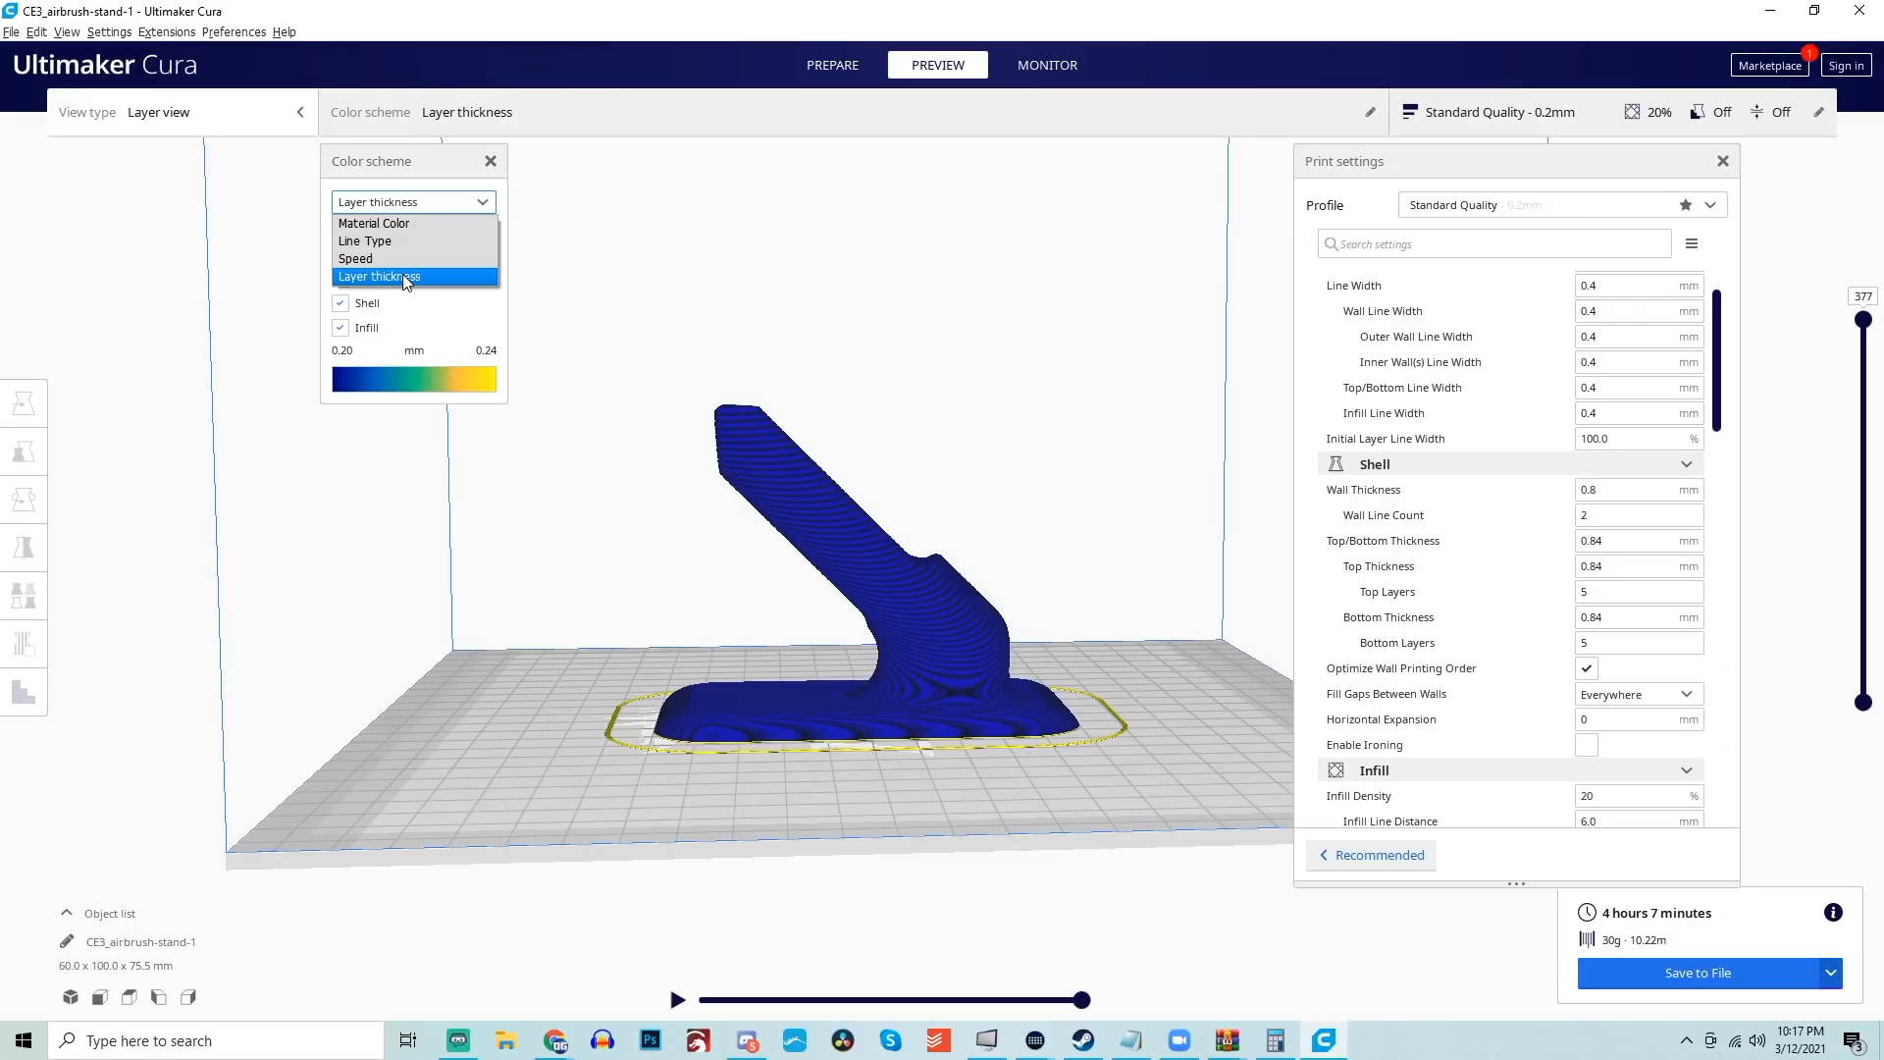
click(376, 277)
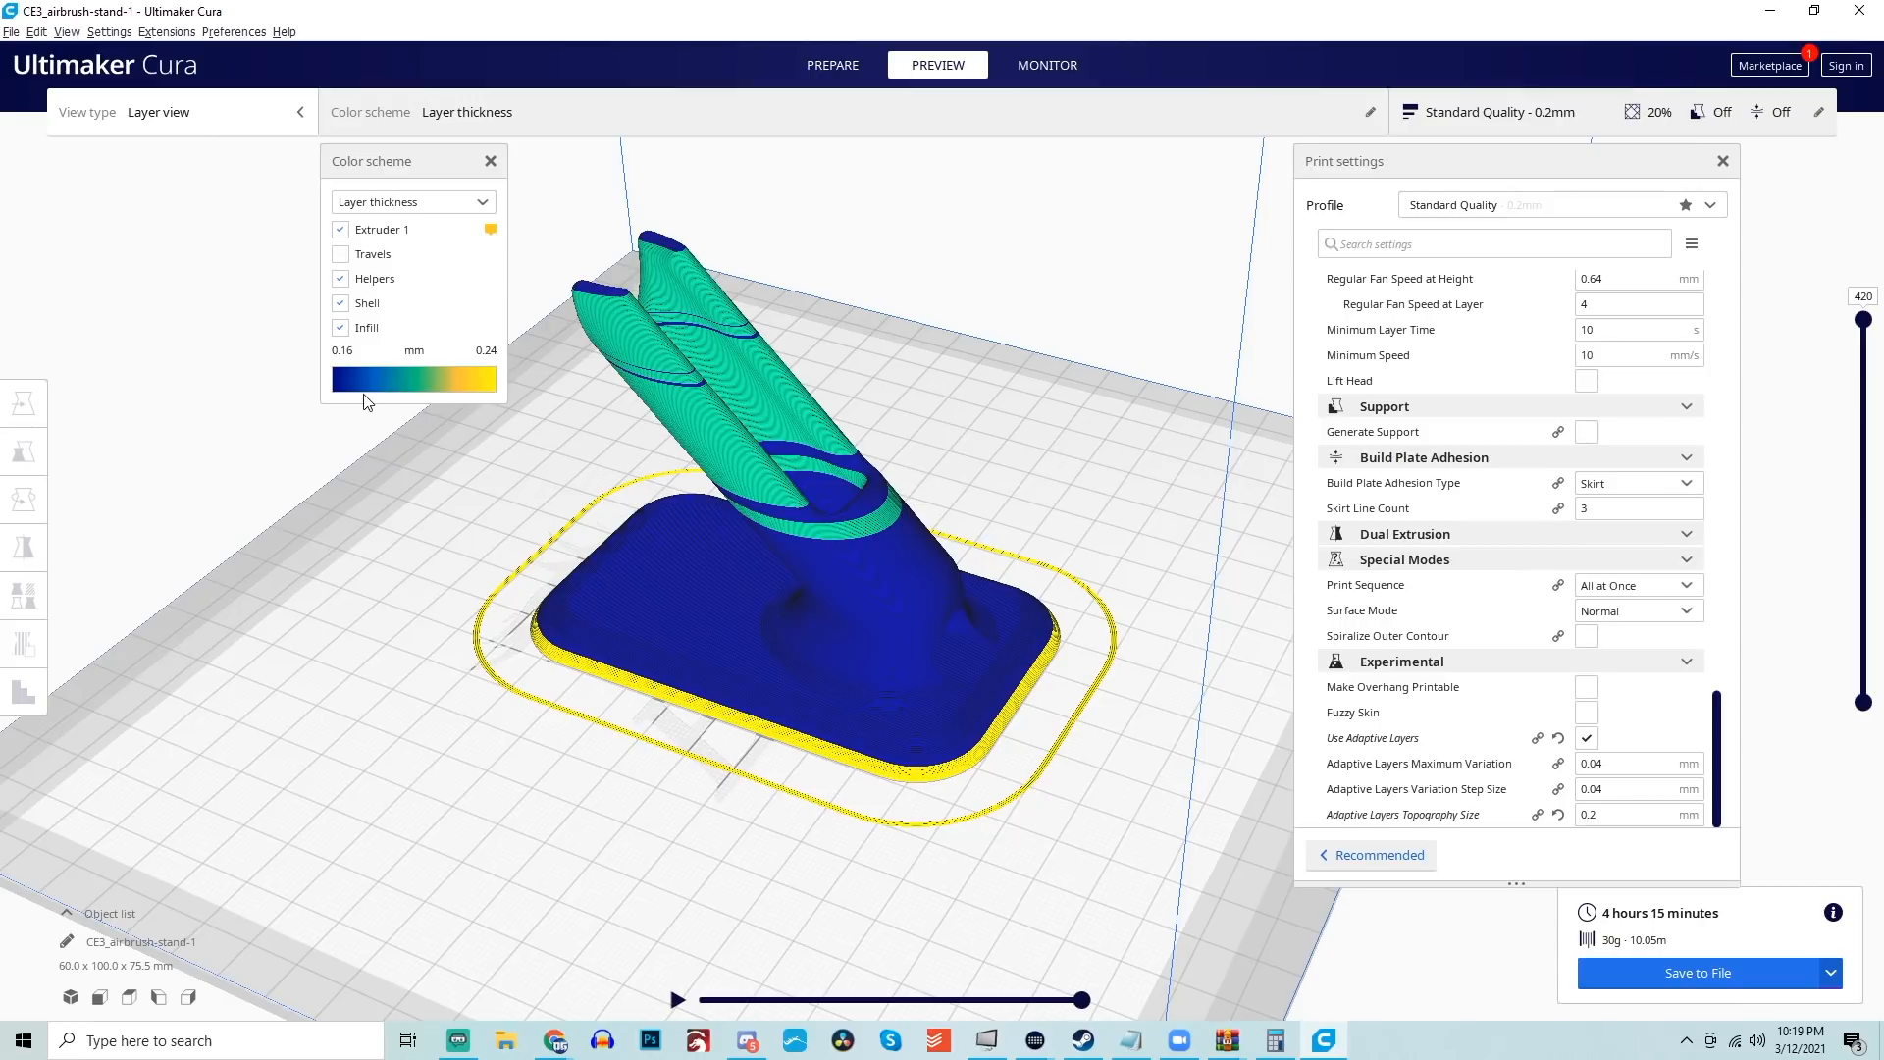
mouse_move(352, 382)
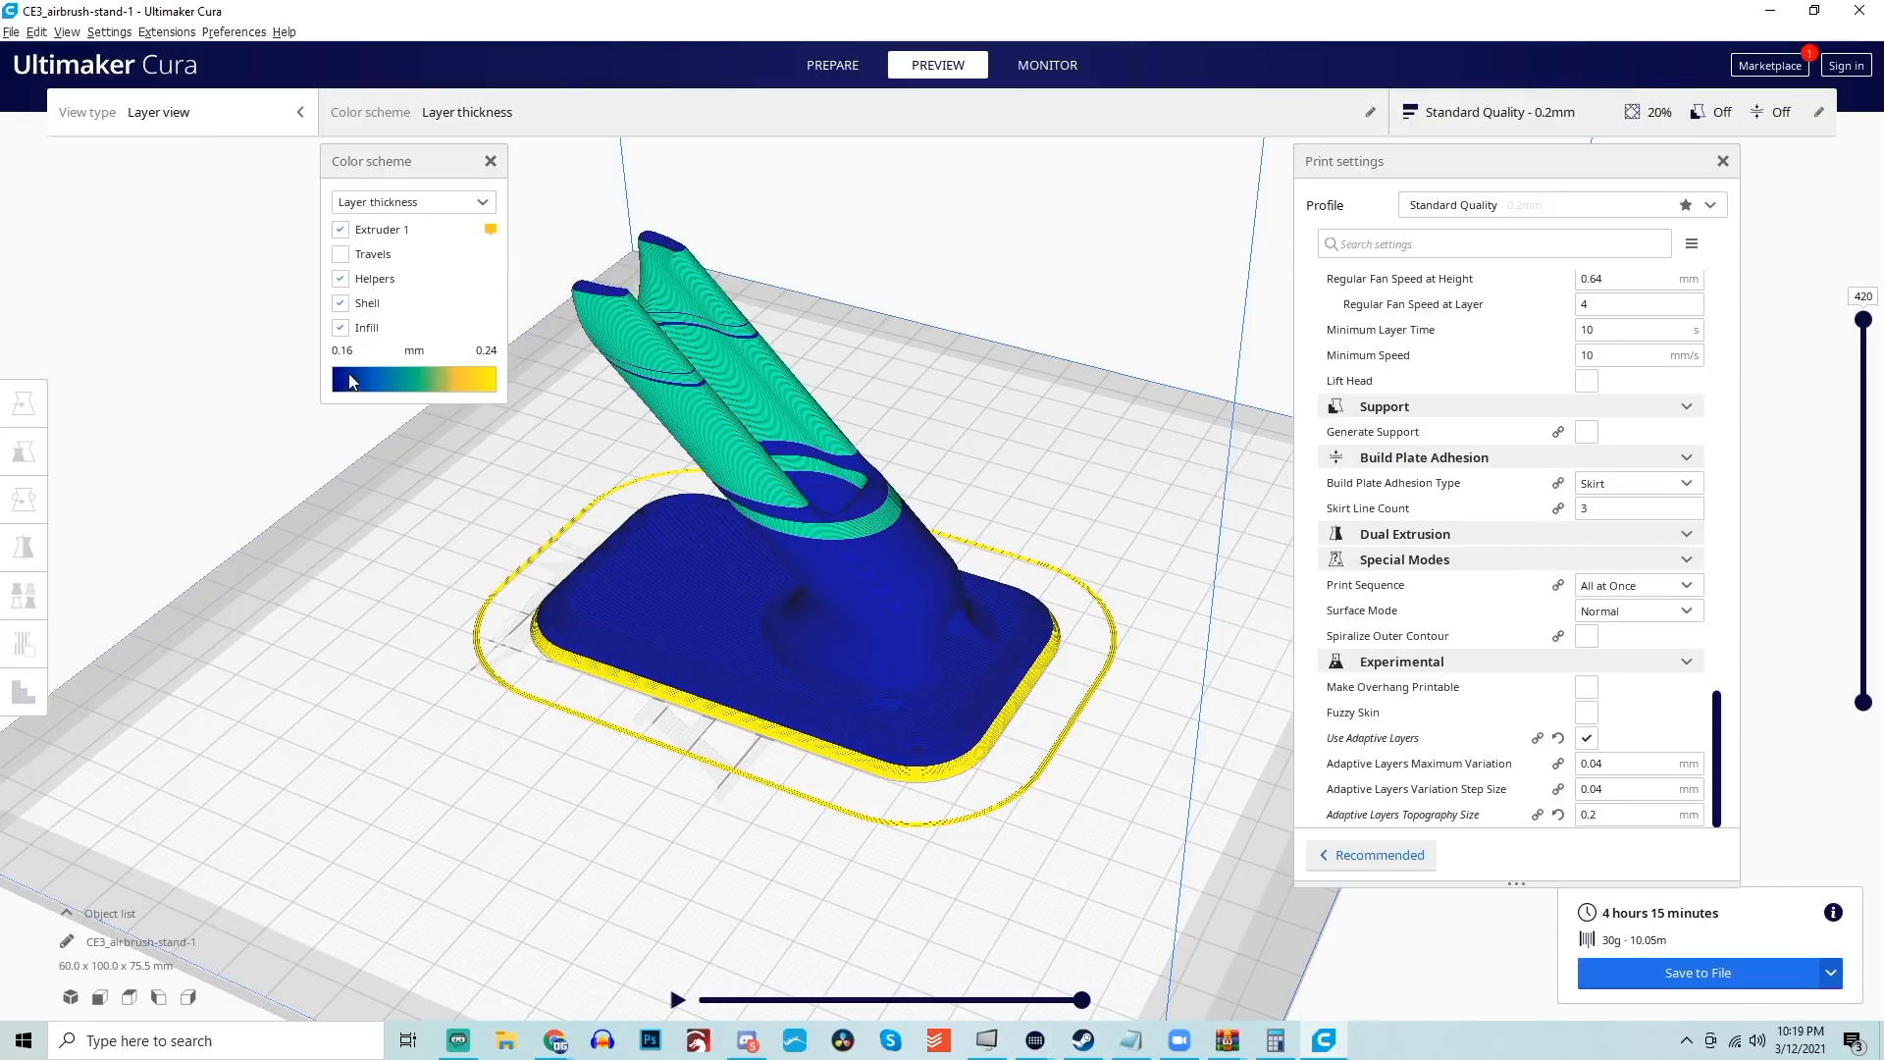
mouse_move(403, 385)
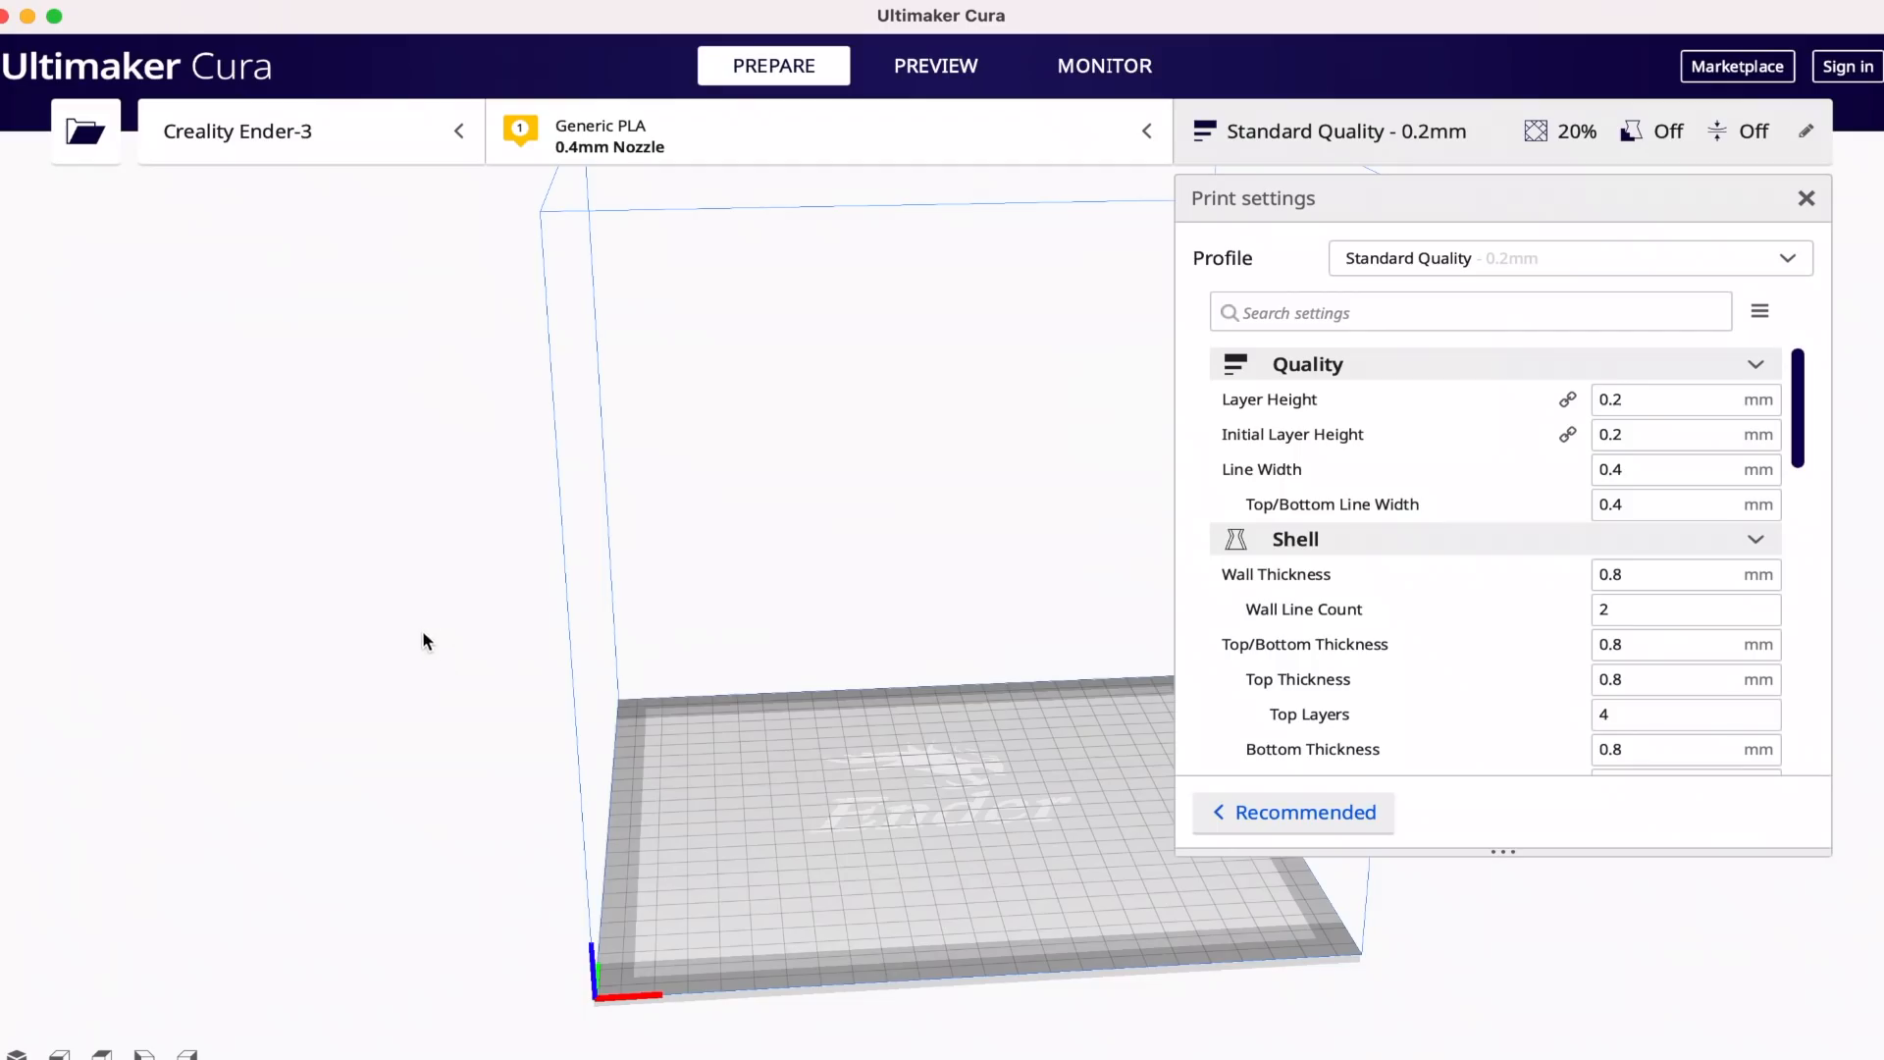
mouse_move(1115, 433)
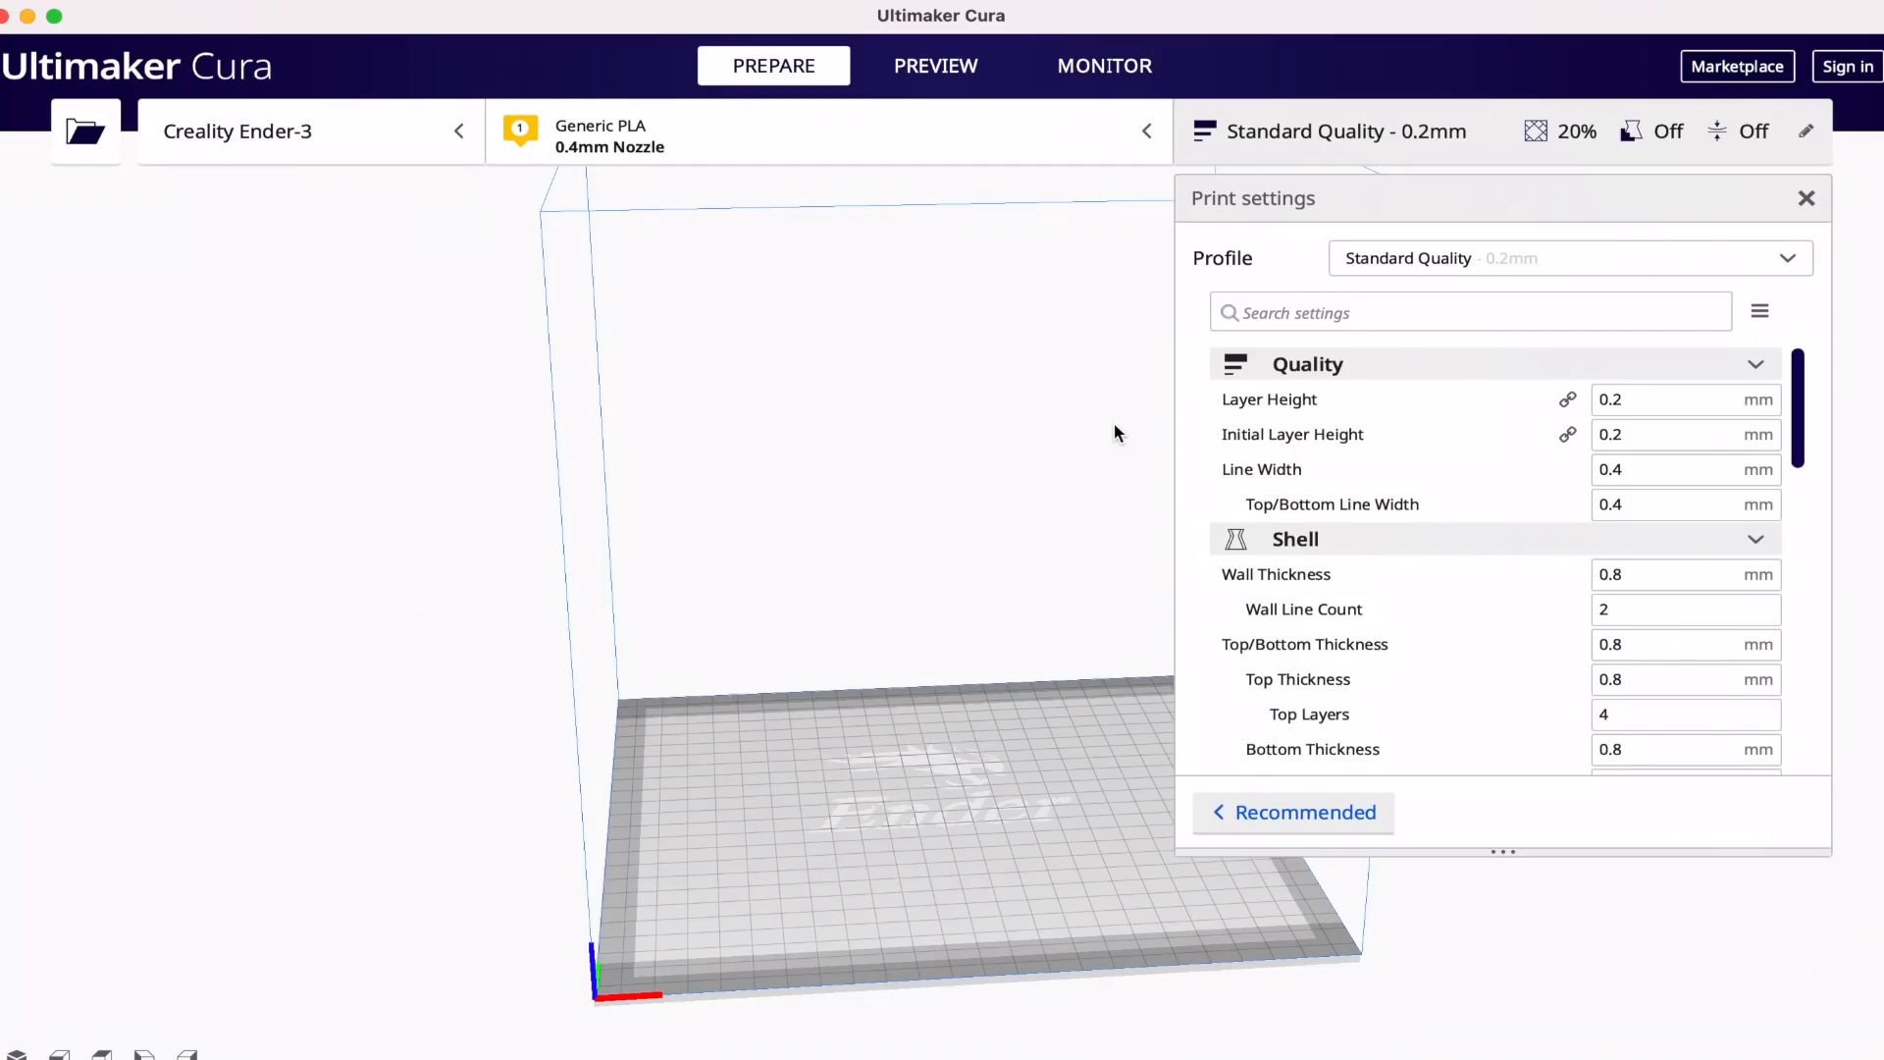
mouse_move(1757, 307)
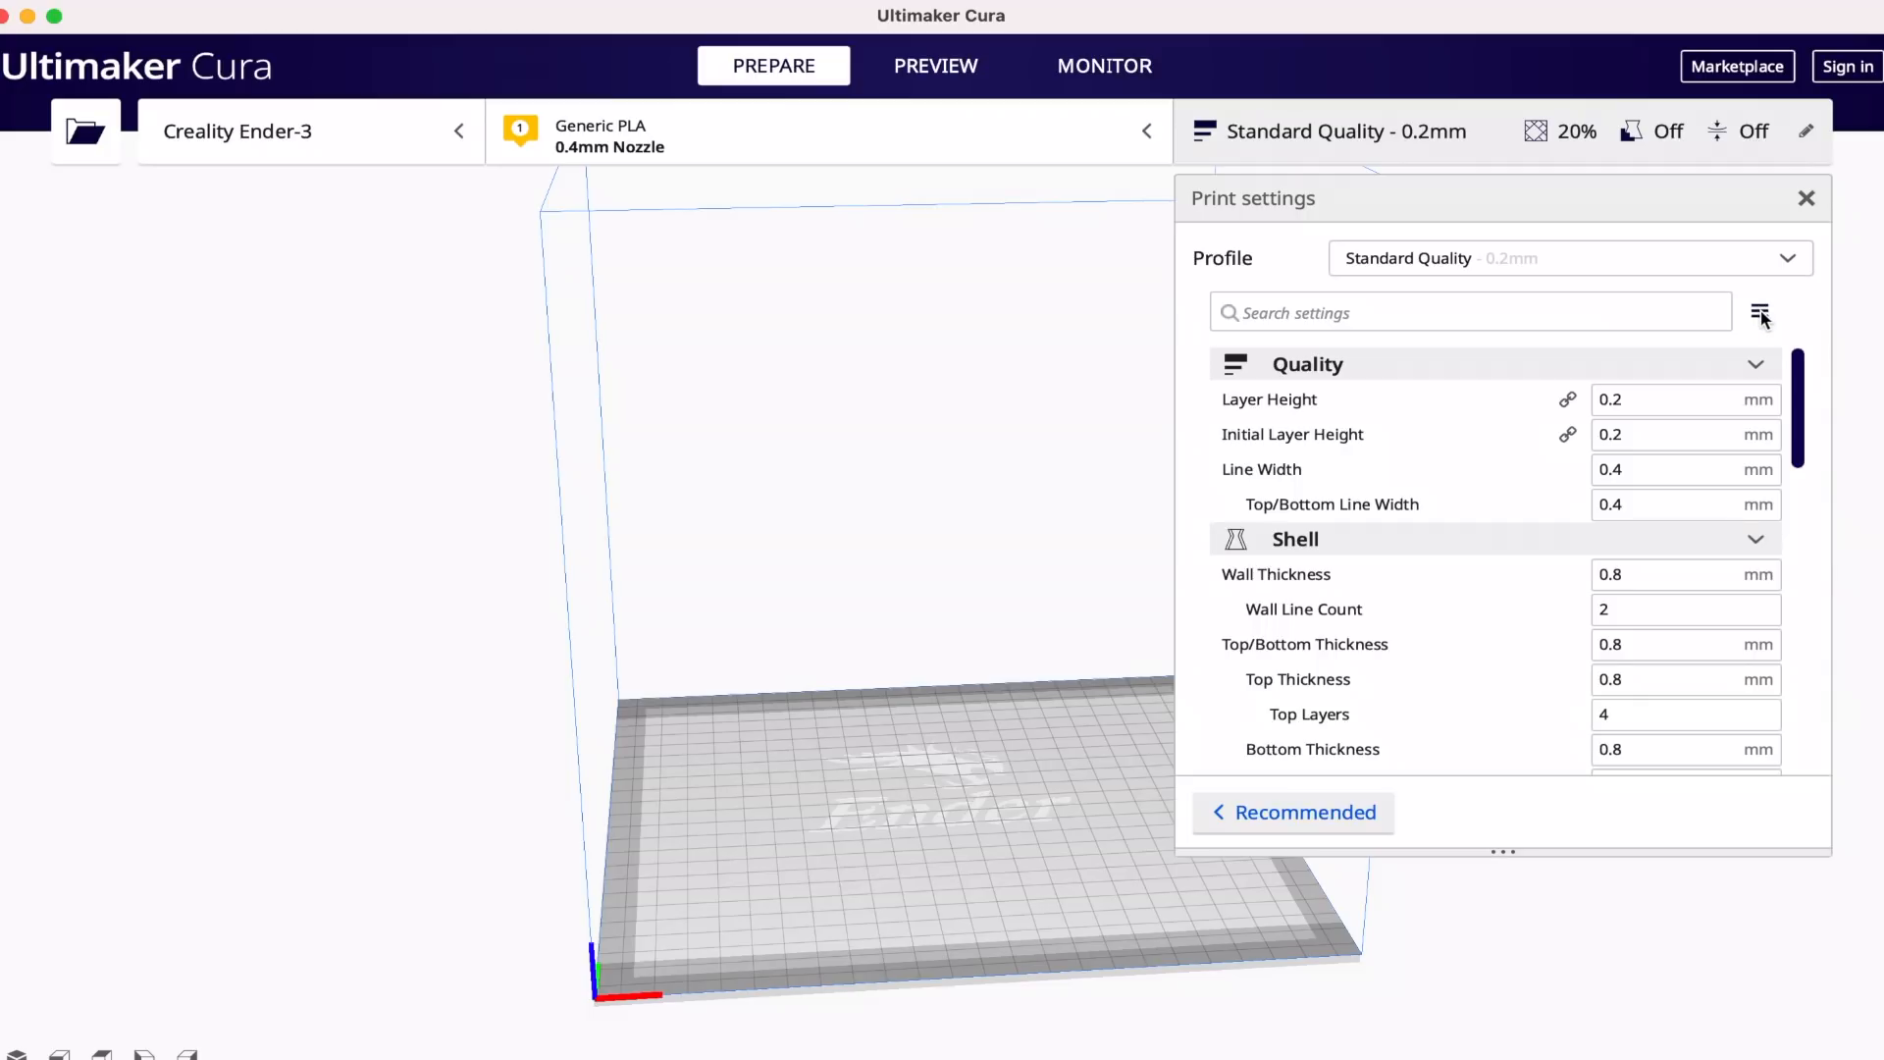
Open Manage Setting Visibility from the settings visibility menu.
click(1758, 312)
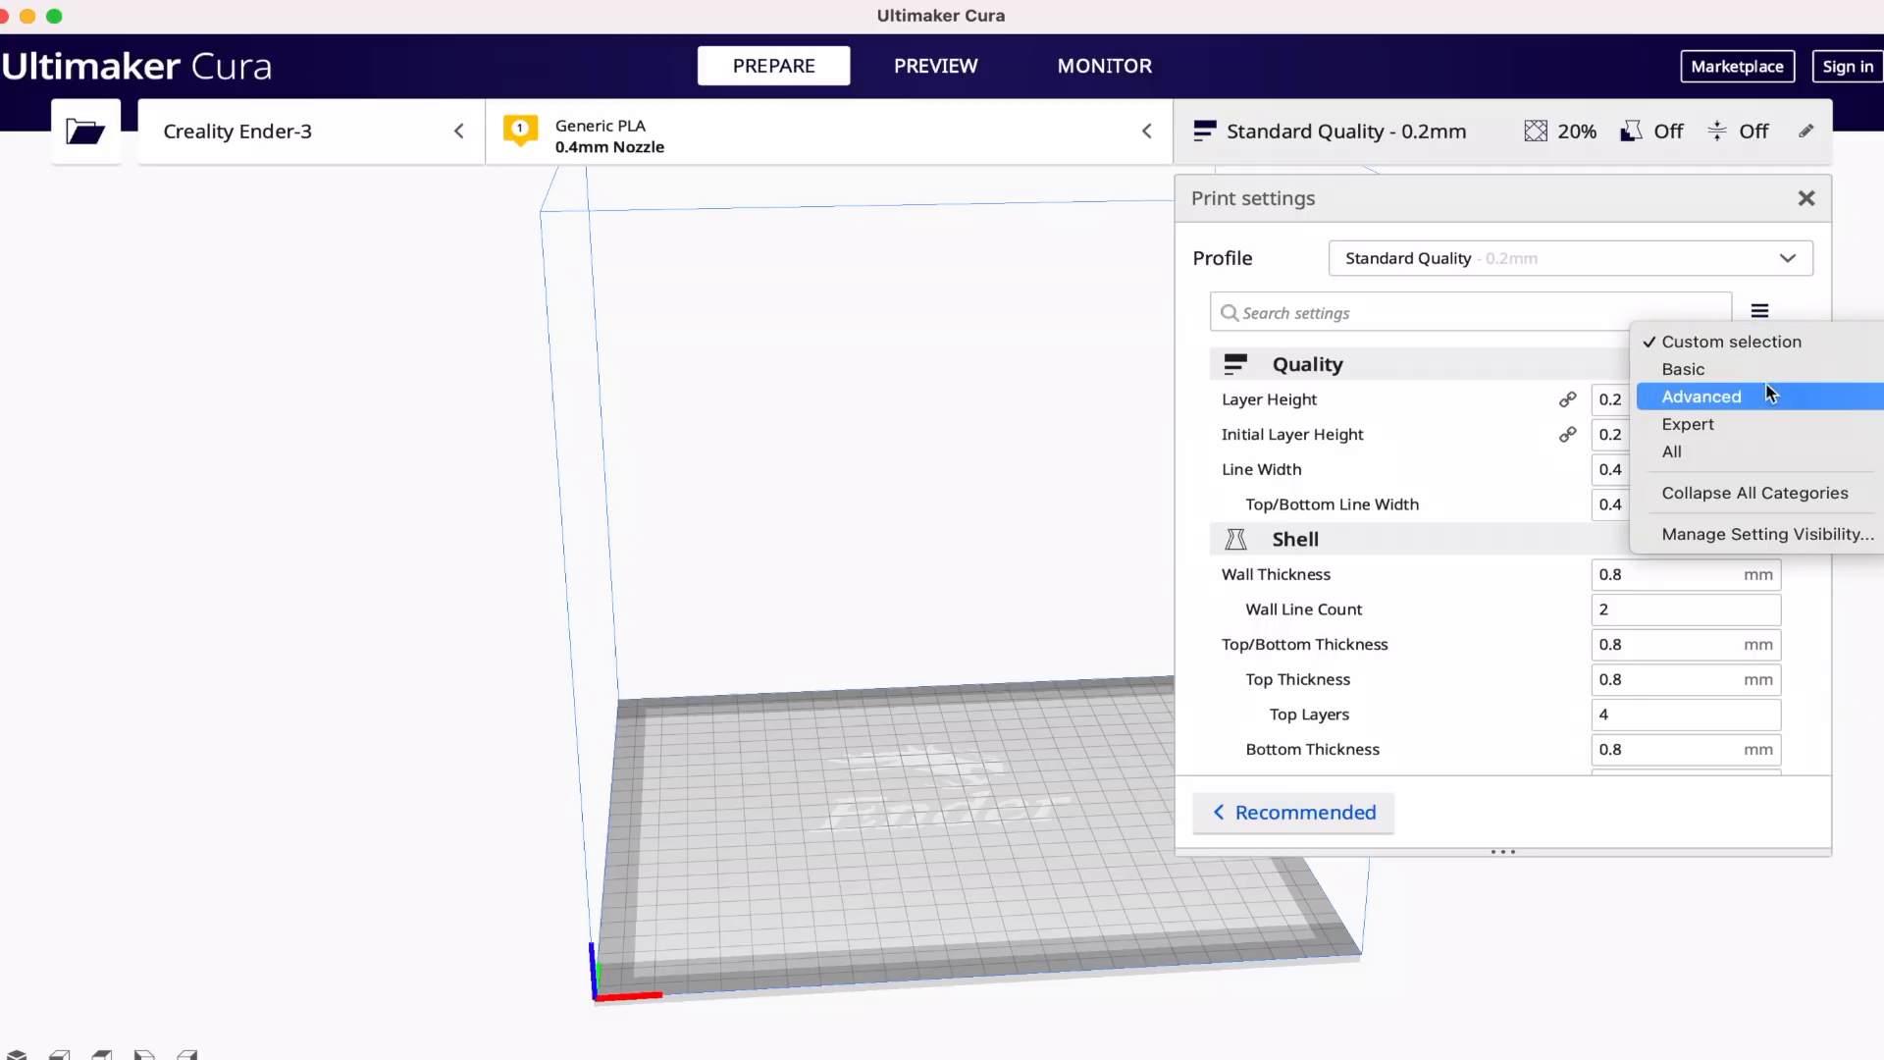
mouse_move(1765, 534)
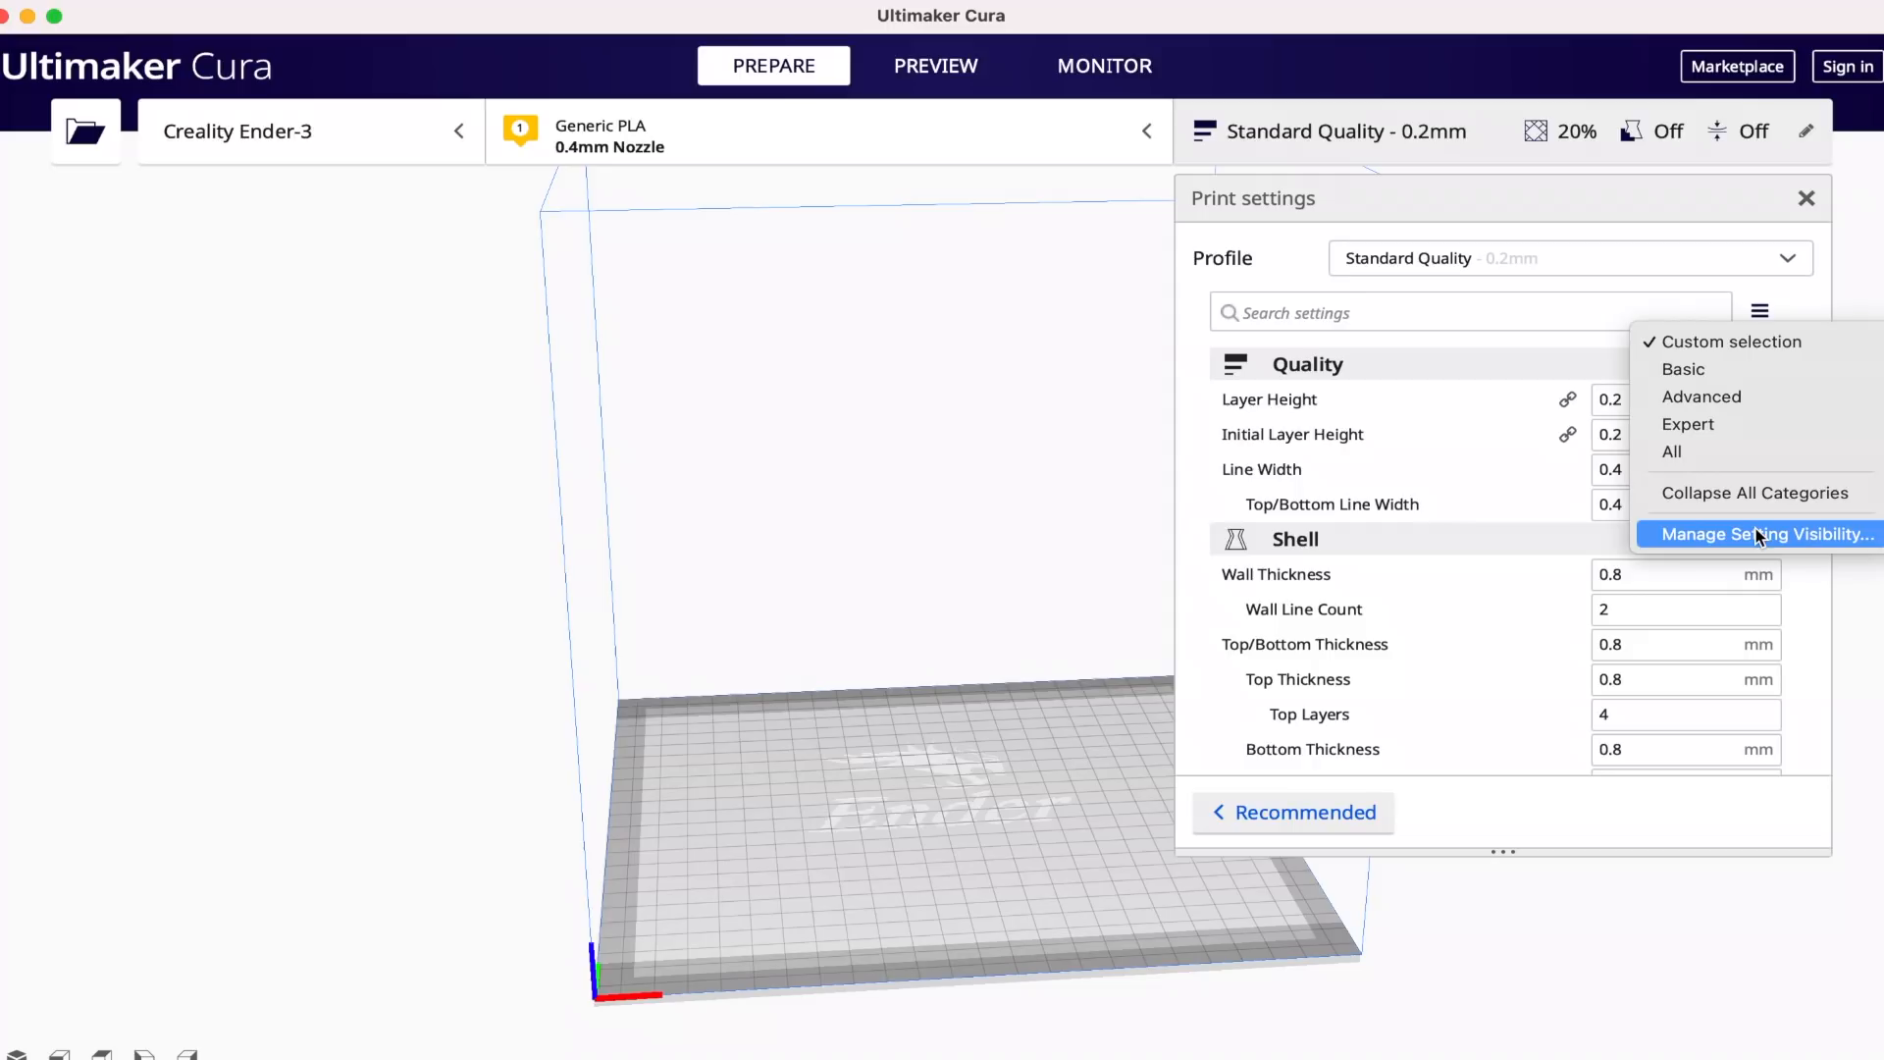
click(1756, 534)
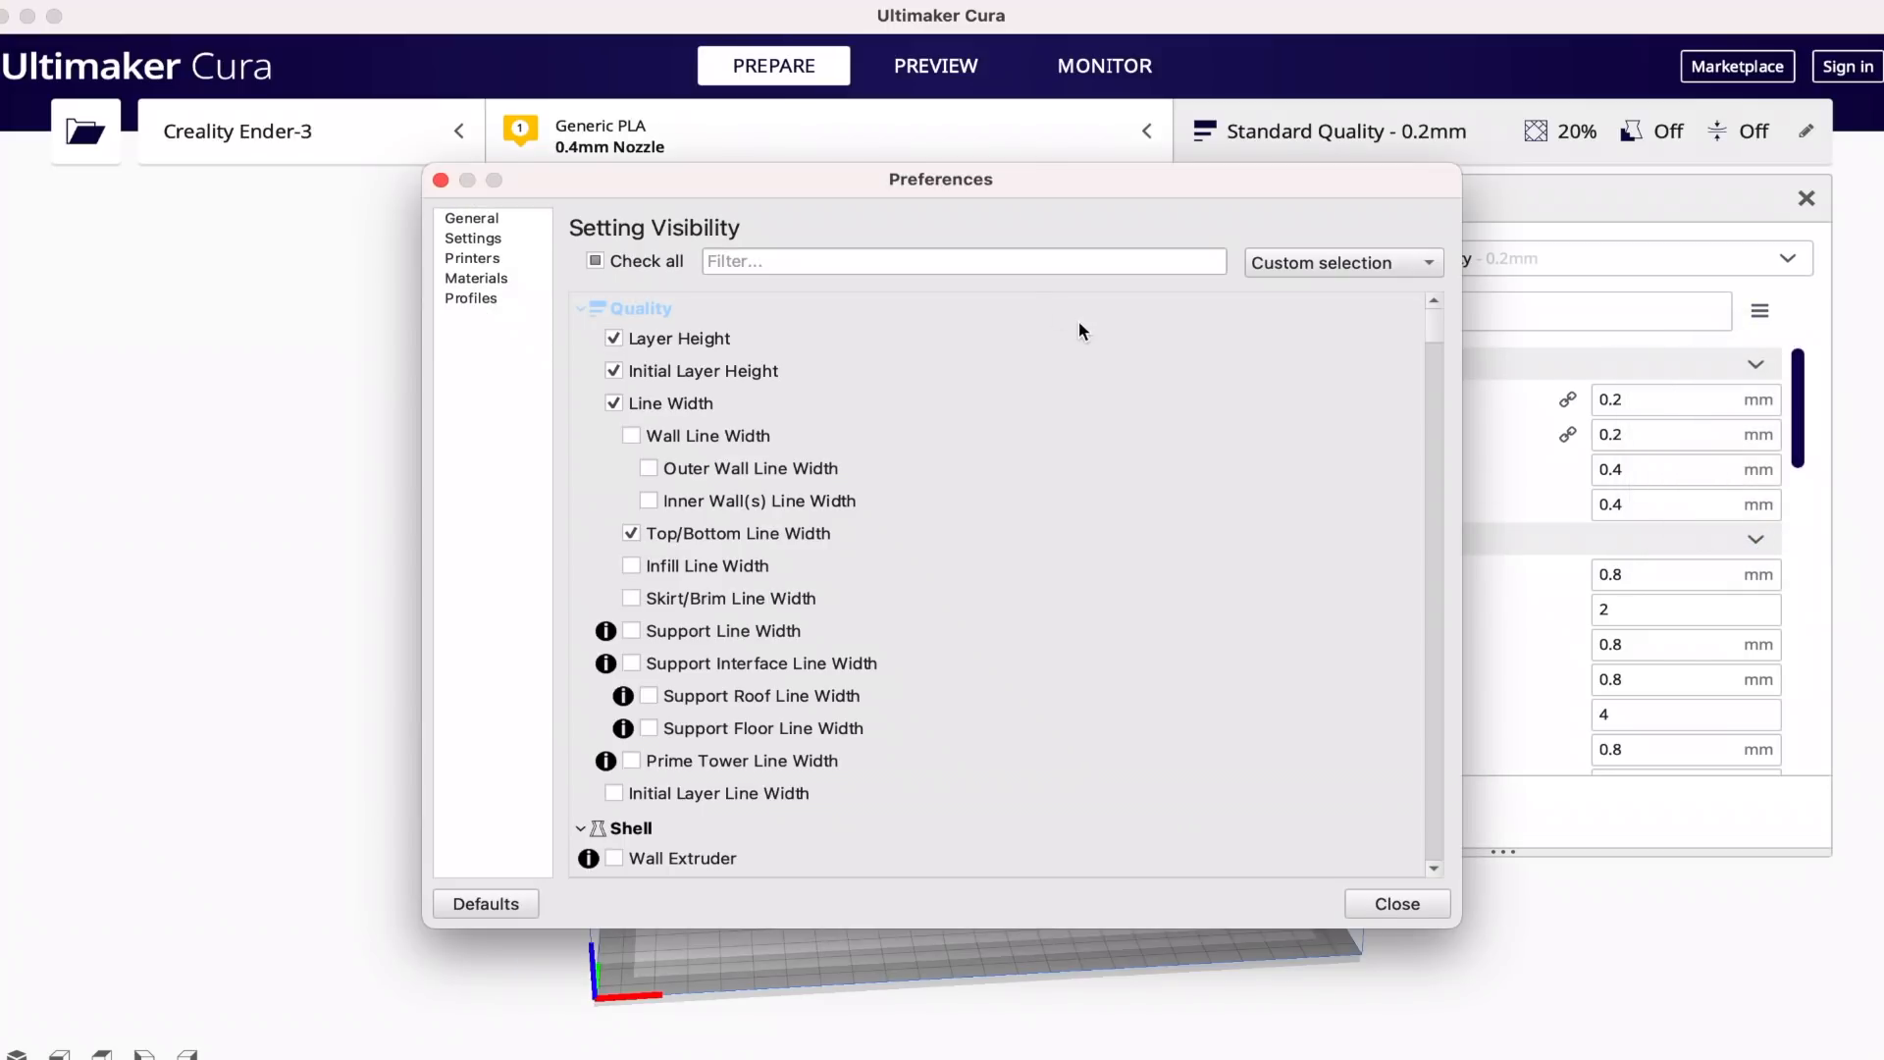
Filter by 'adap', make Variation Step Size and Topography Size visible, and close Preferences.
click(962, 261)
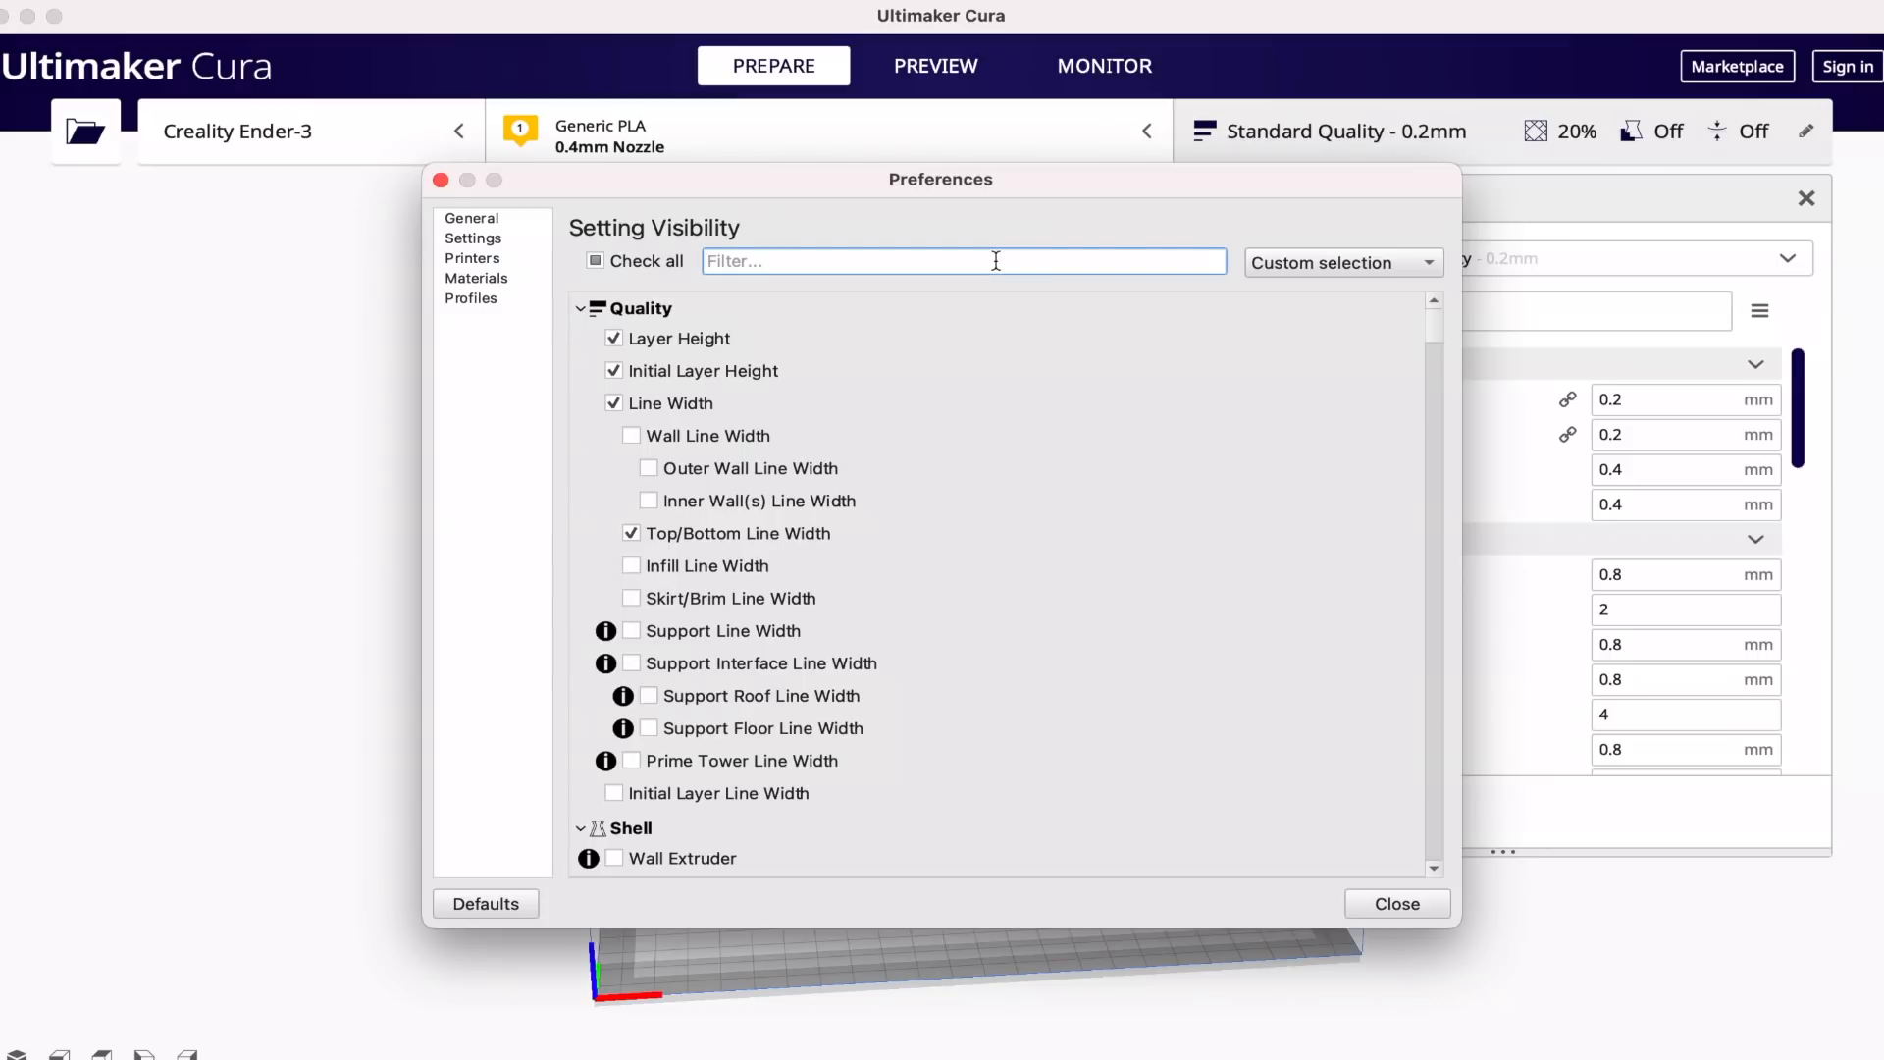
text(adap)
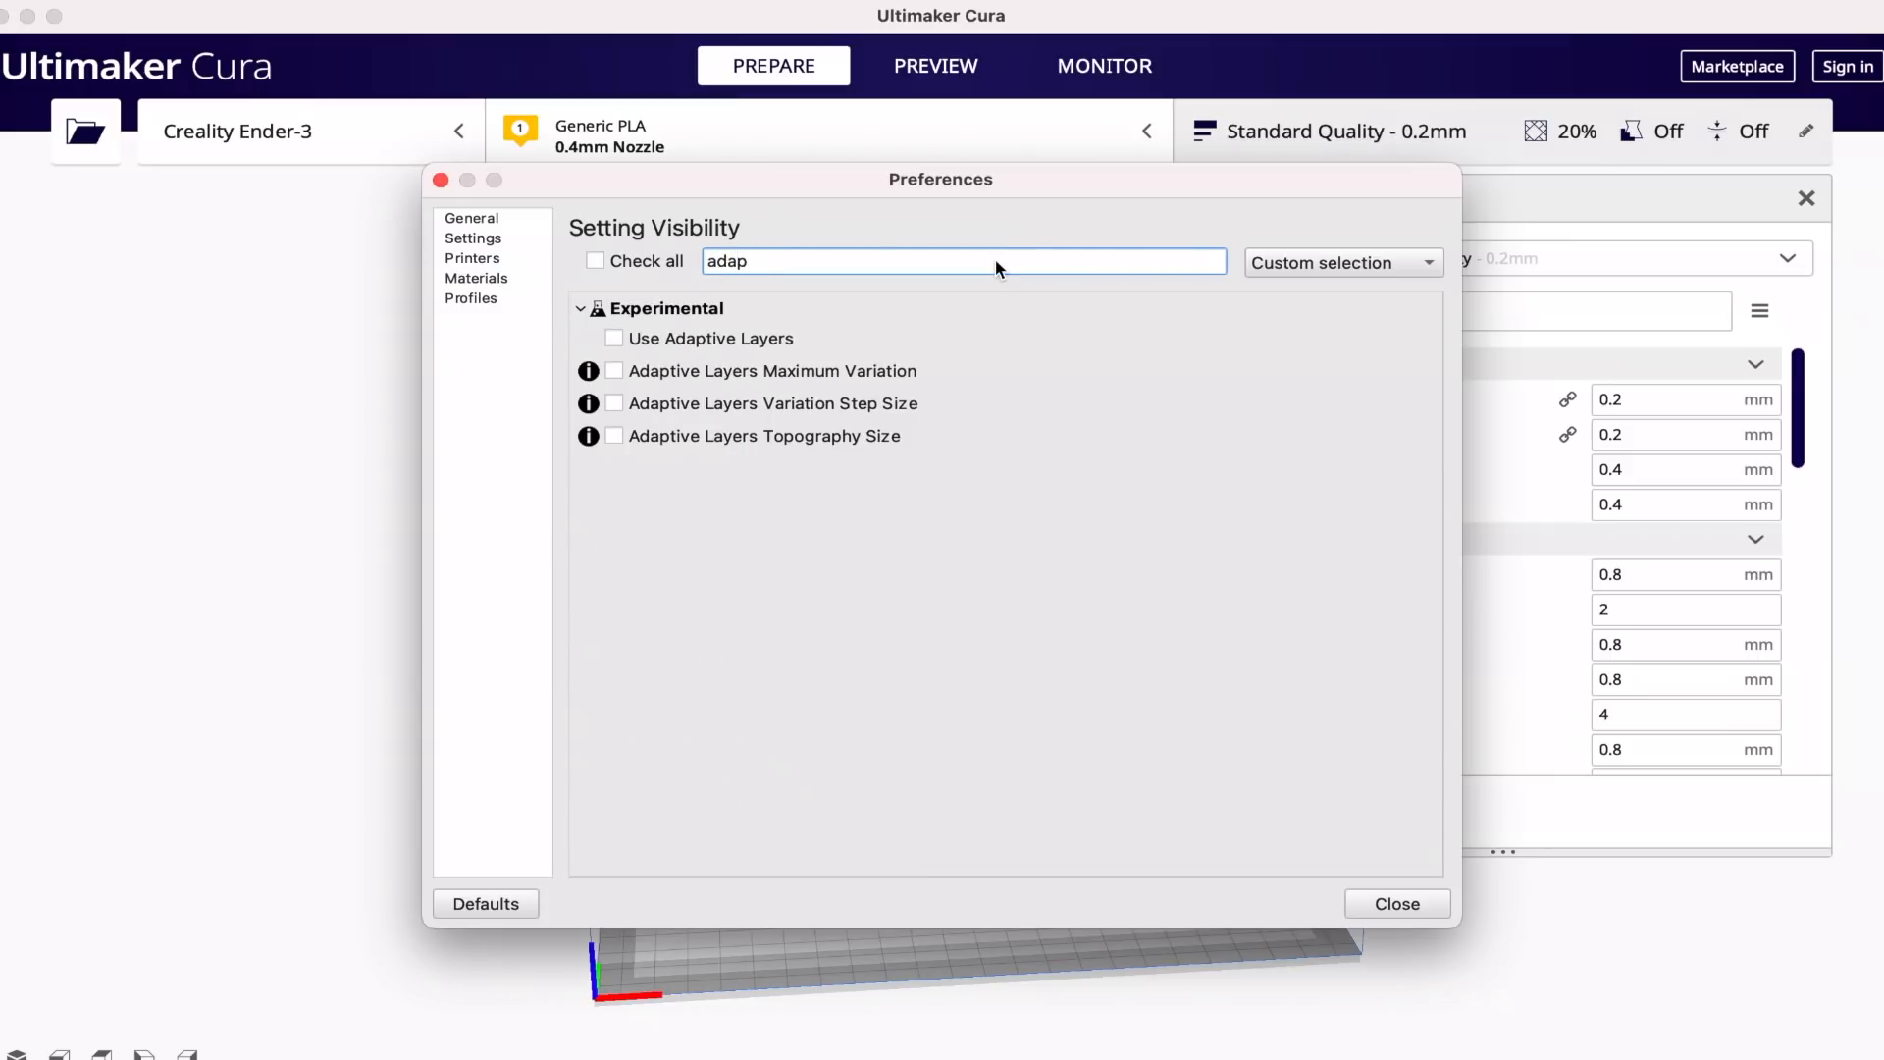
mouse_move(615, 346)
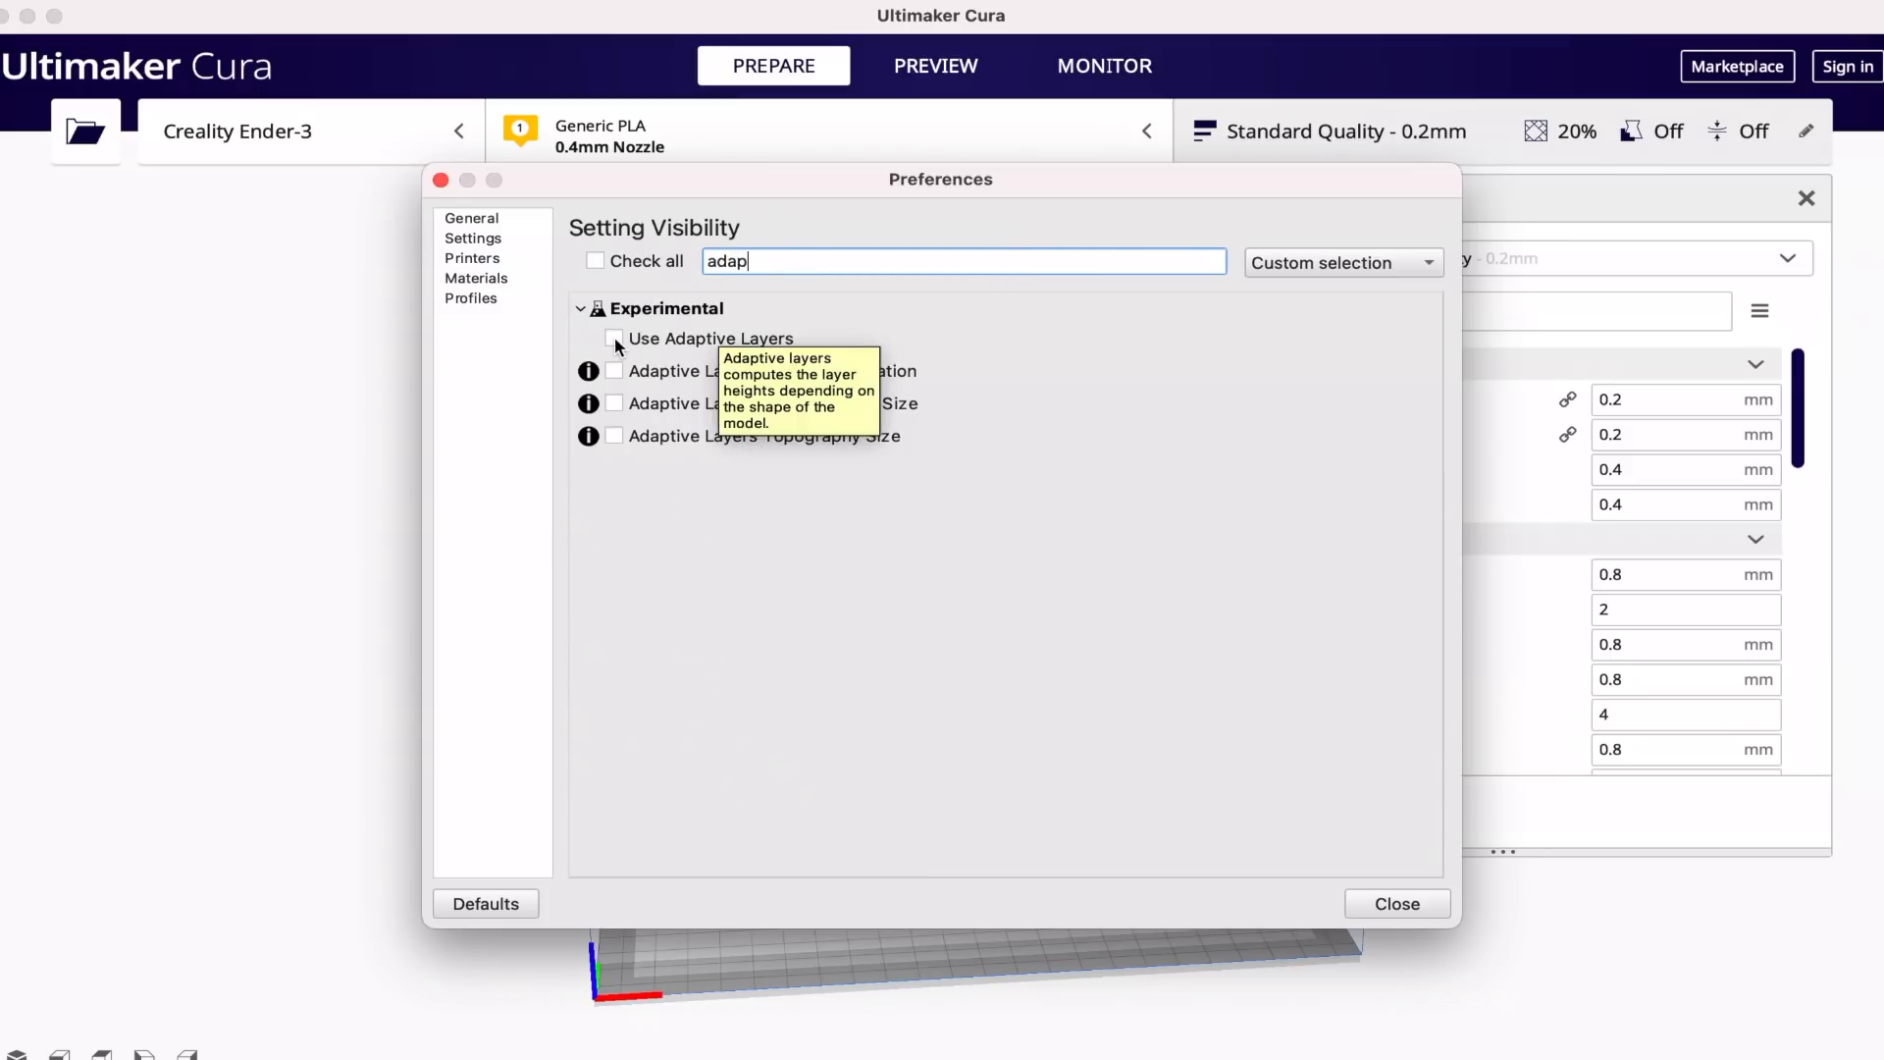
click(612, 337)
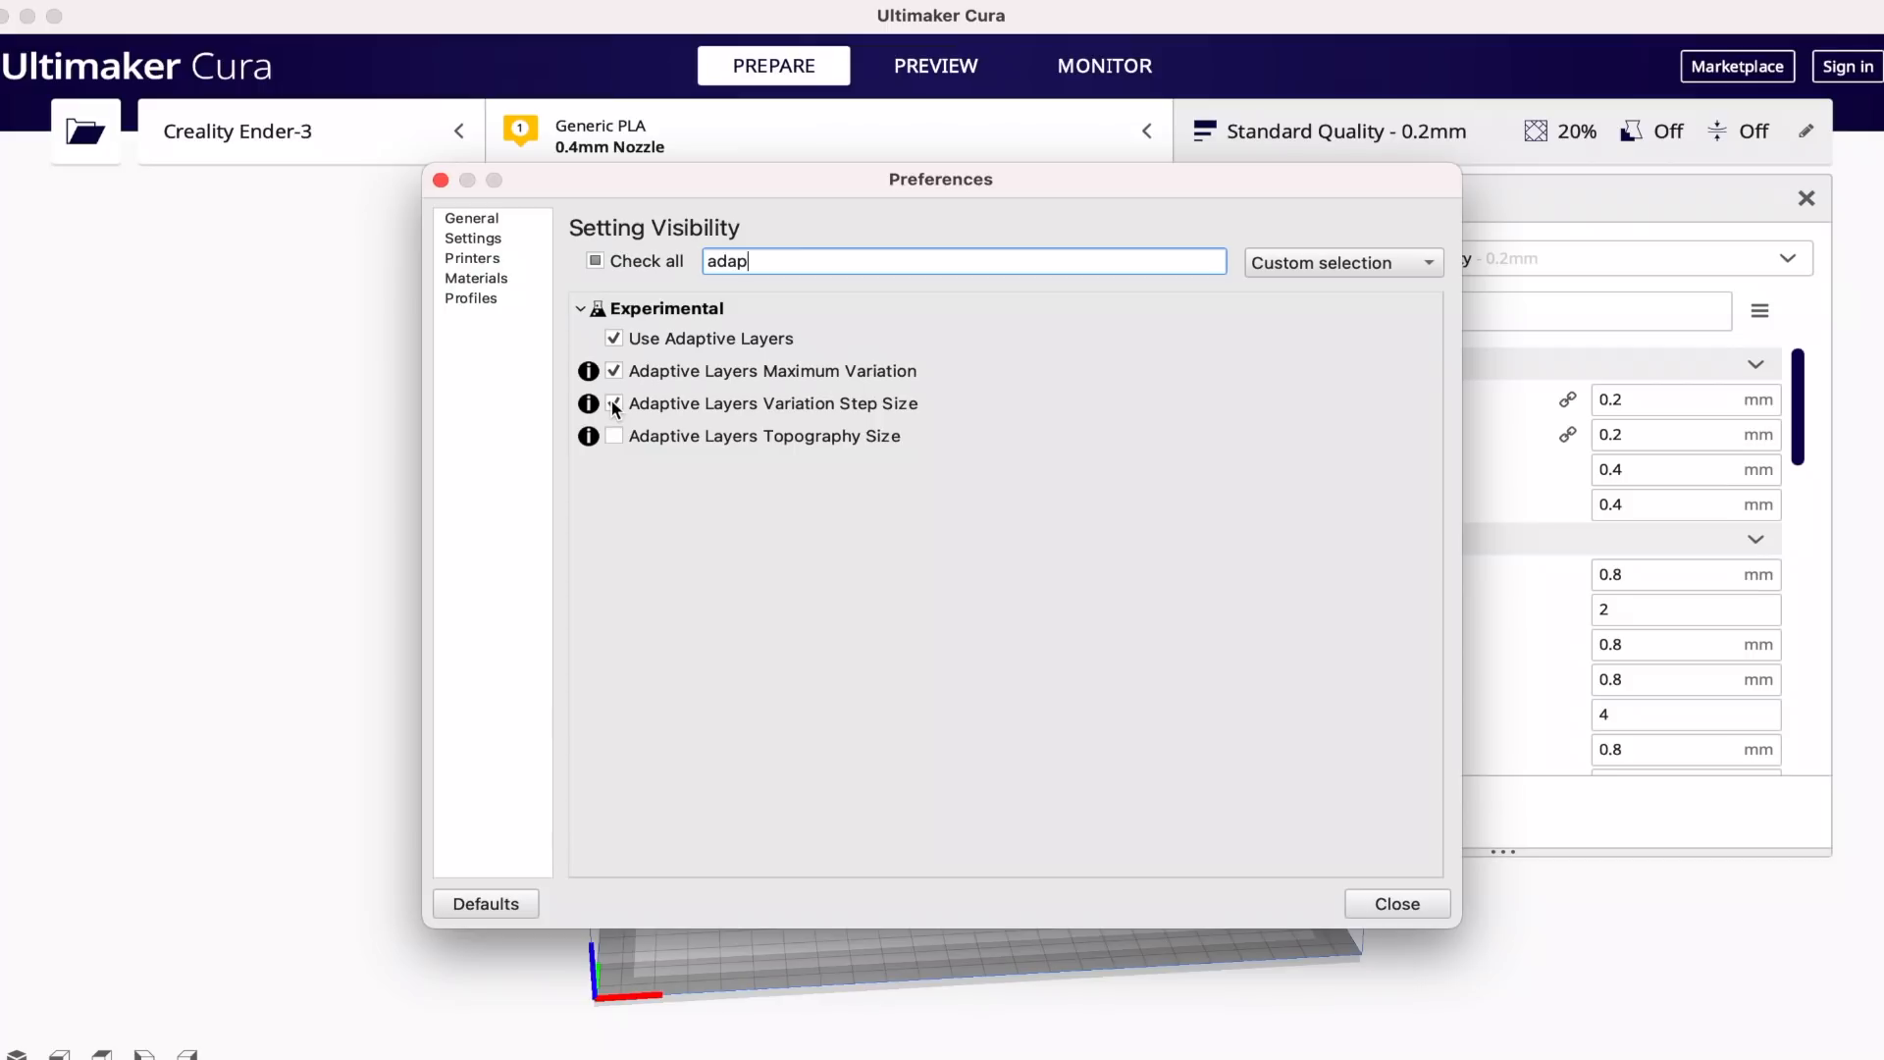
click(614, 403)
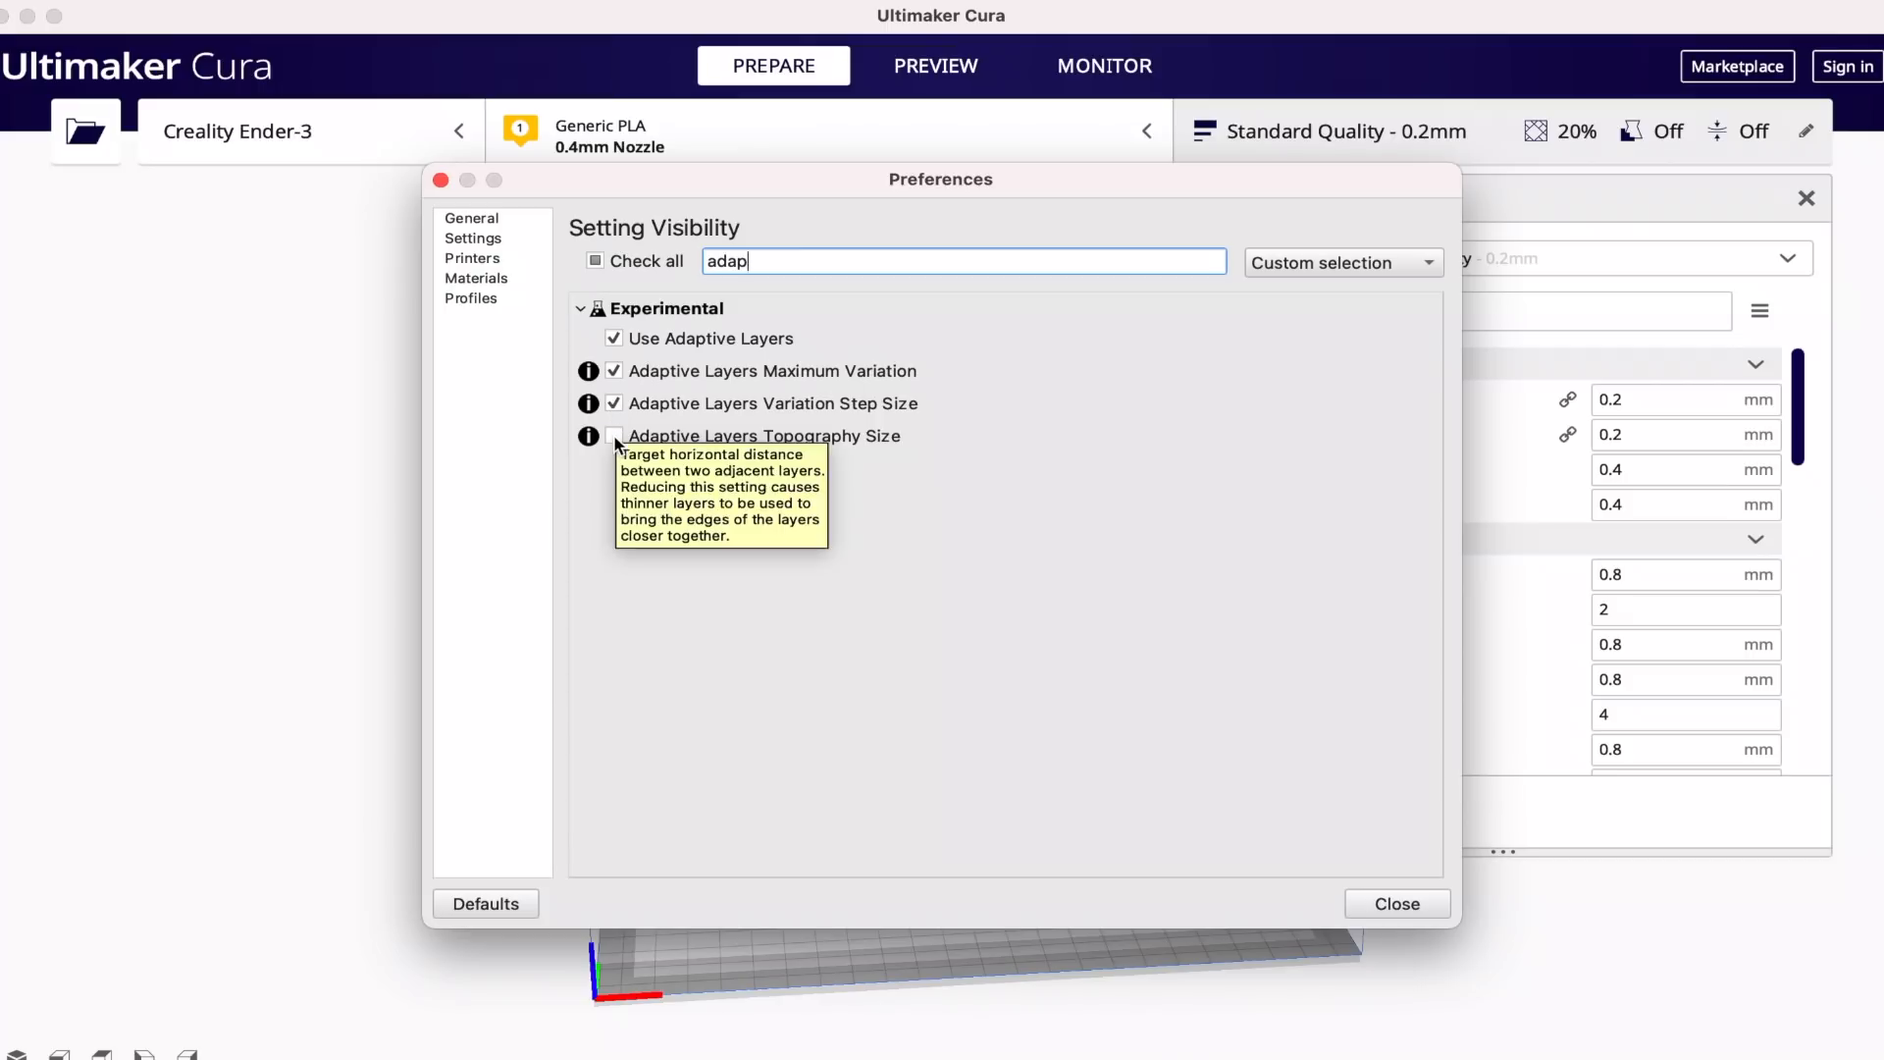
click(614, 435)
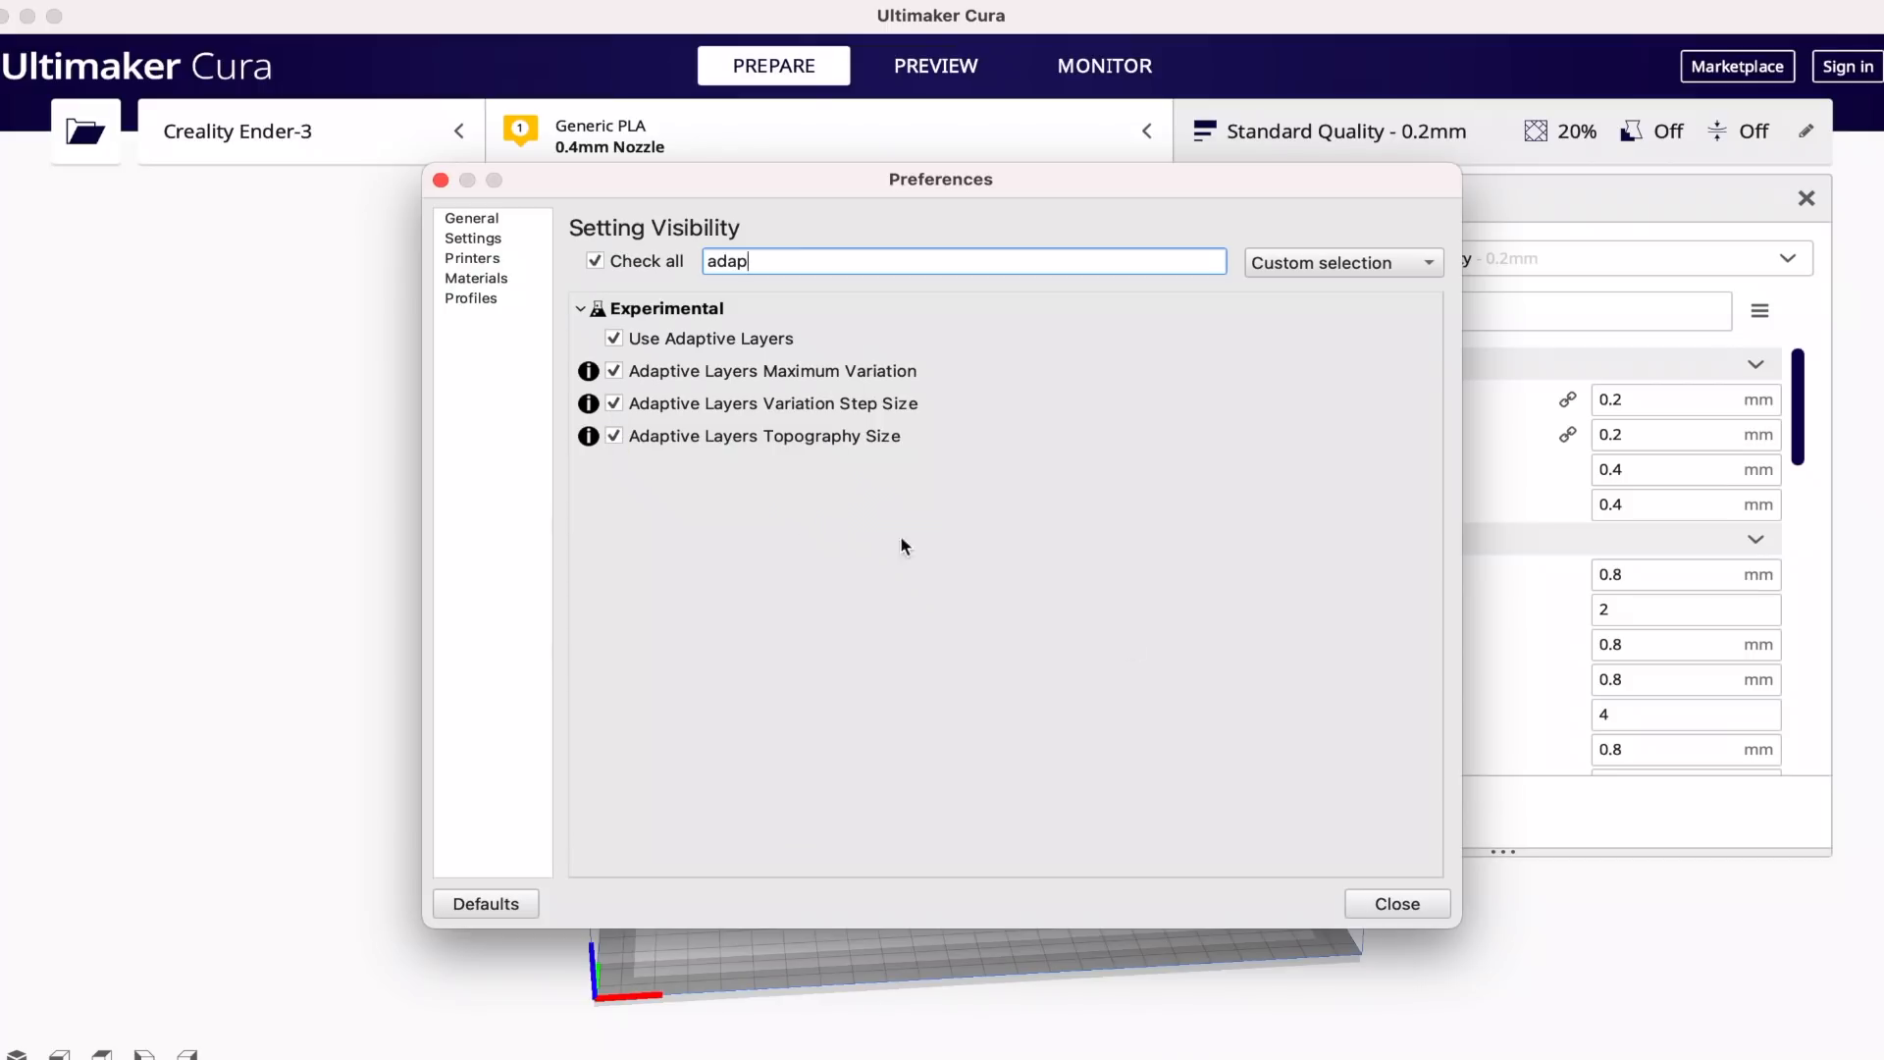
click(1396, 904)
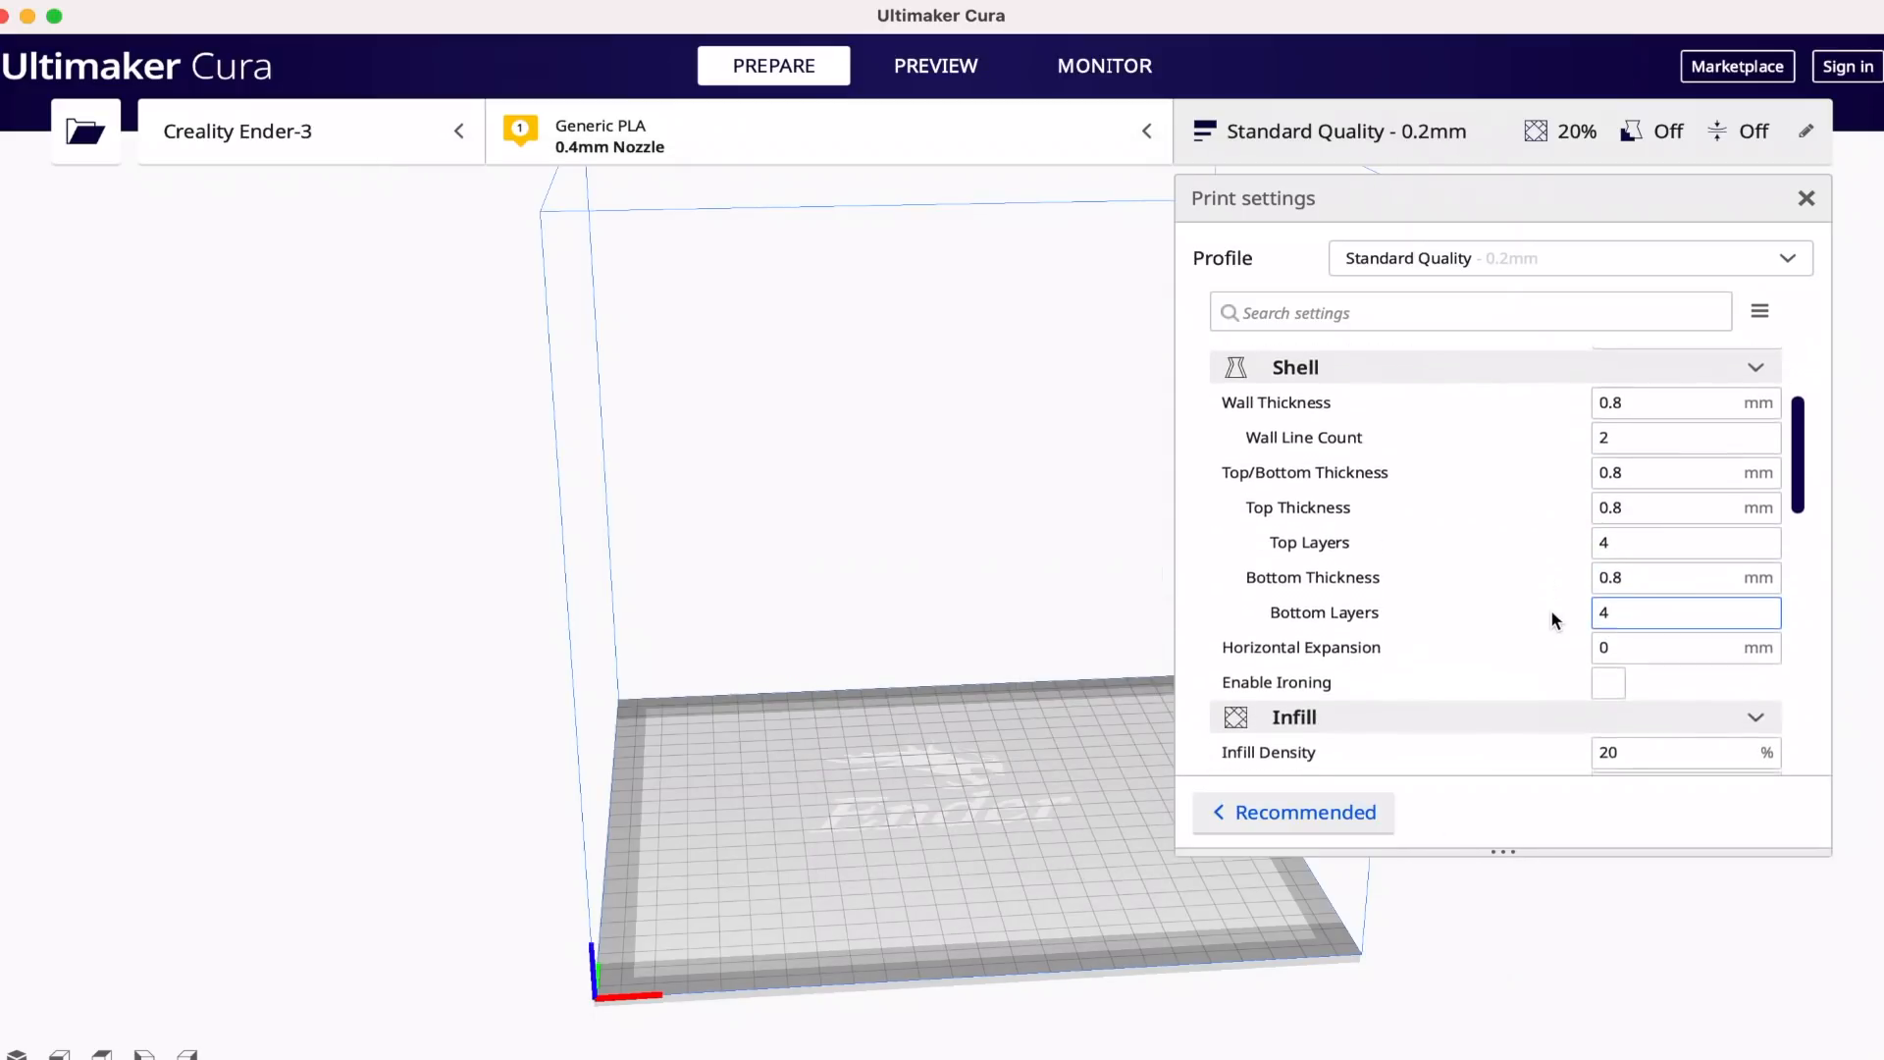
Scroll the print settings to Experimental and tick Use Adaptive Layers.
scroll(down, 3)
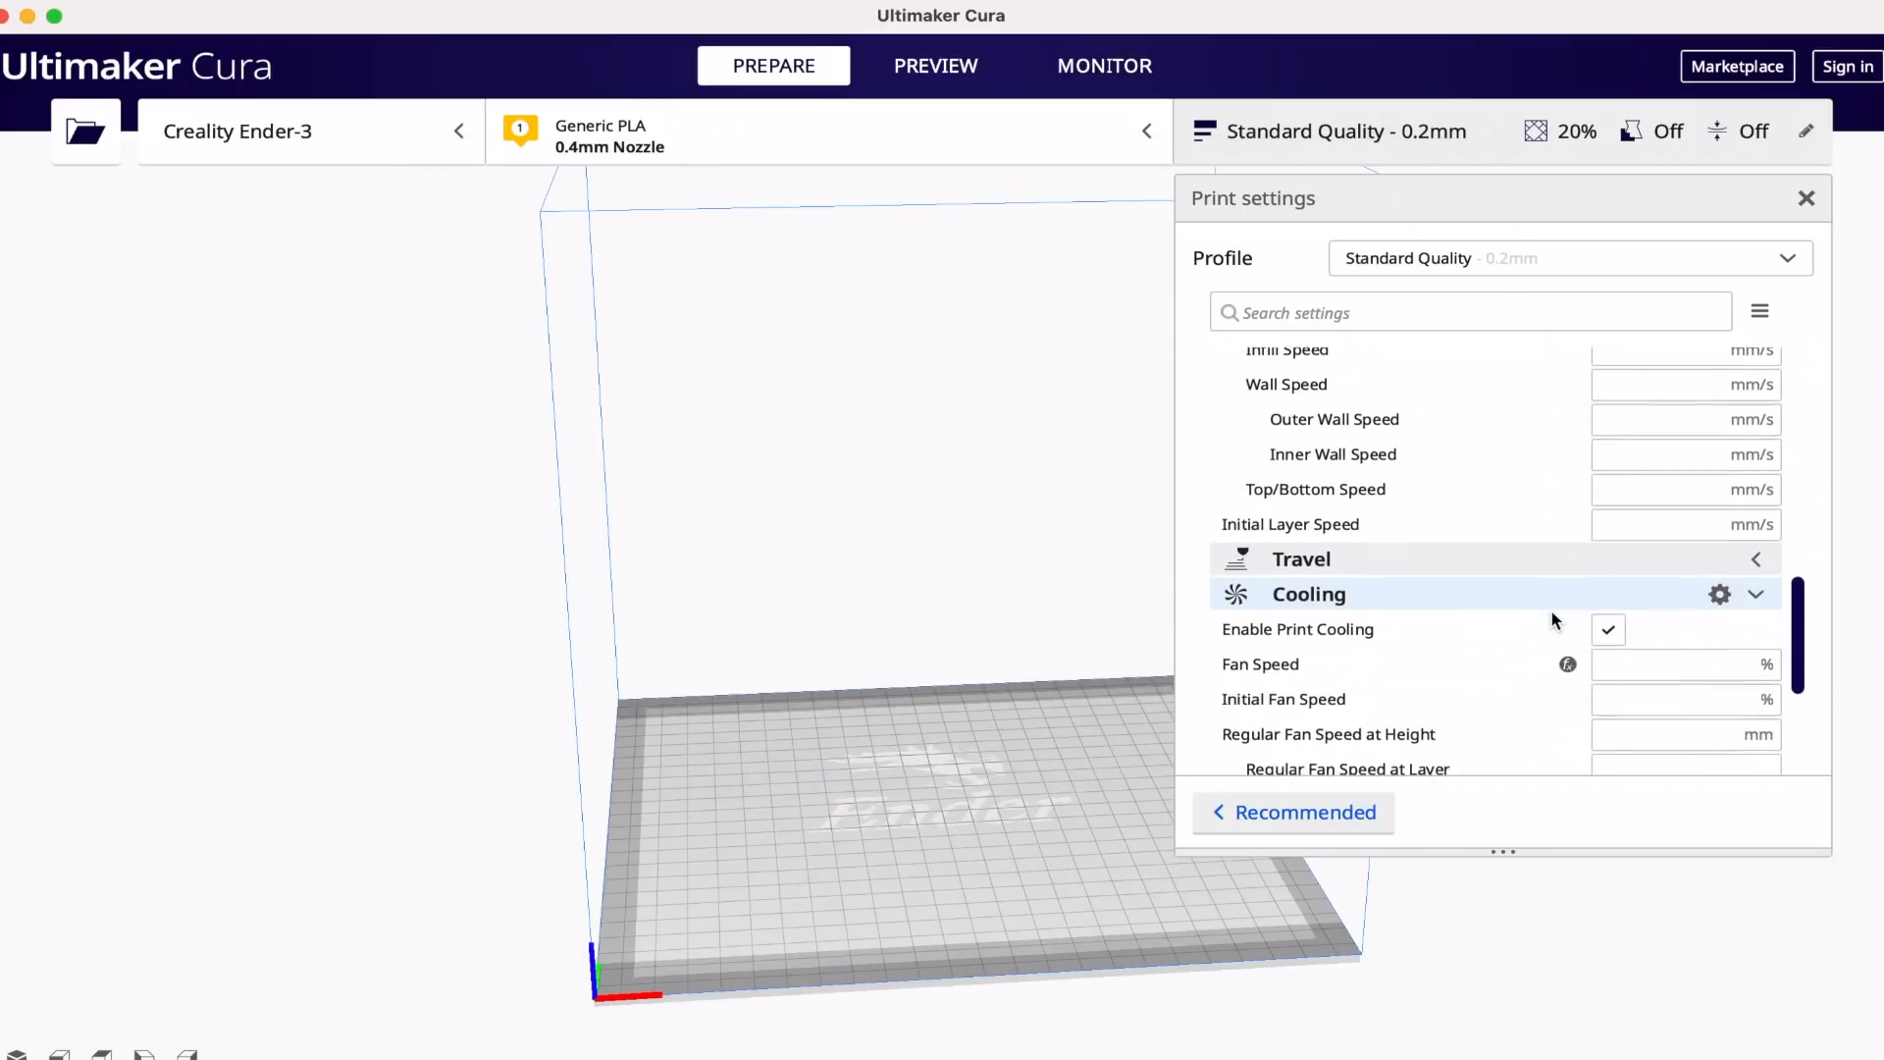
scroll(down, 3)
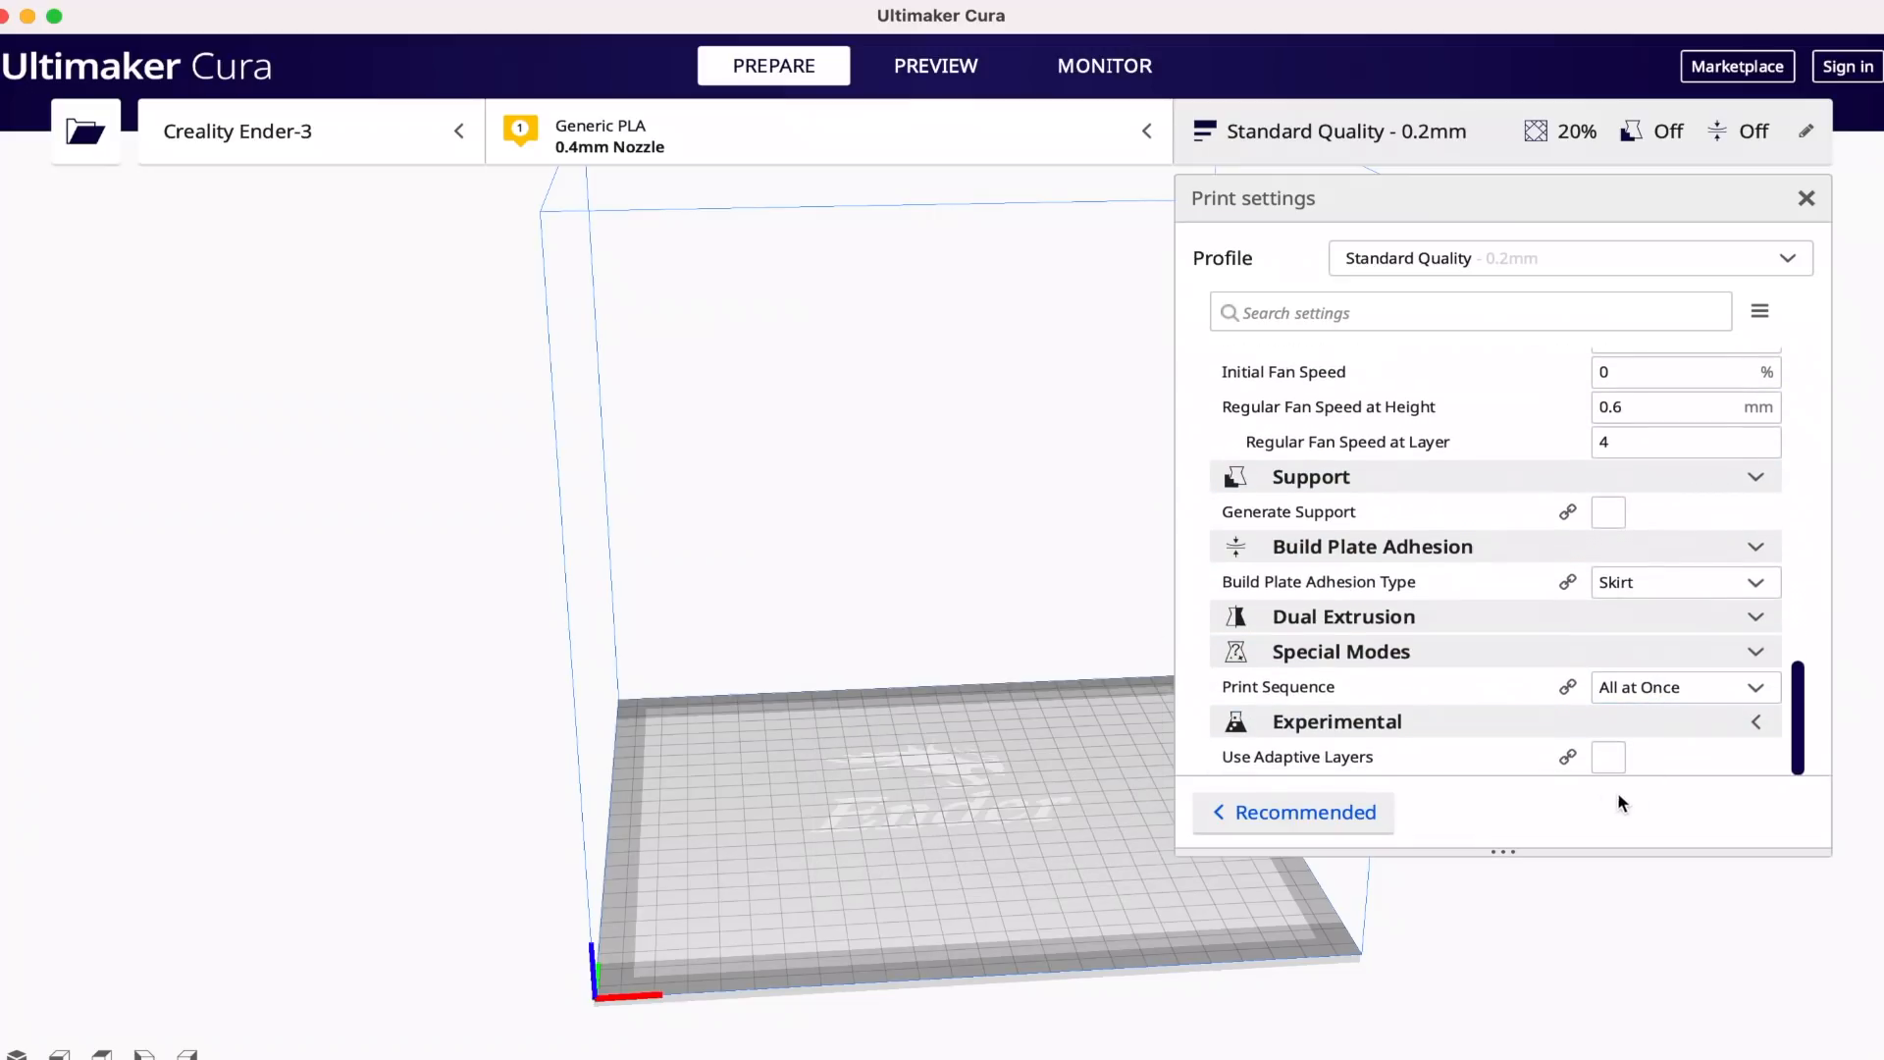
click(1607, 756)
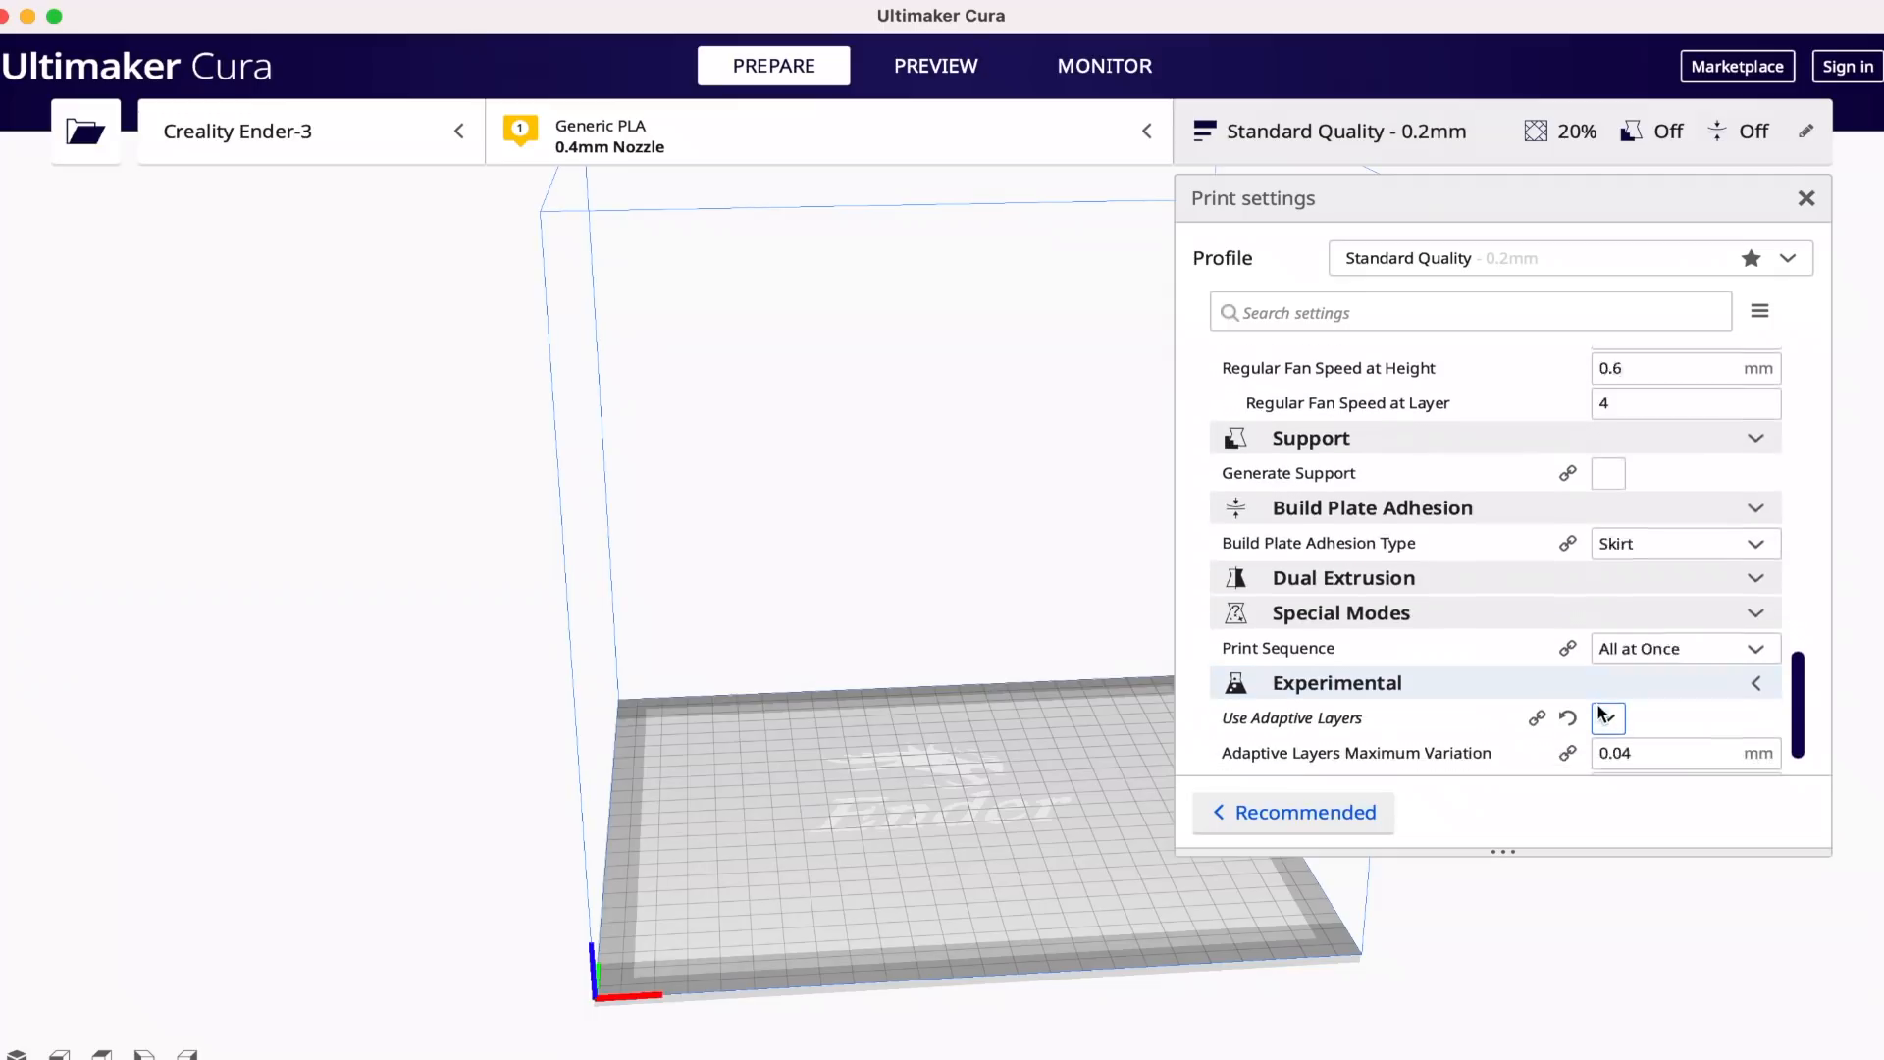
click(1608, 718)
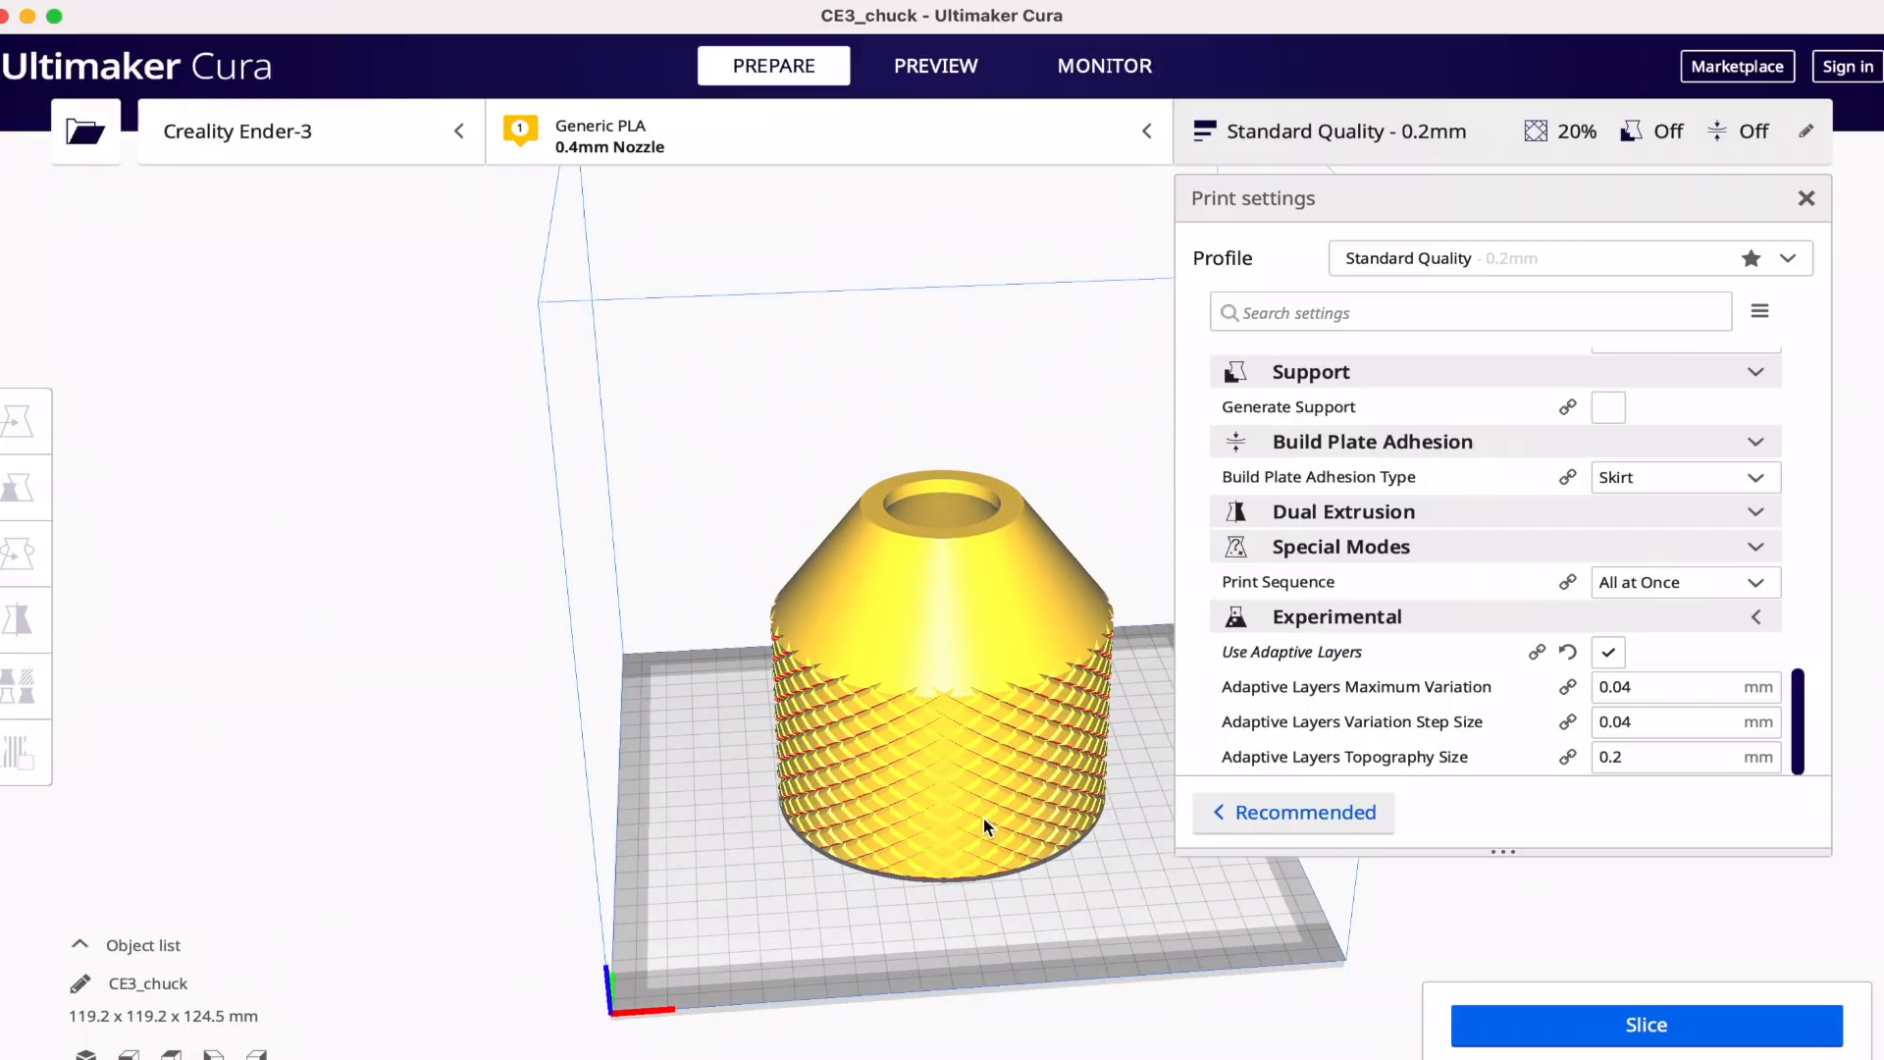
Set Initial Layer Height to 0.24 mm in the Quality section.
scroll(up, 3)
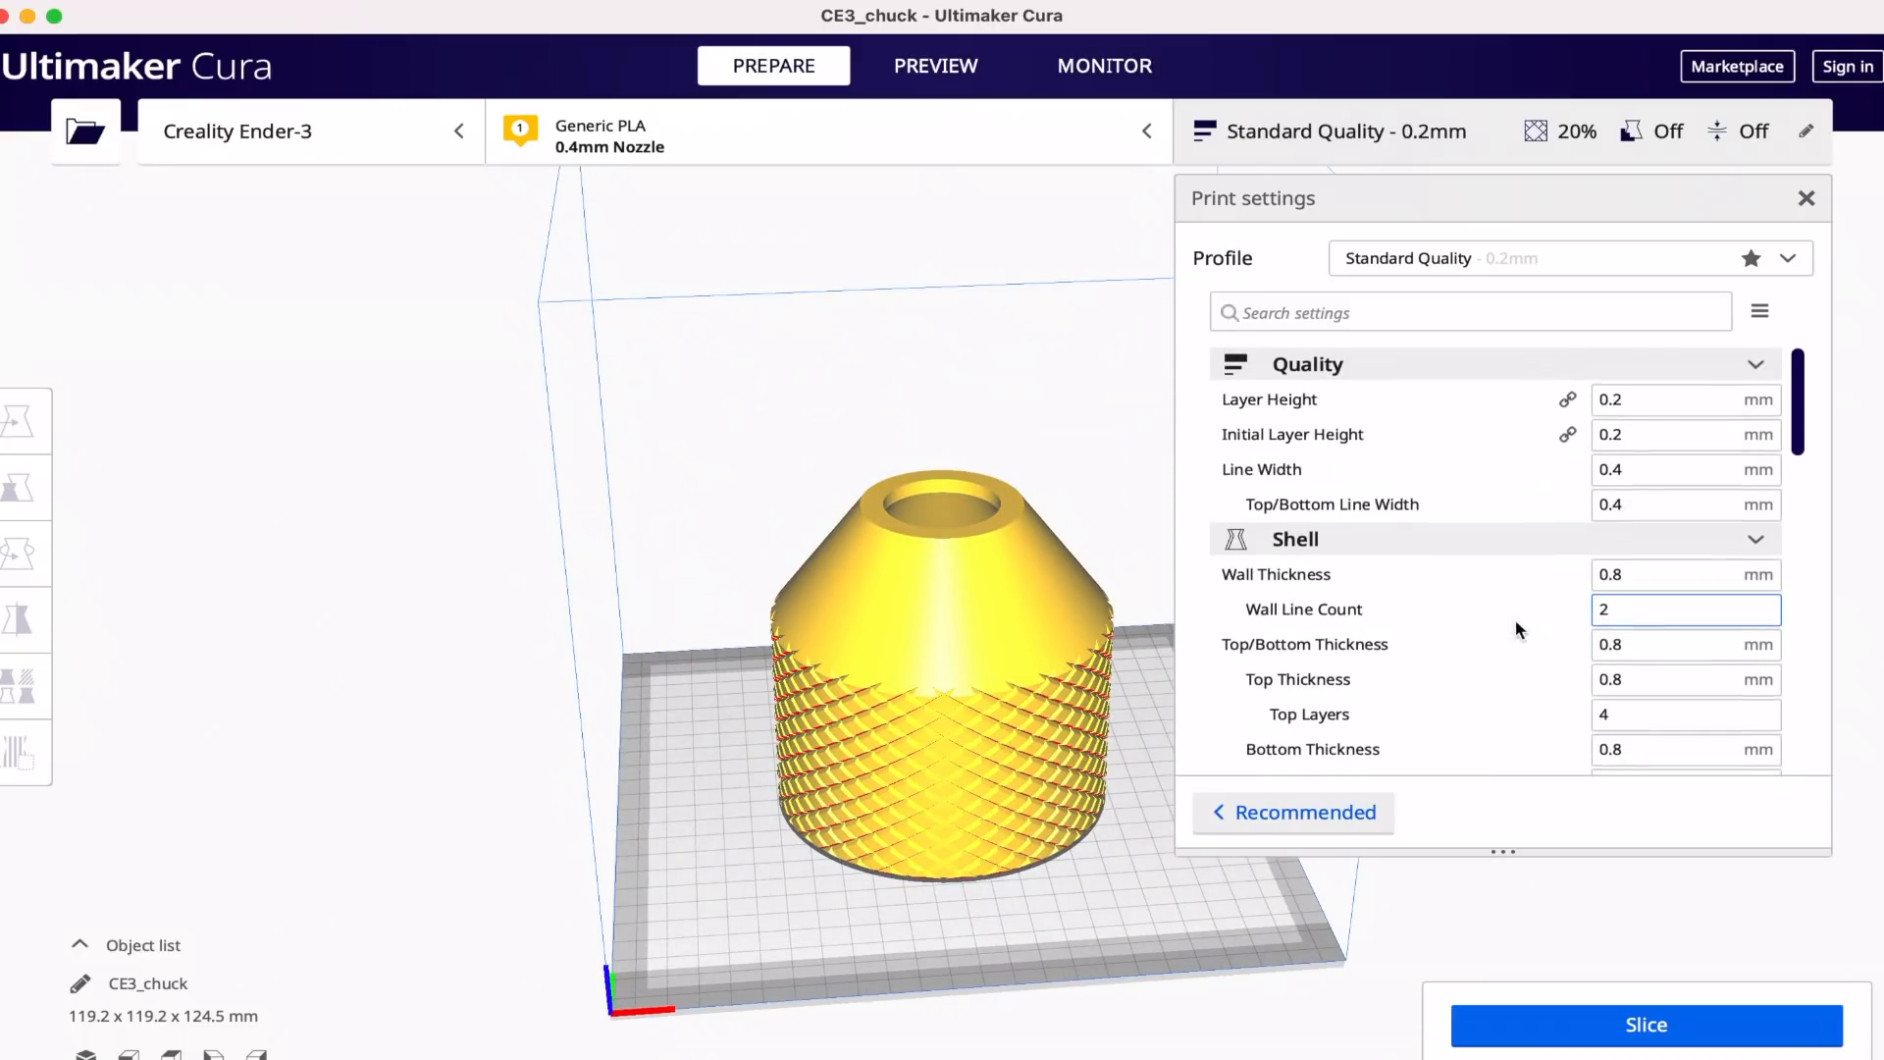
click(1682, 399)
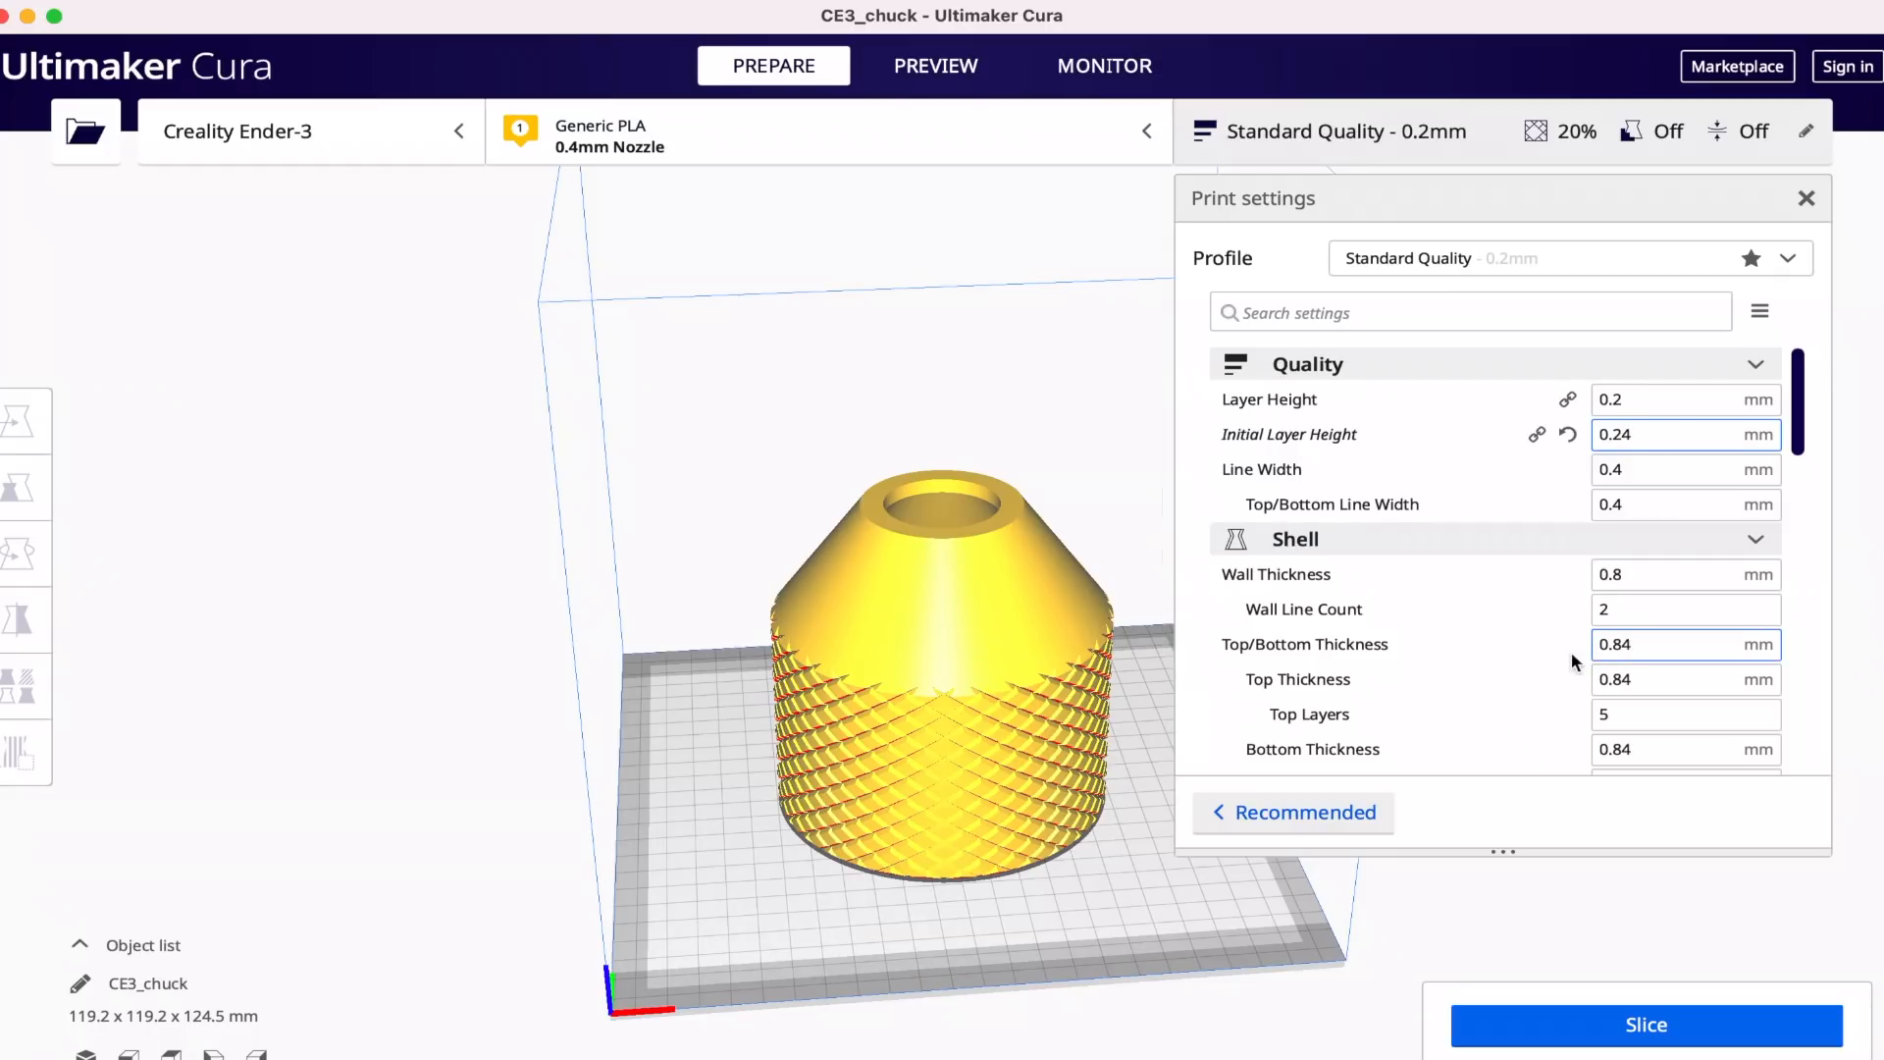
scroll(down, 3)
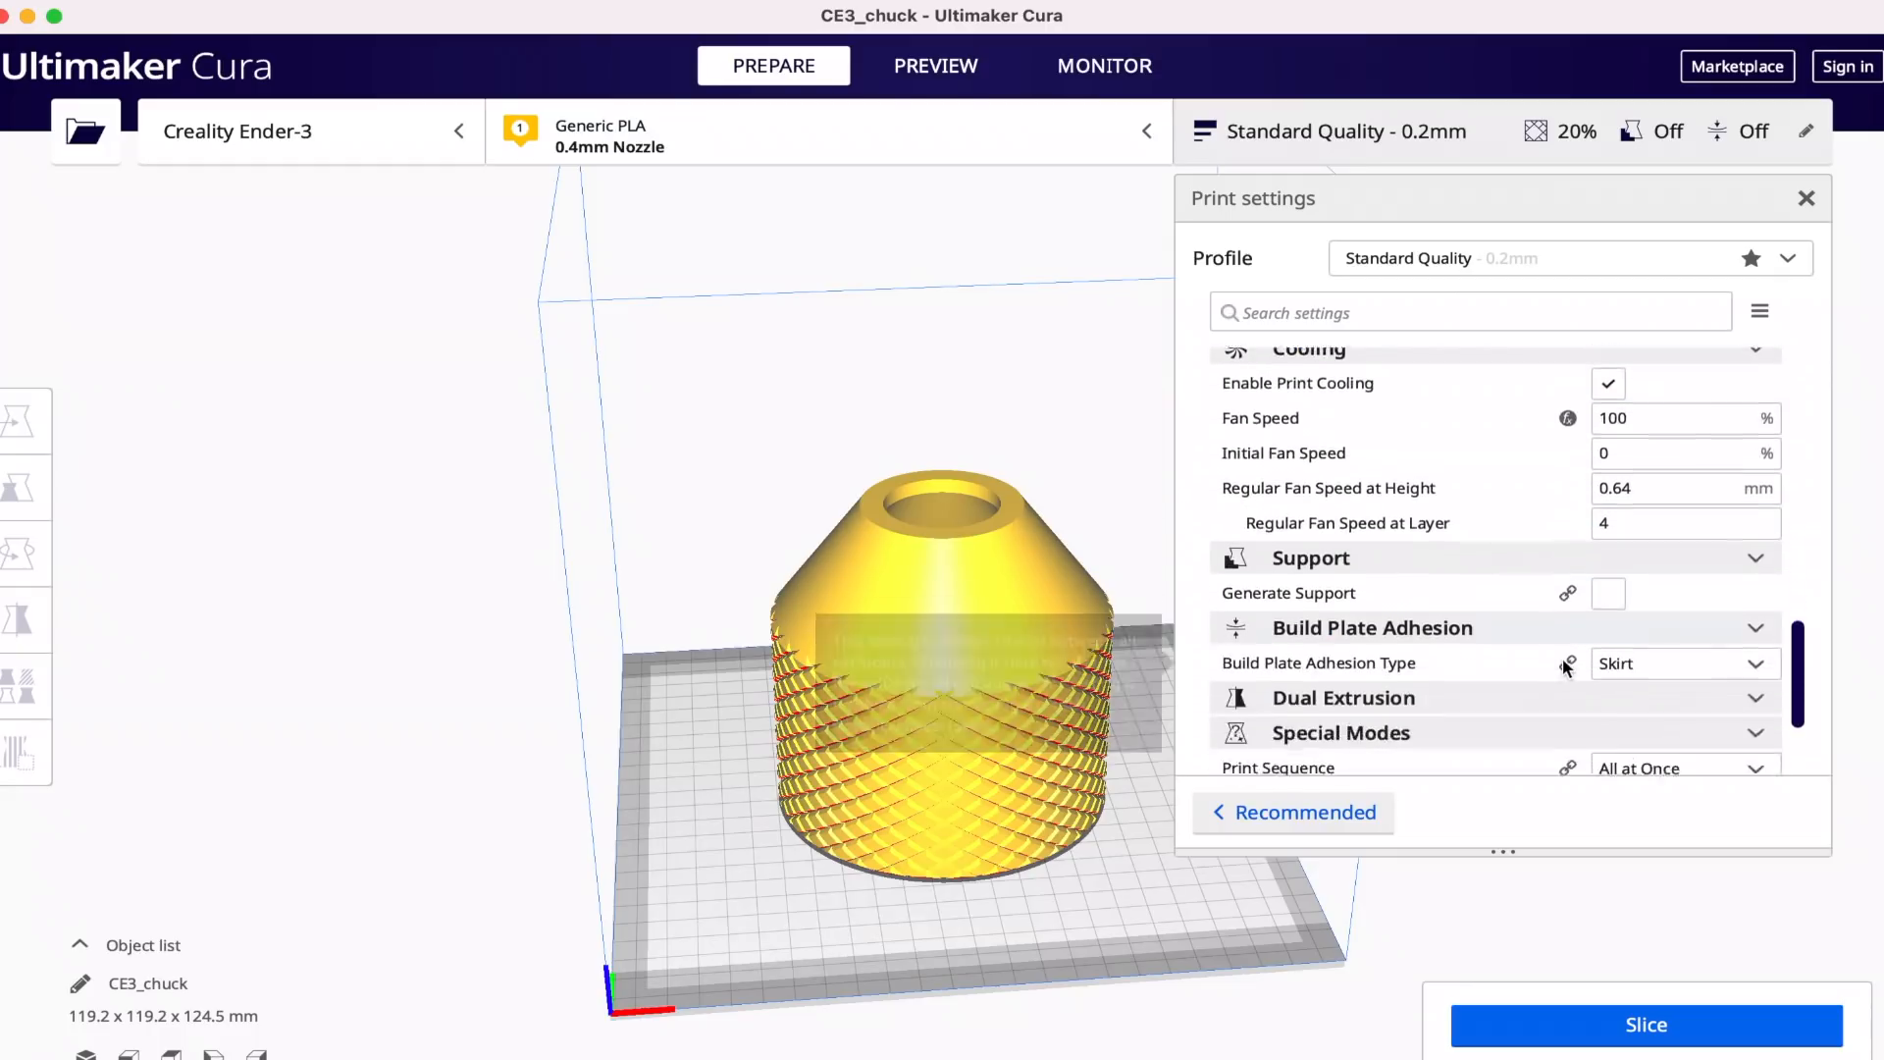
Slice the chuck model, estimating 1 day 5 hours 37 minutes and 221 g.
click(1608, 651)
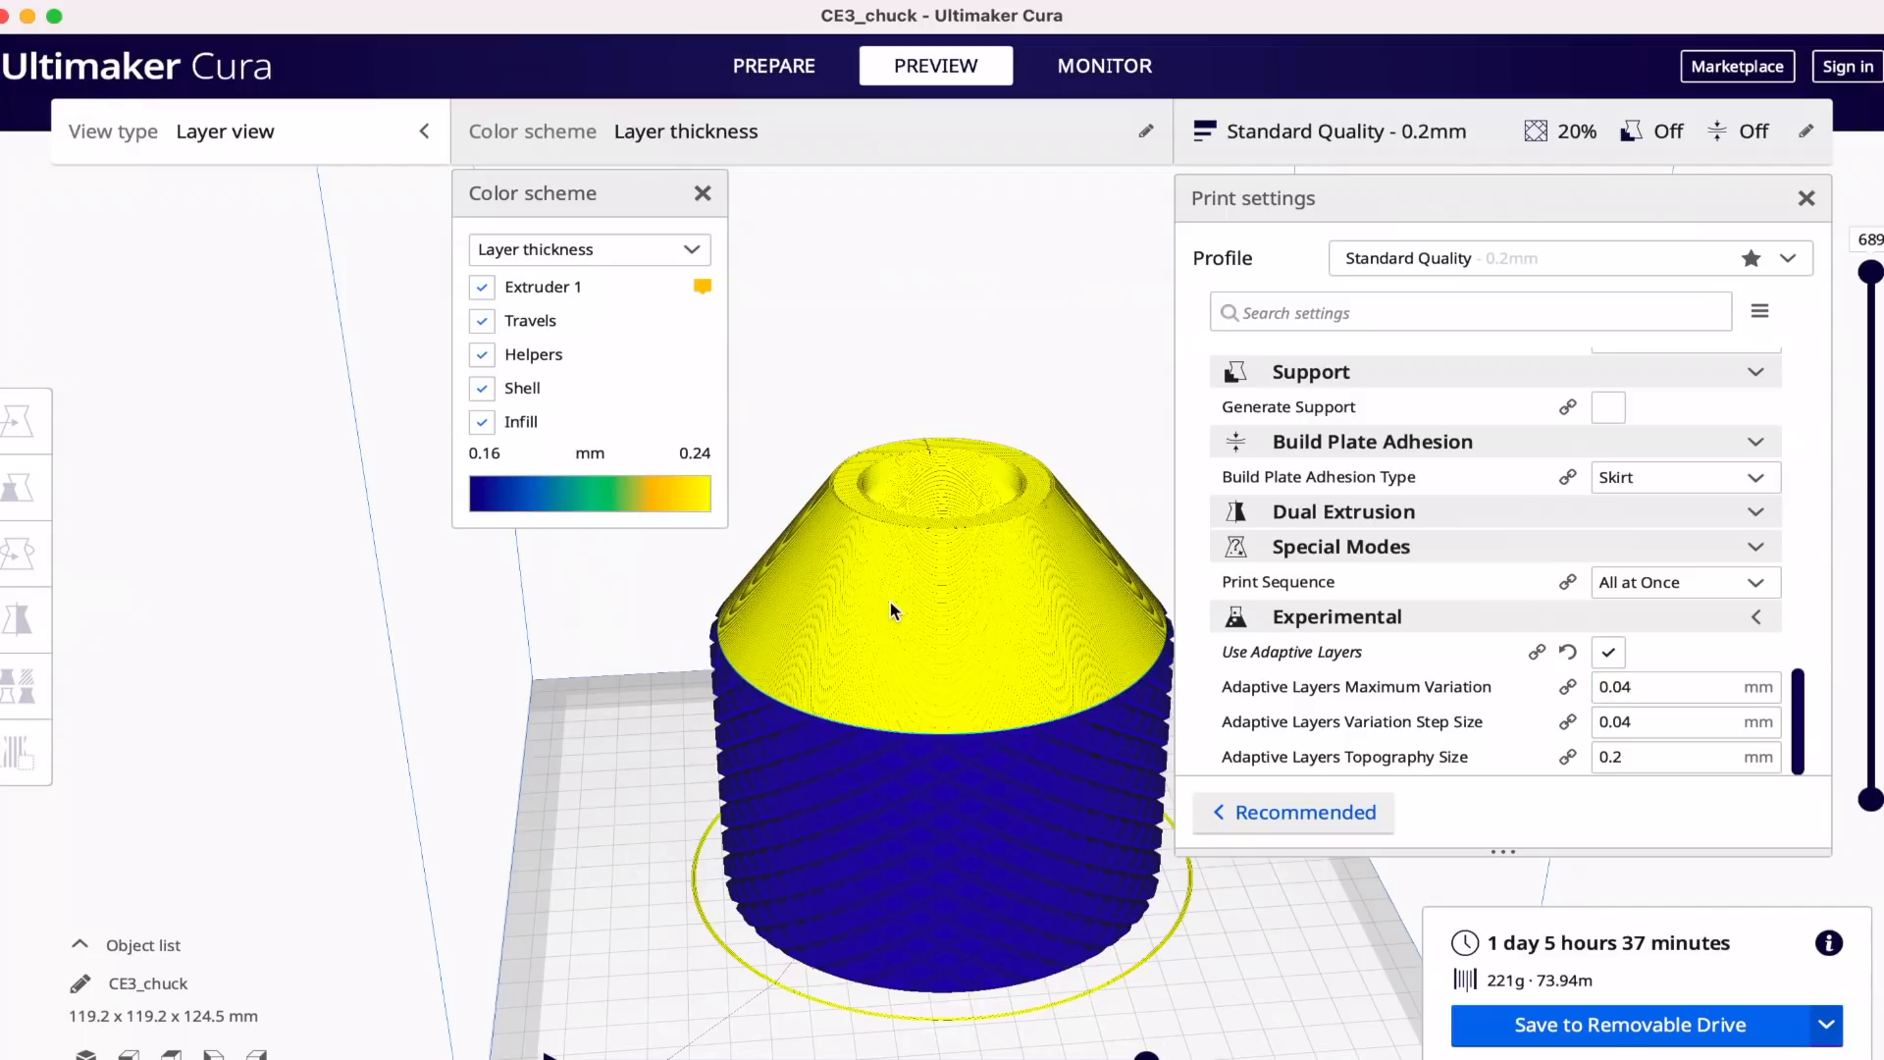
mouse_move(600, 497)
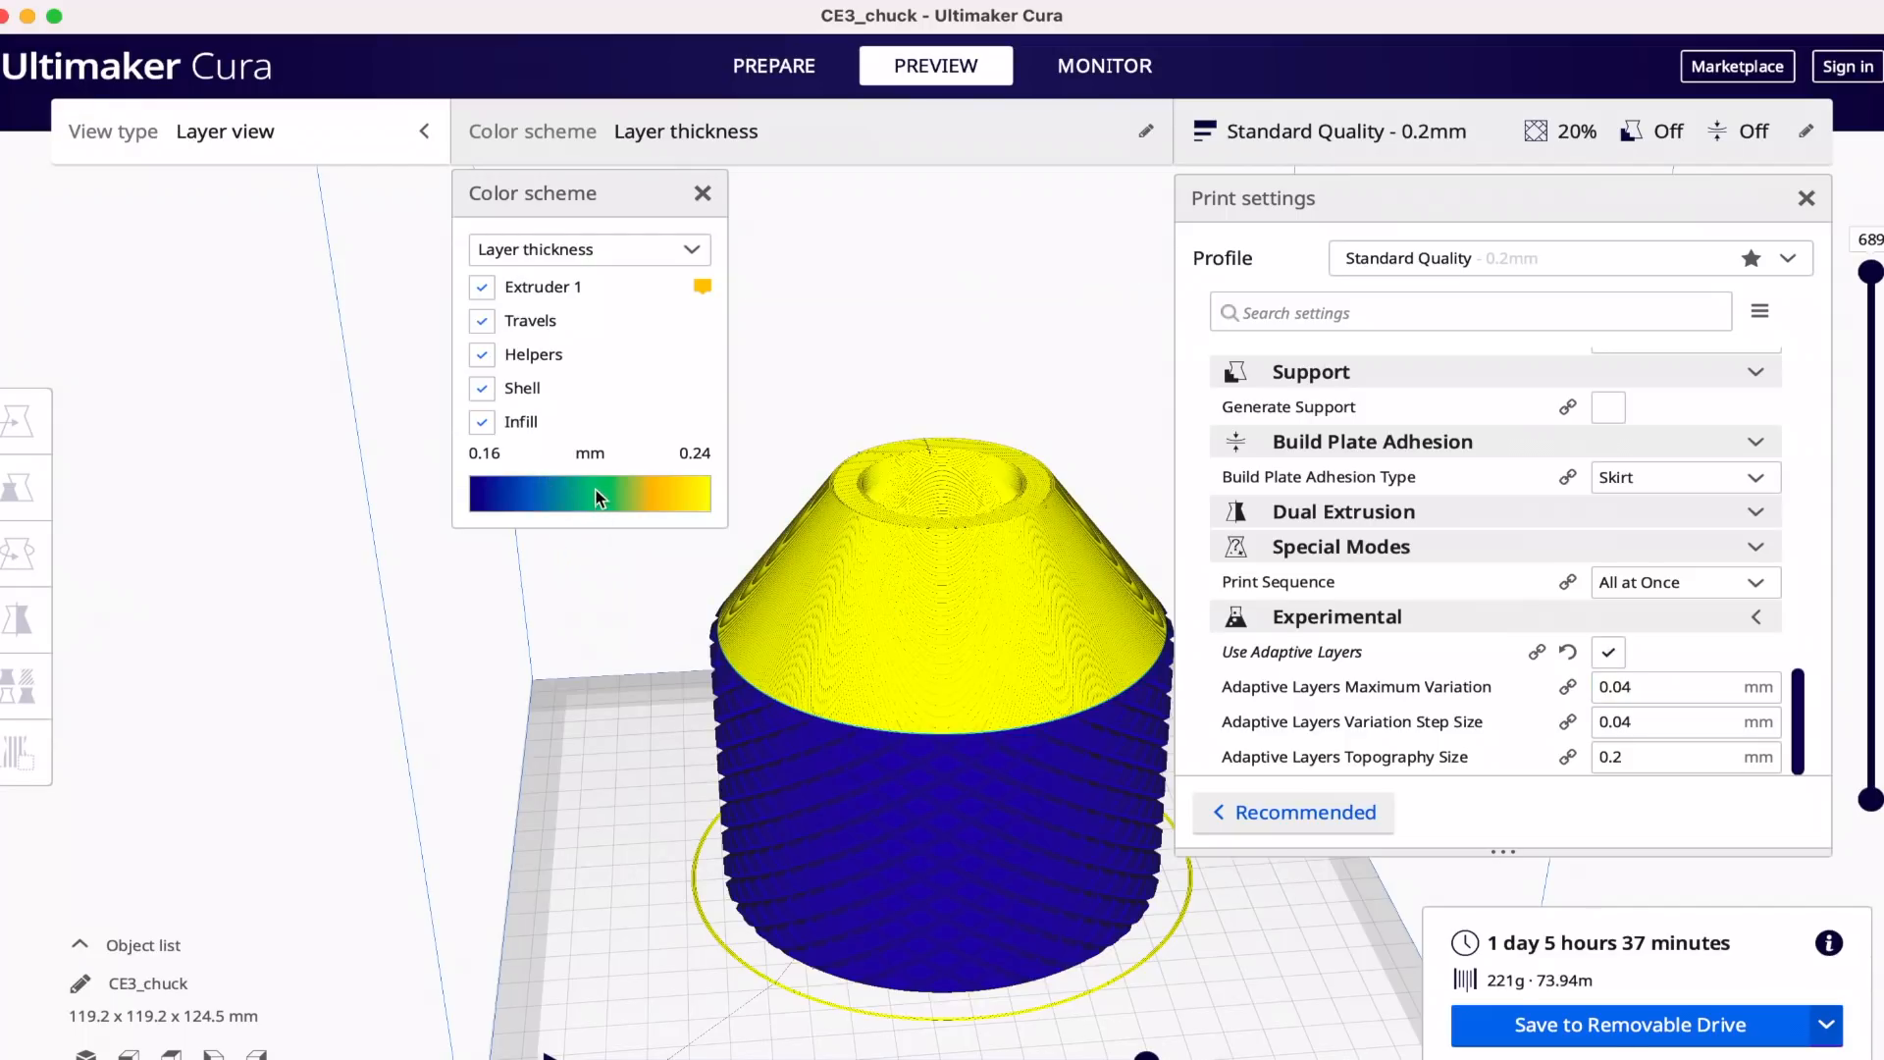
mouse_move(542, 491)
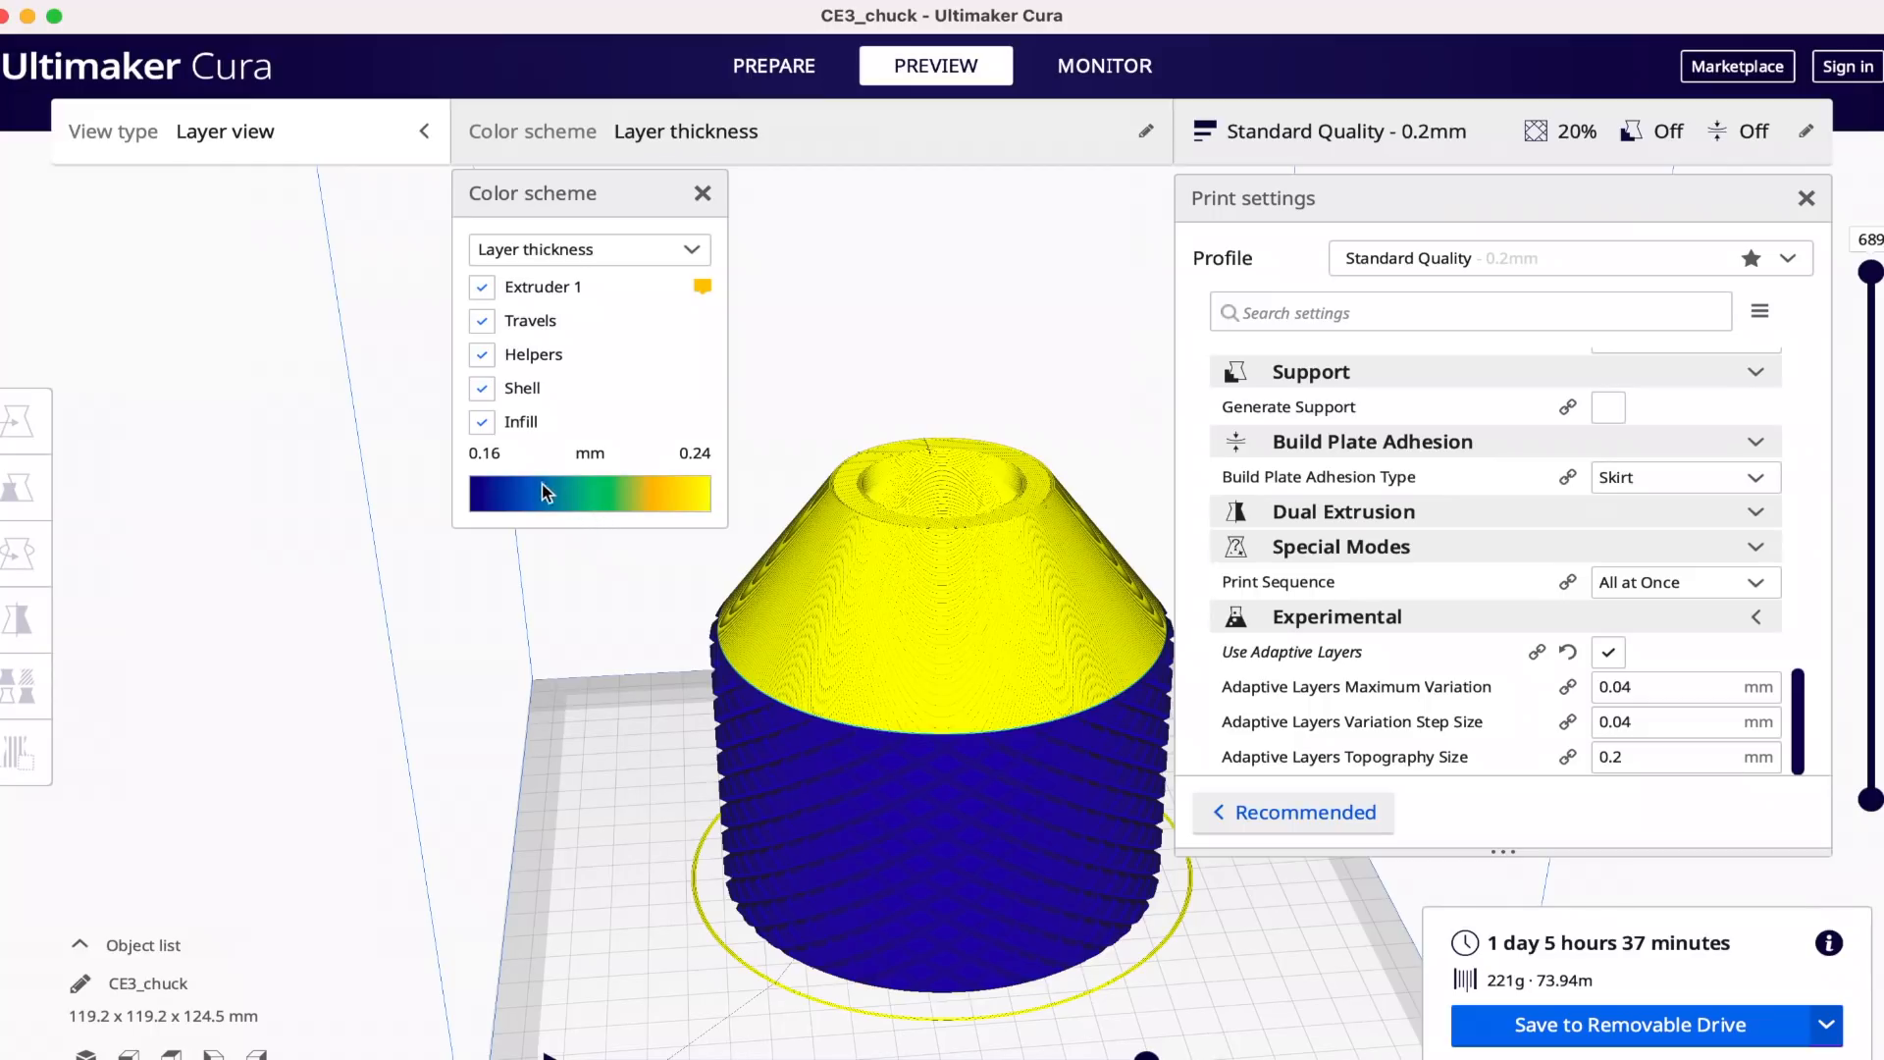
mouse_move(480, 485)
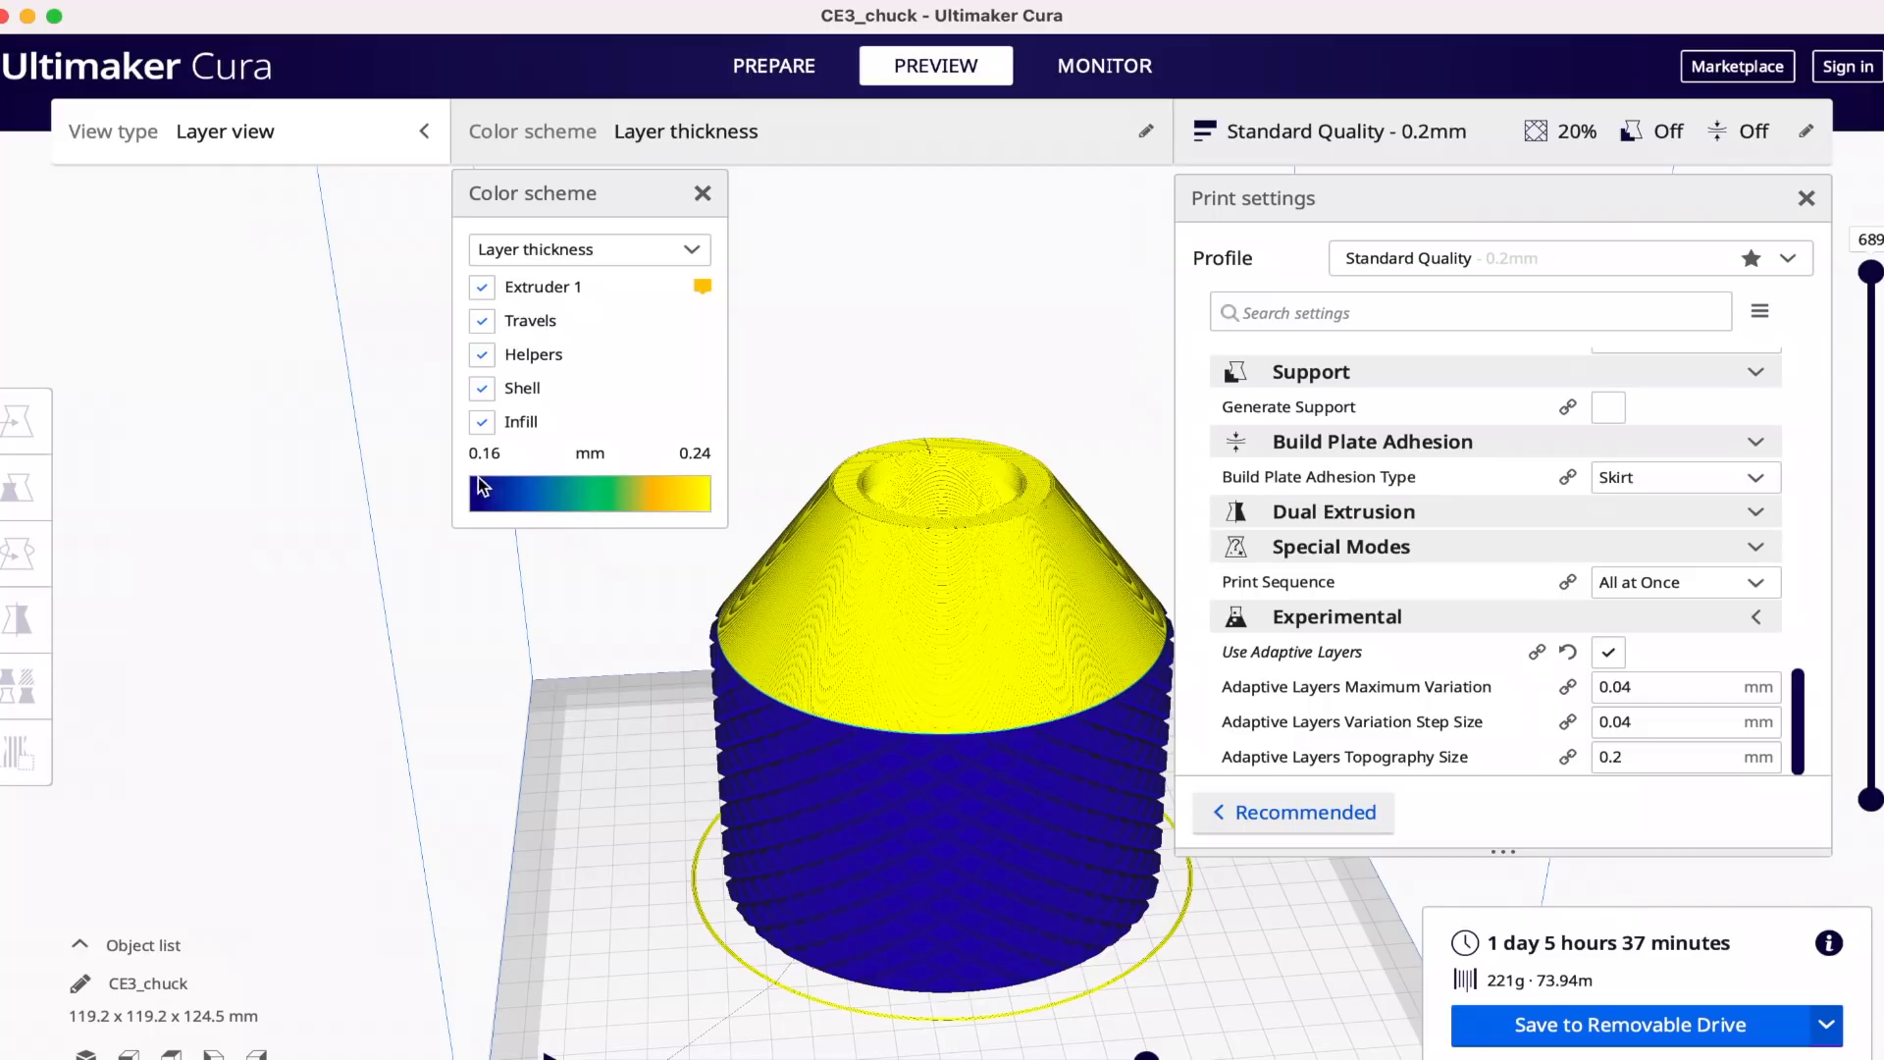
mouse_move(670, 477)
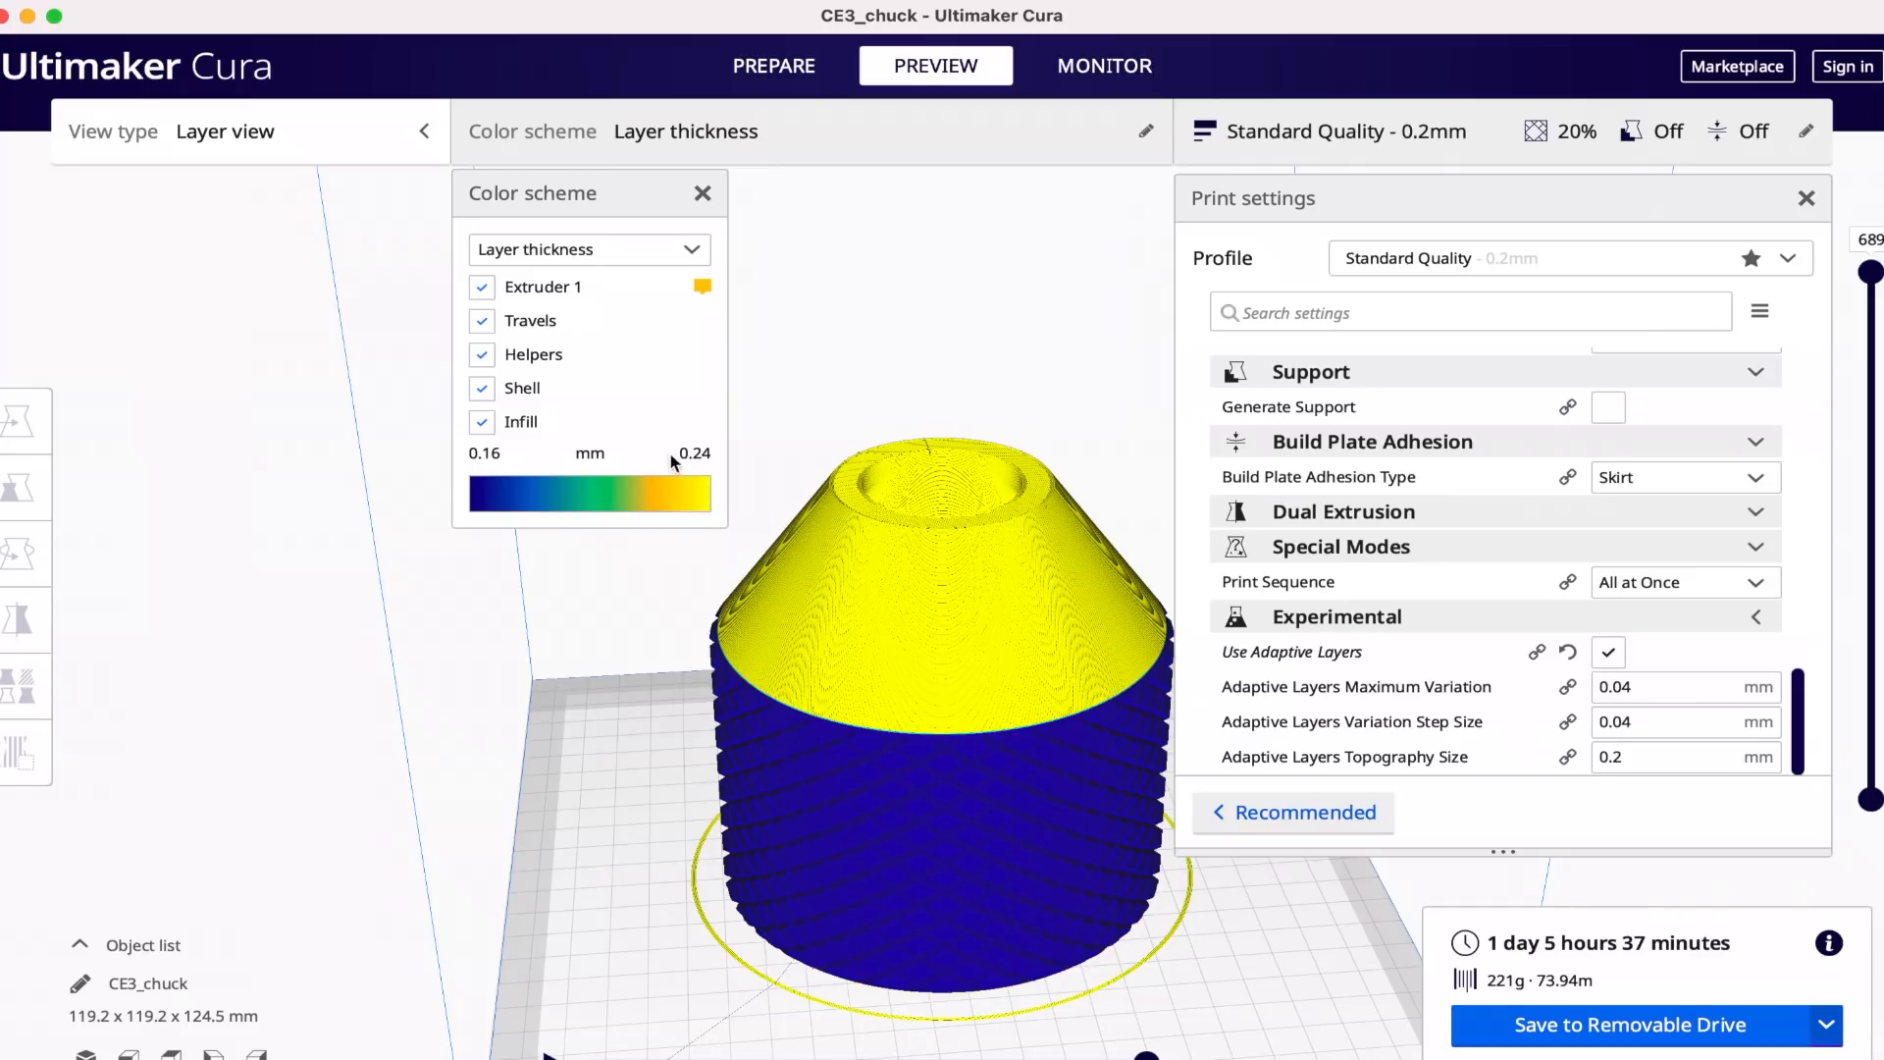
mouse_move(694, 517)
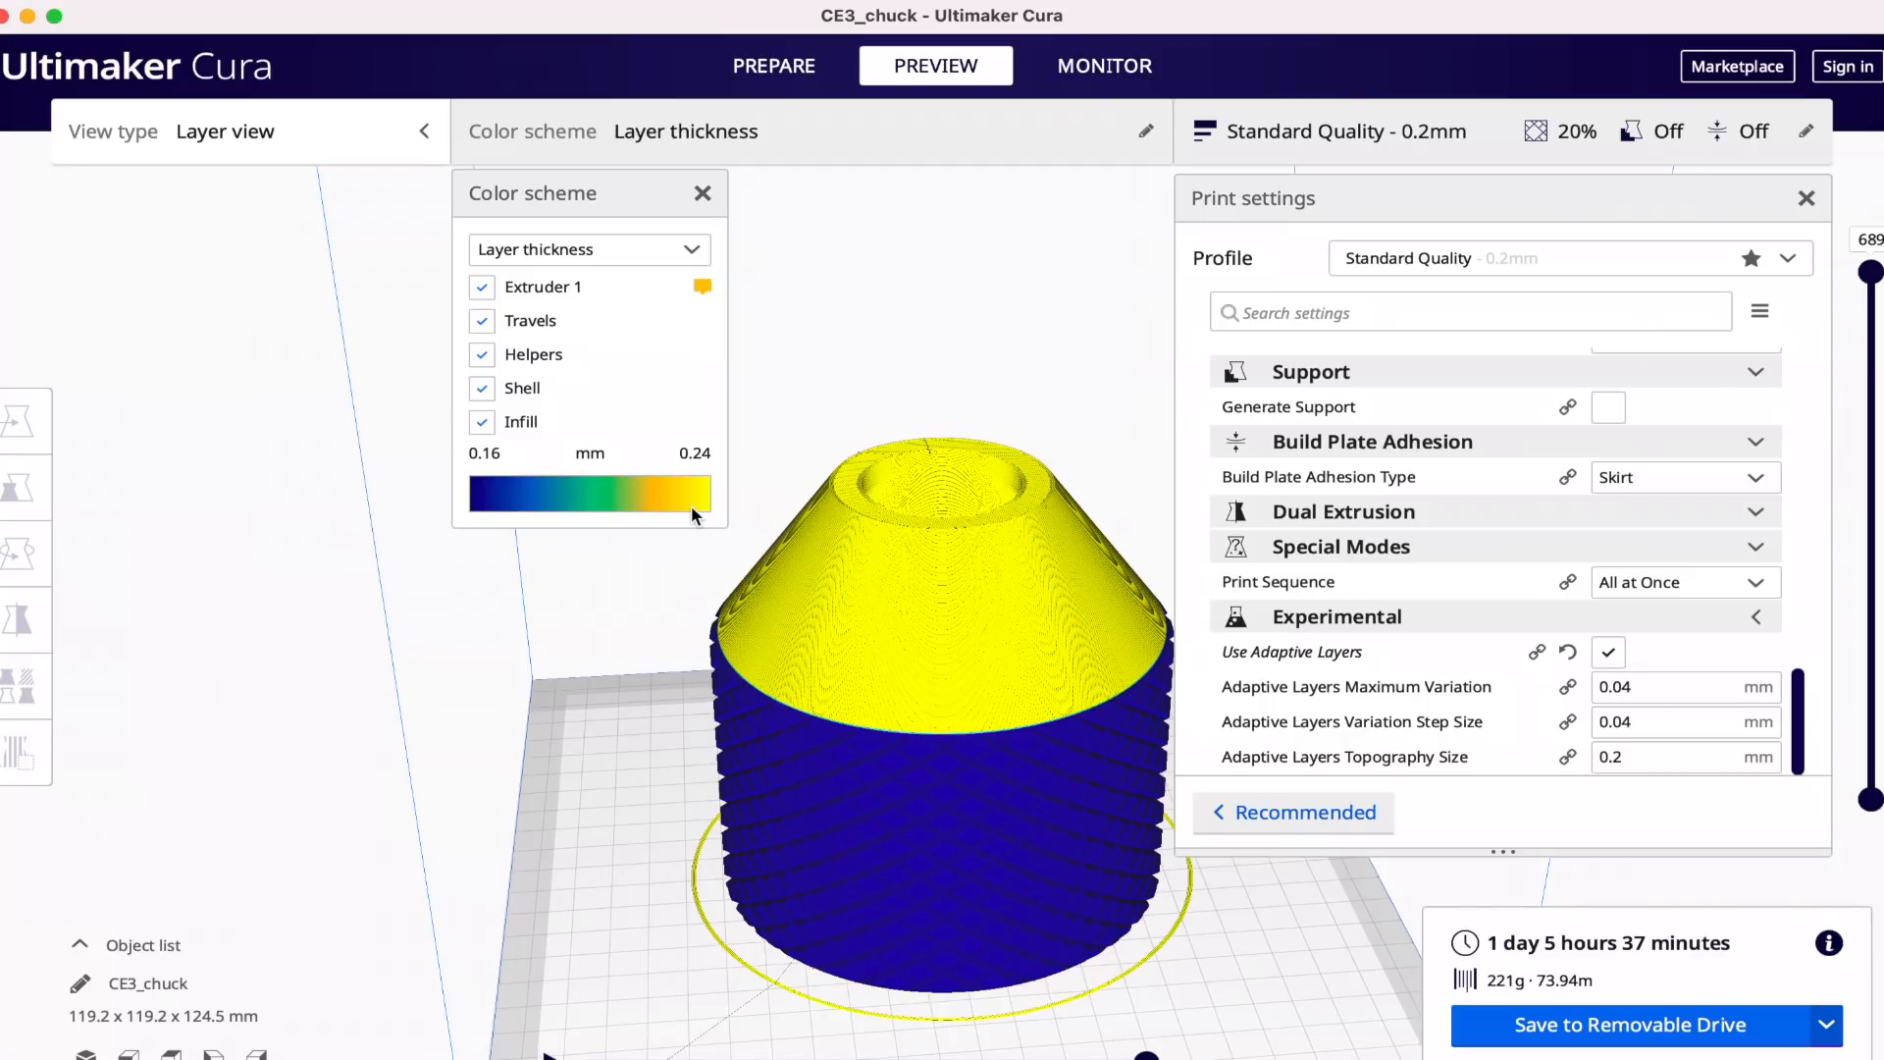
scroll(up, 3)
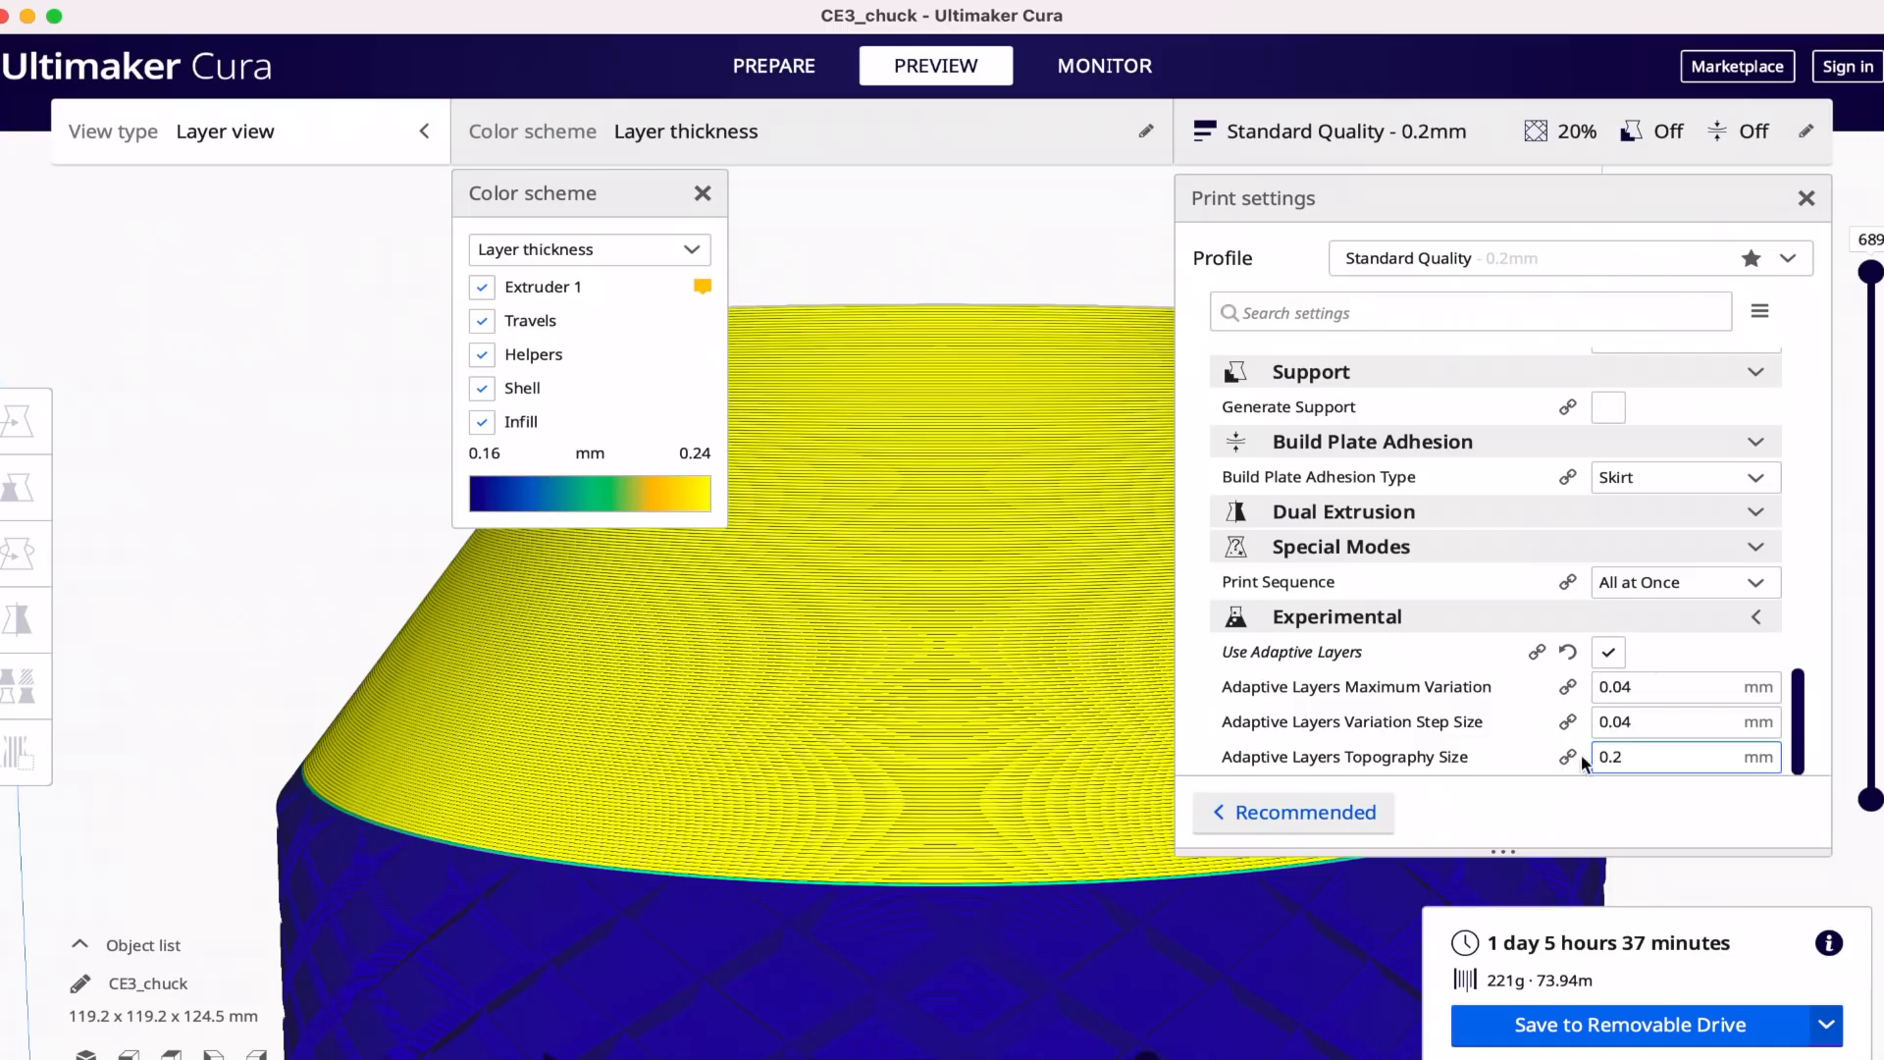
mouse_move(1682, 721)
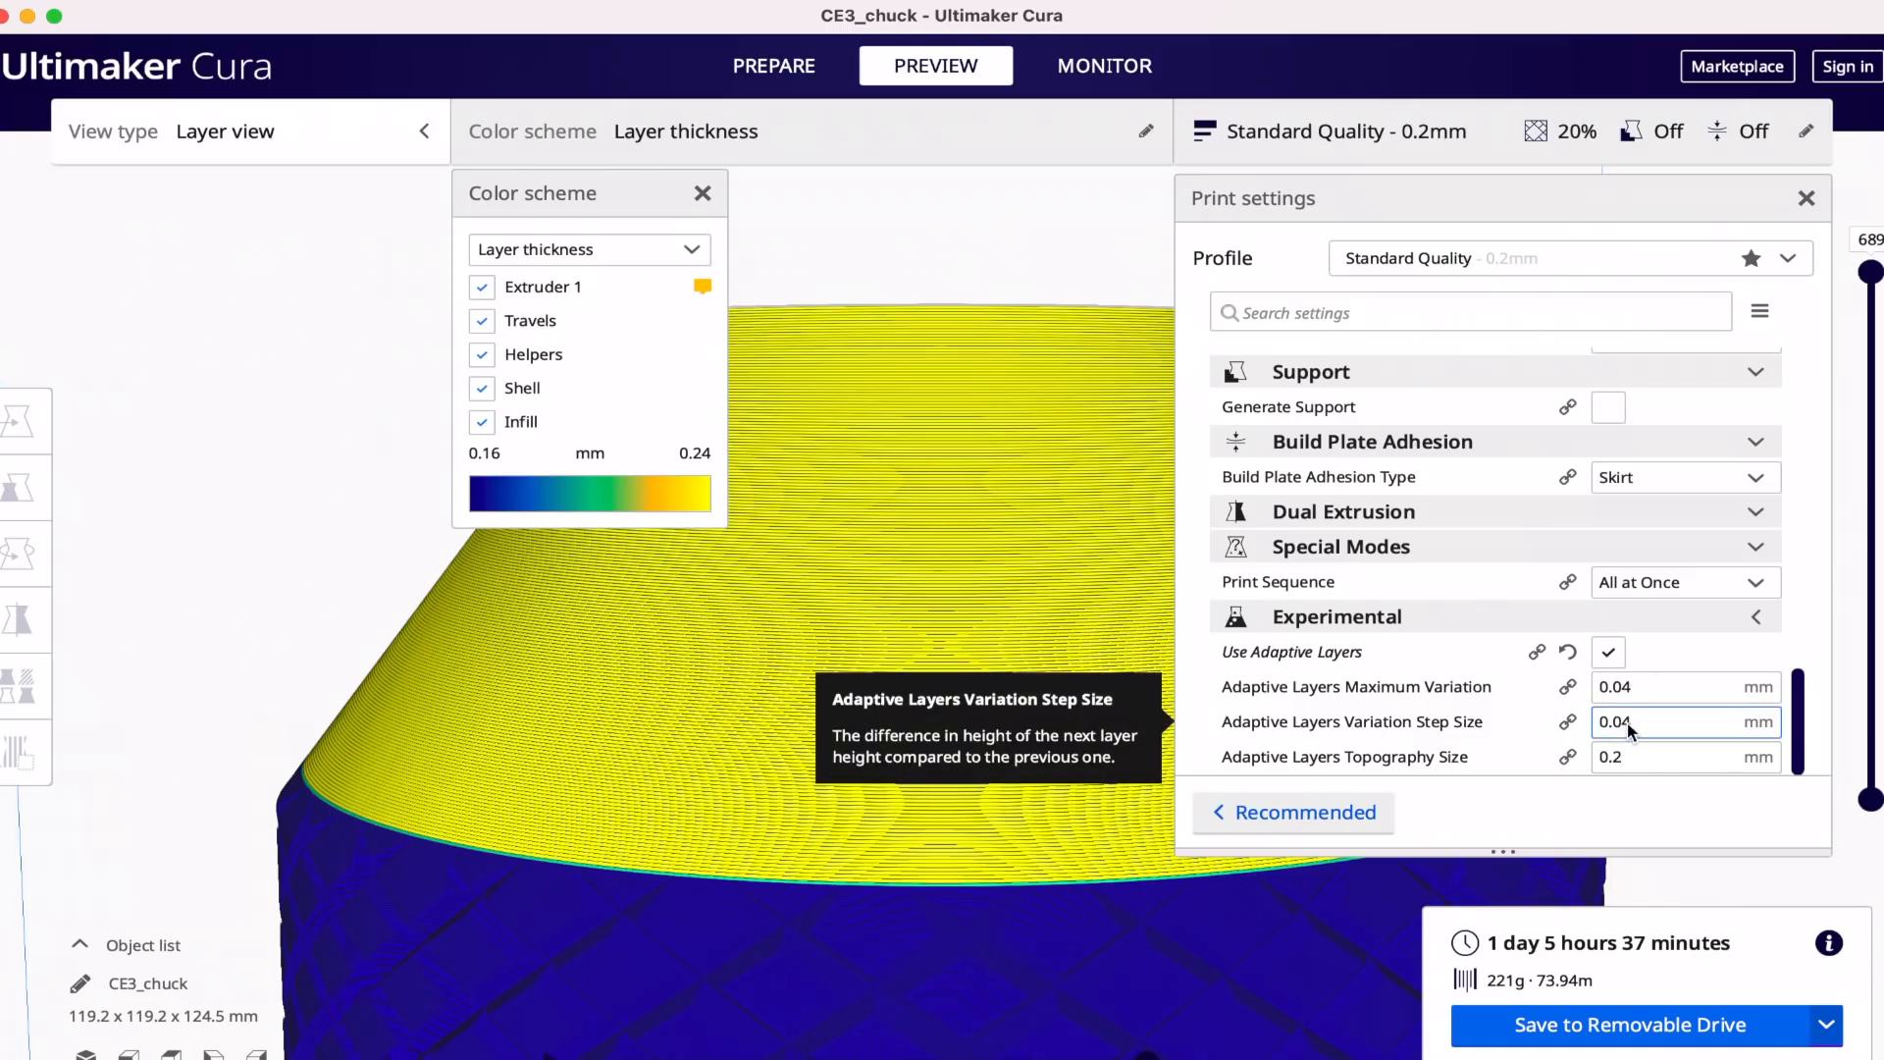
mouse_move(937, 901)
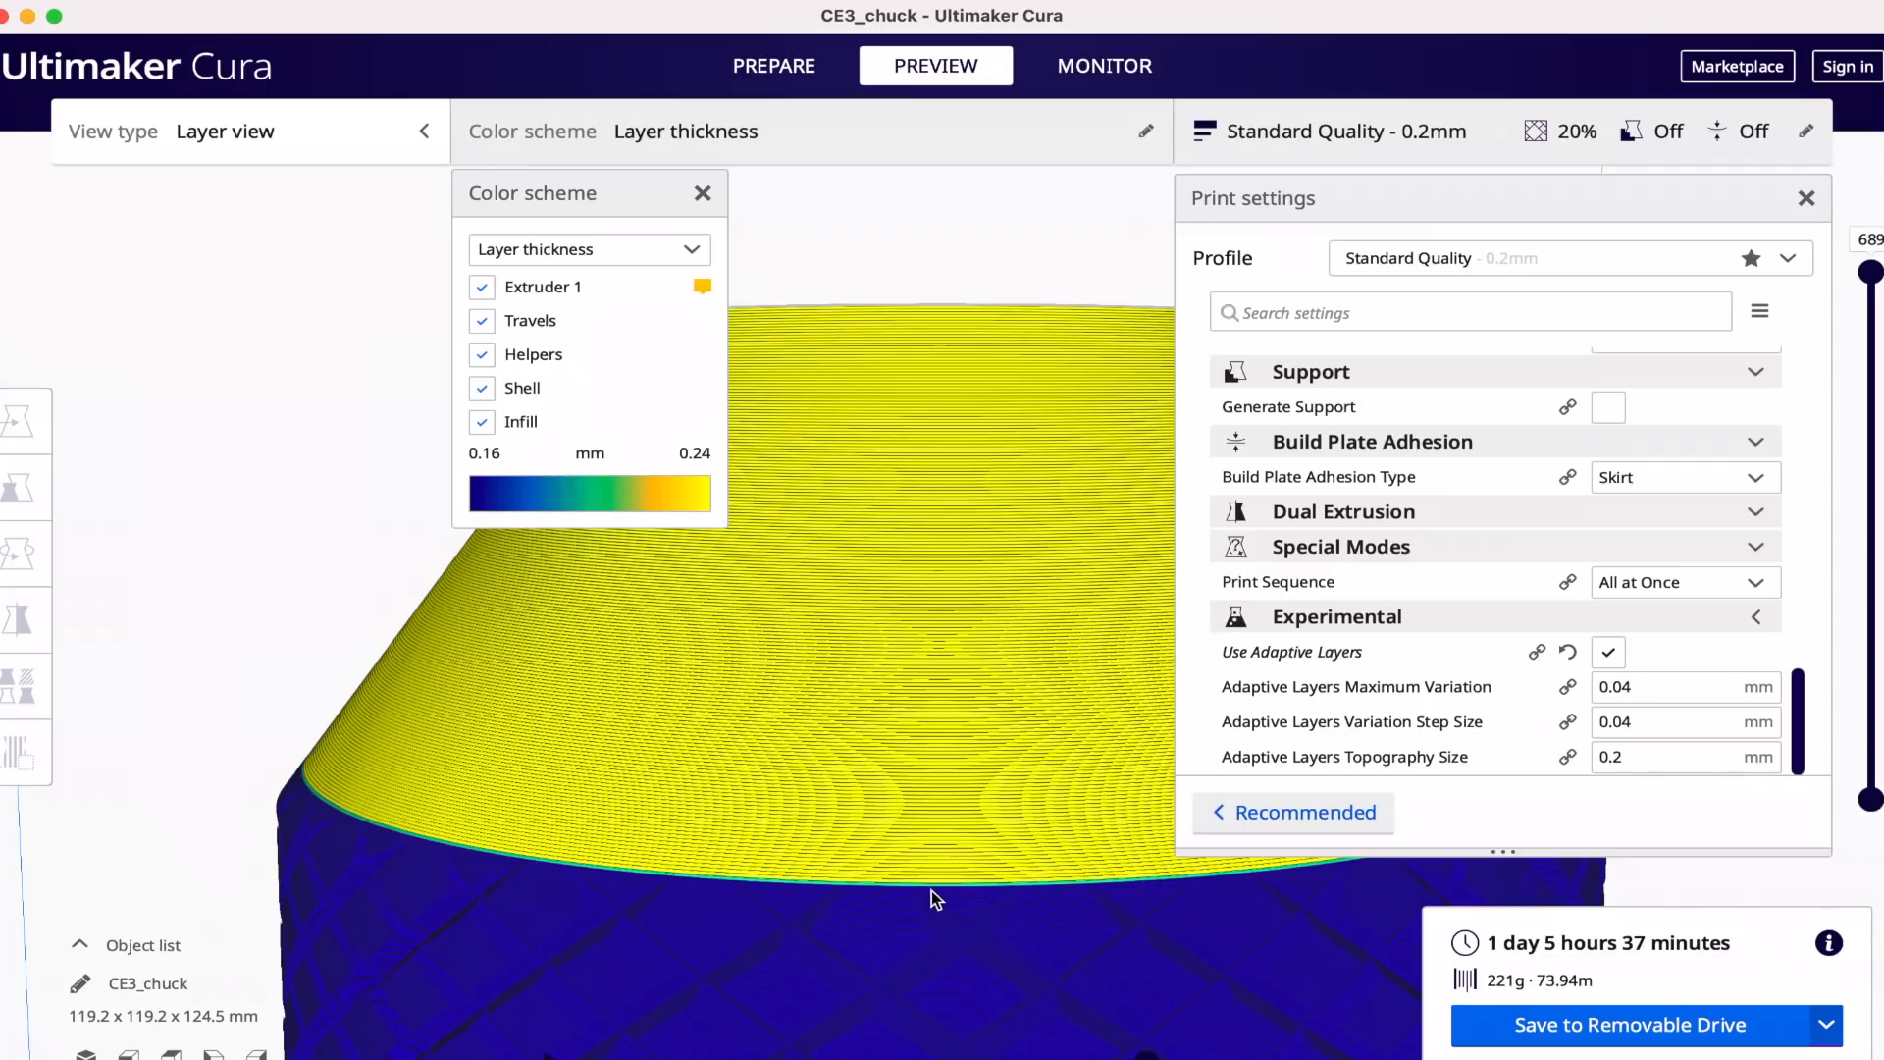
mouse_move(1103, 873)
text(0.01)
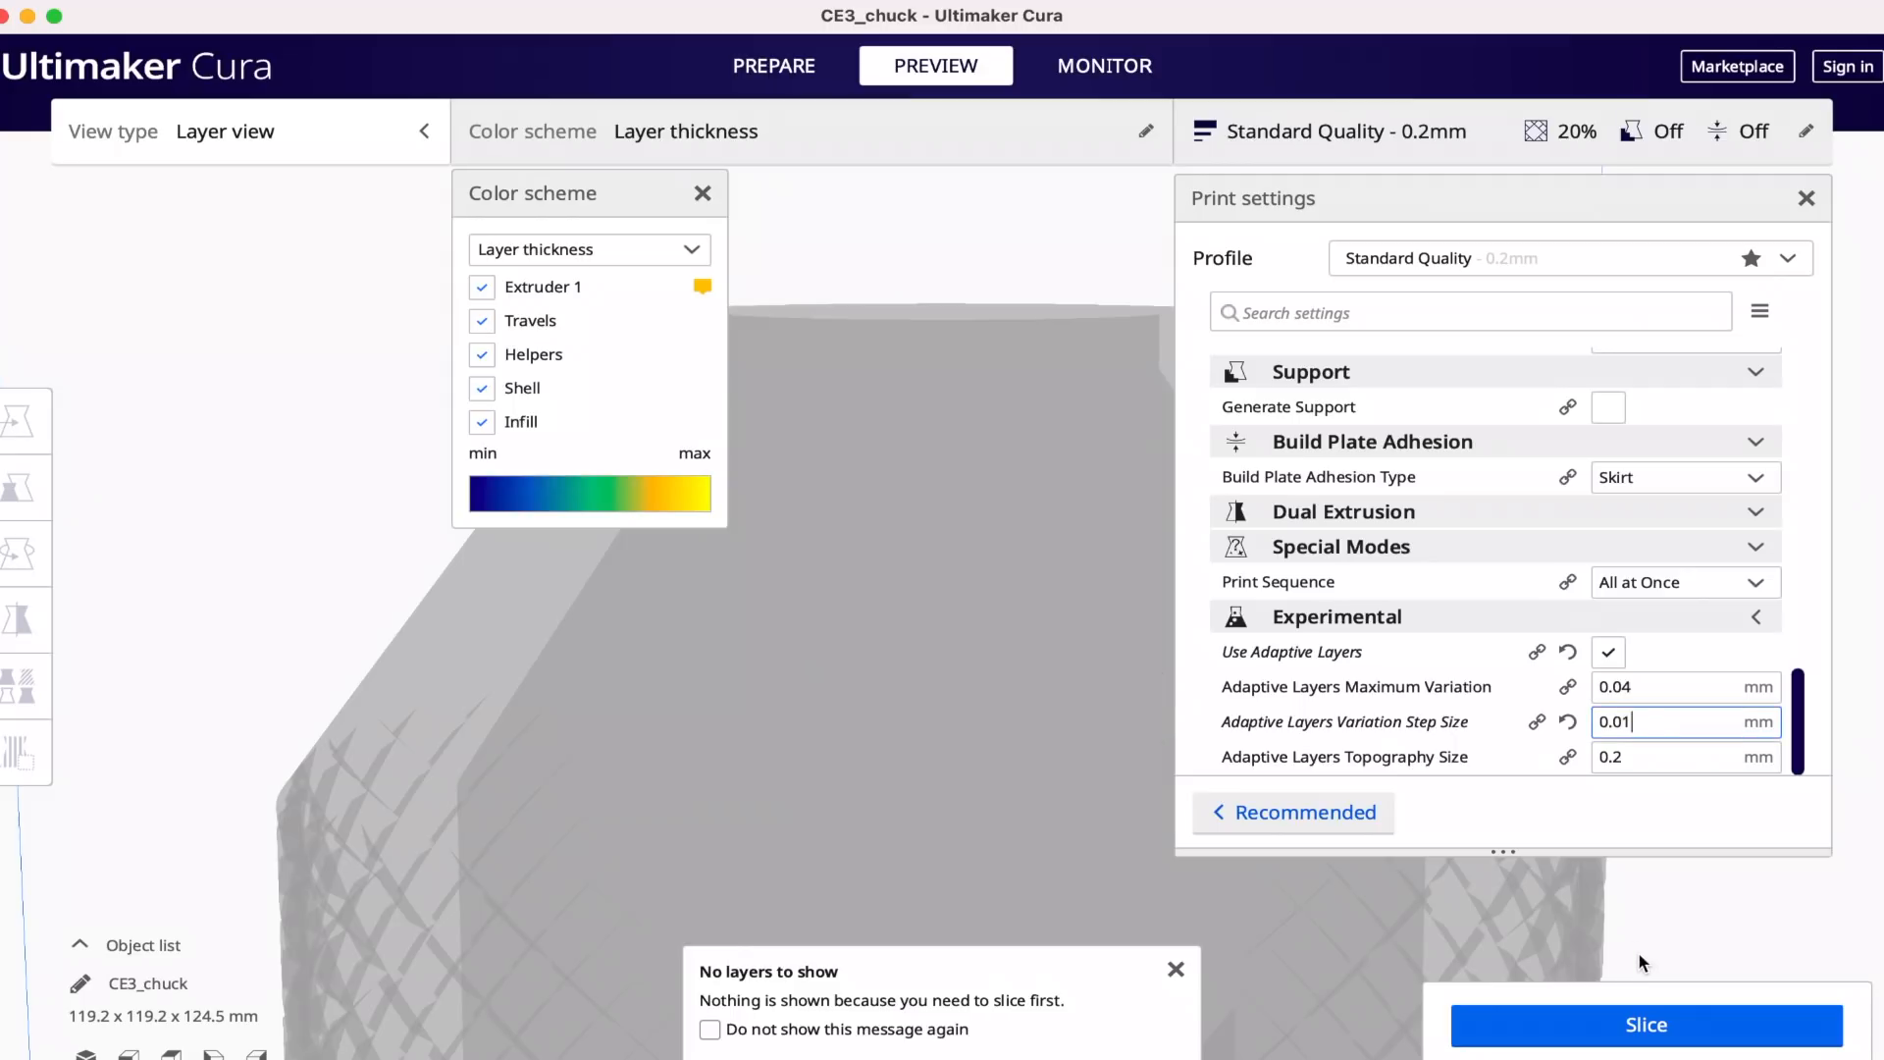
Re-slice the chuck with the 0.01 mm variation step size.
click(1645, 1024)
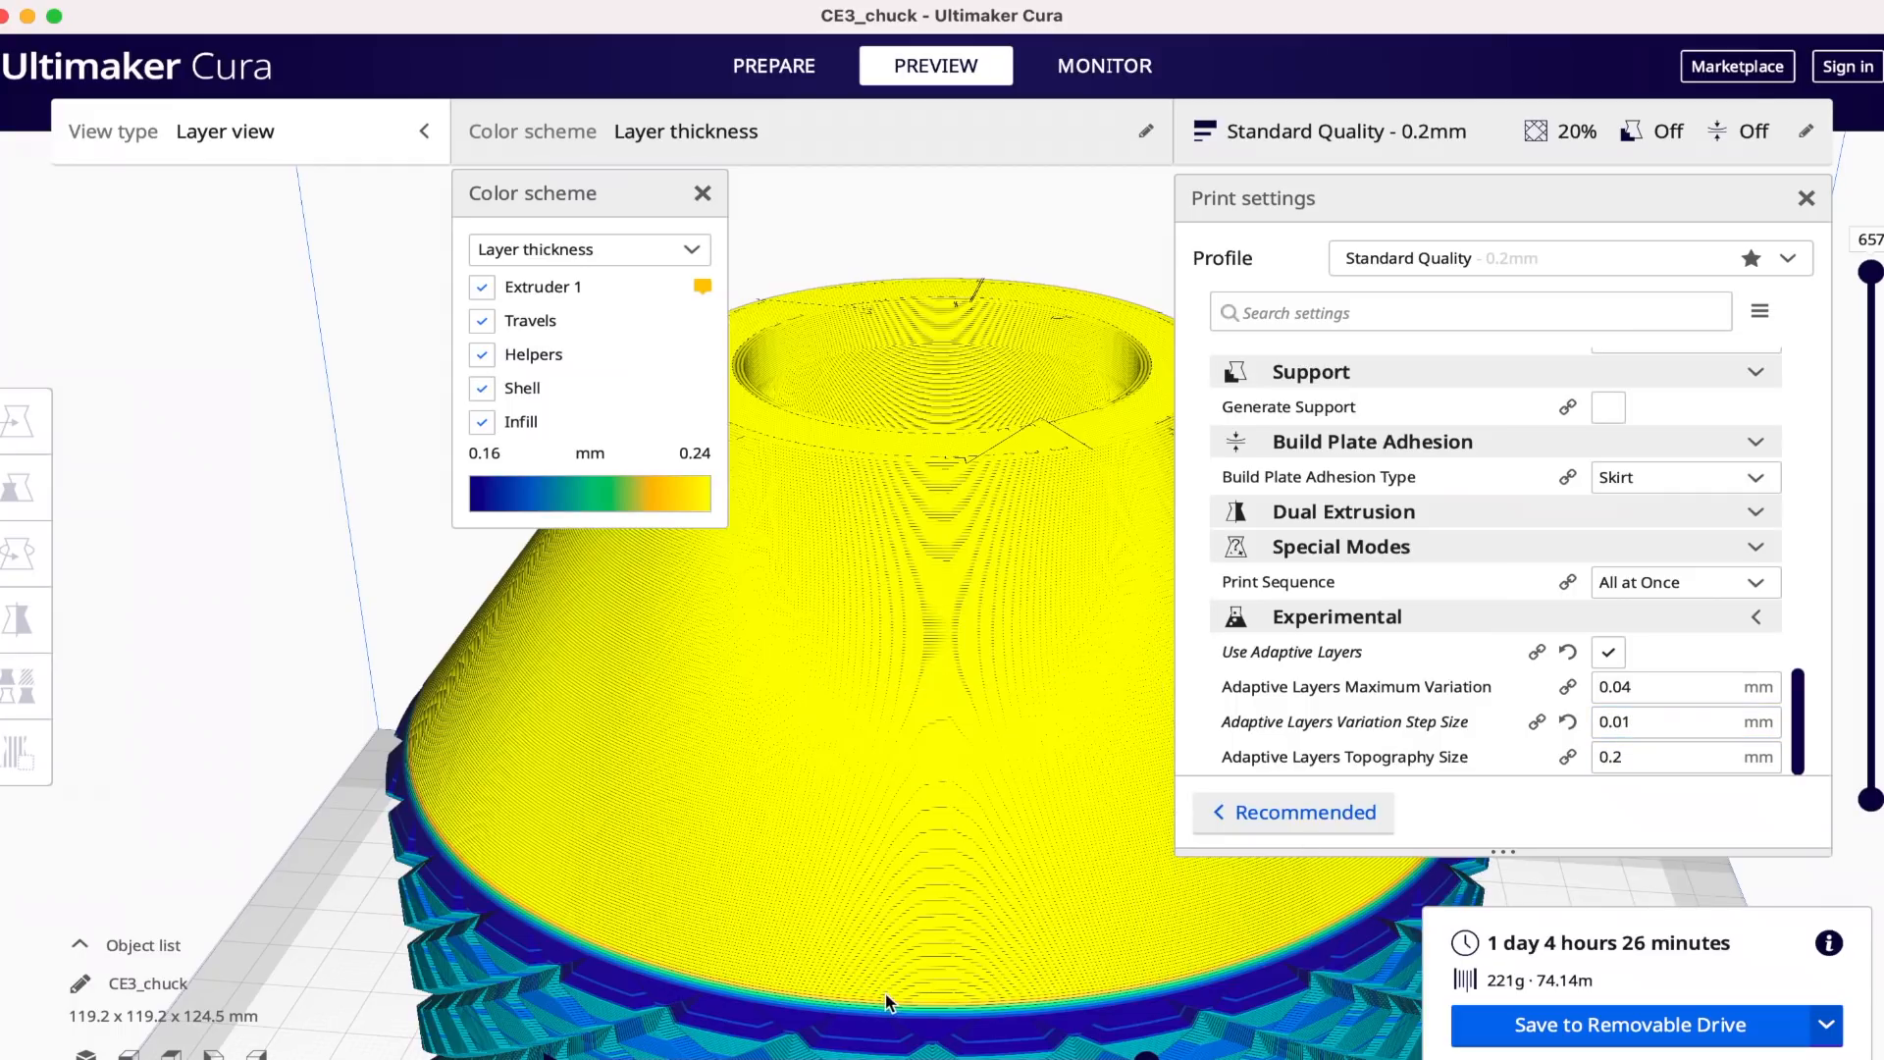
mouse_move(589, 962)
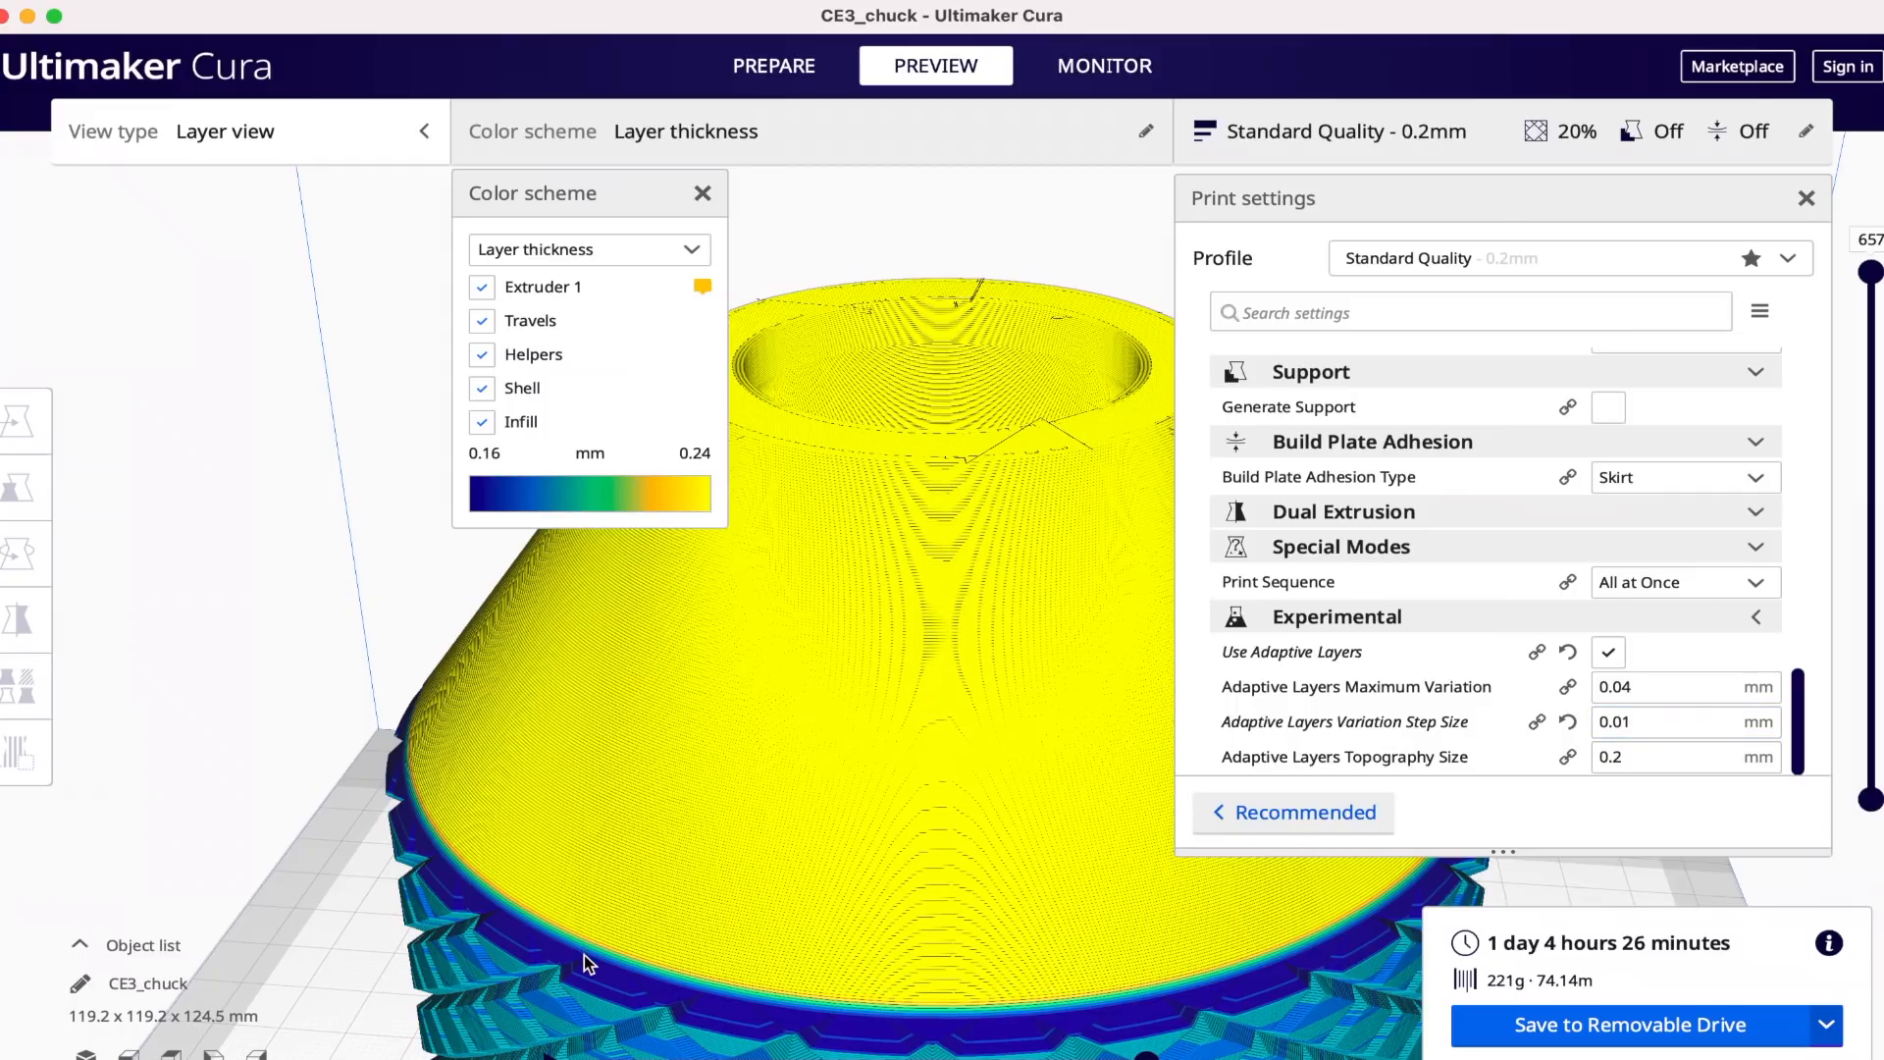
mouse_move(580, 1010)
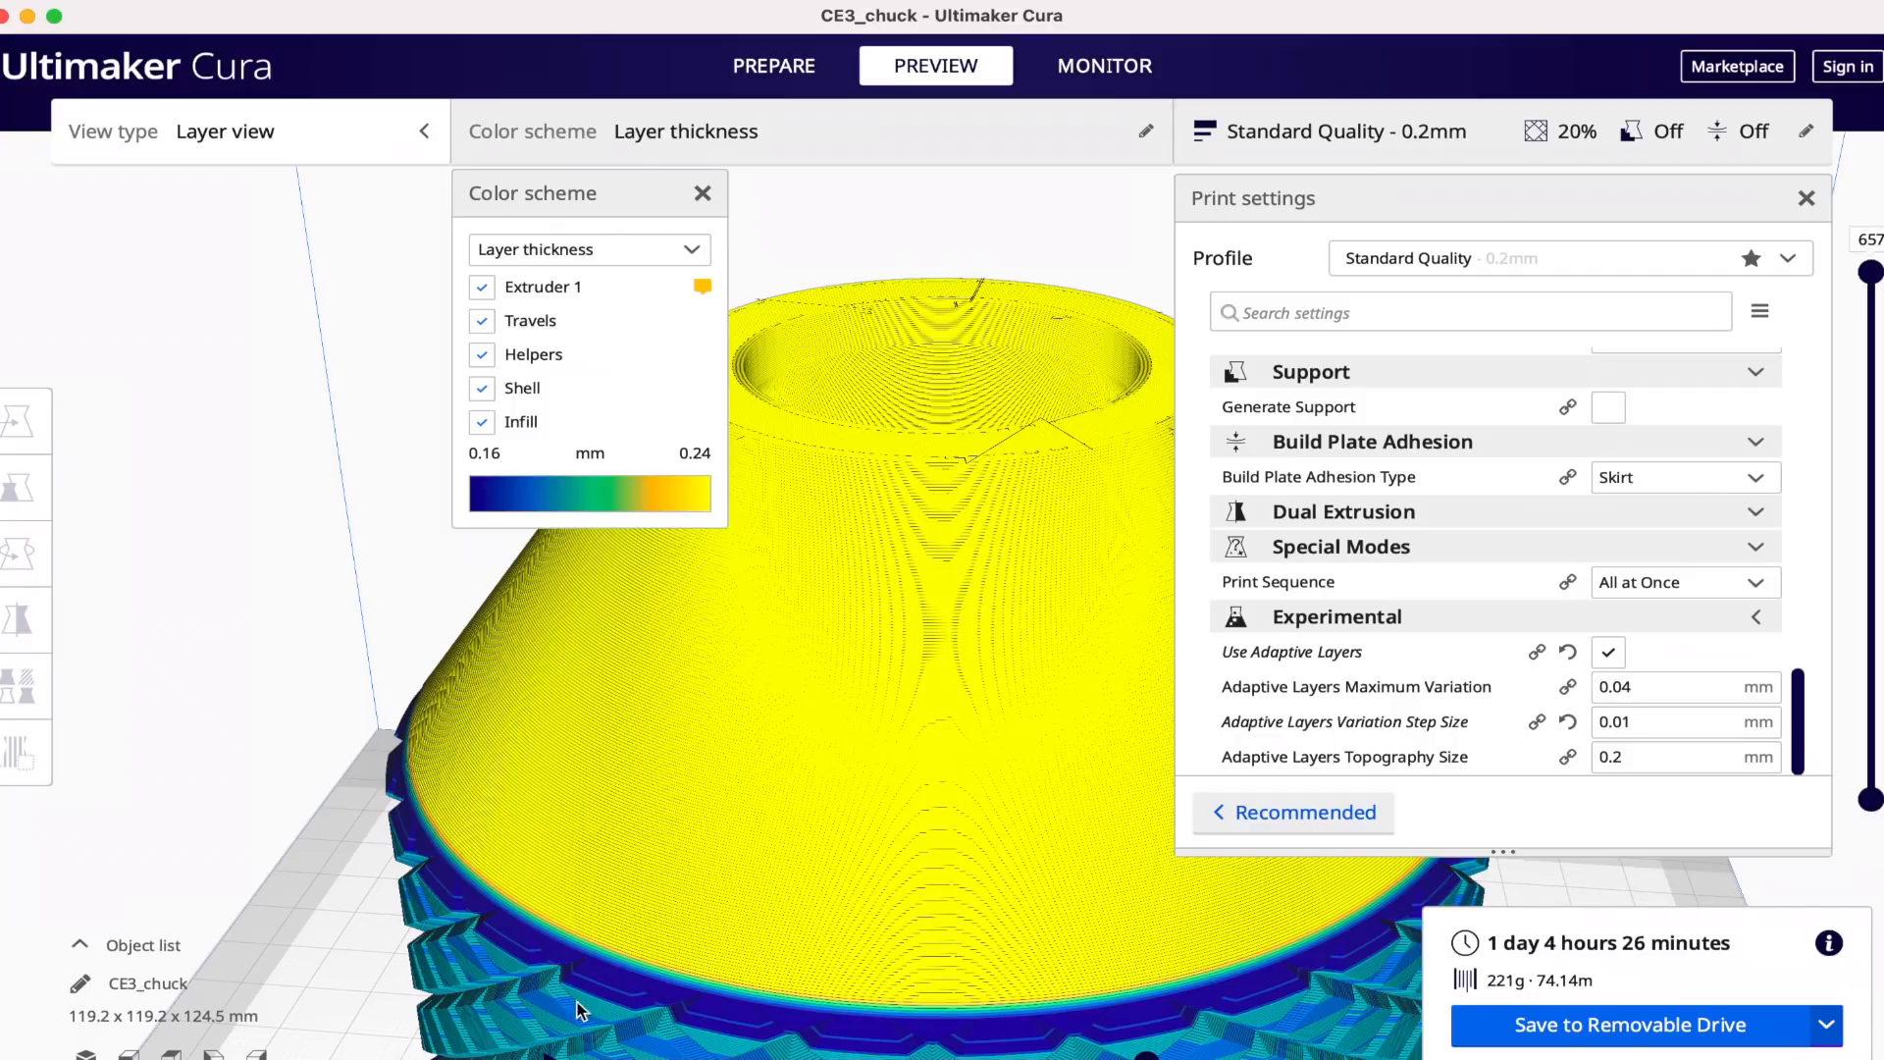
mouse_move(659, 1036)
text(0.02)
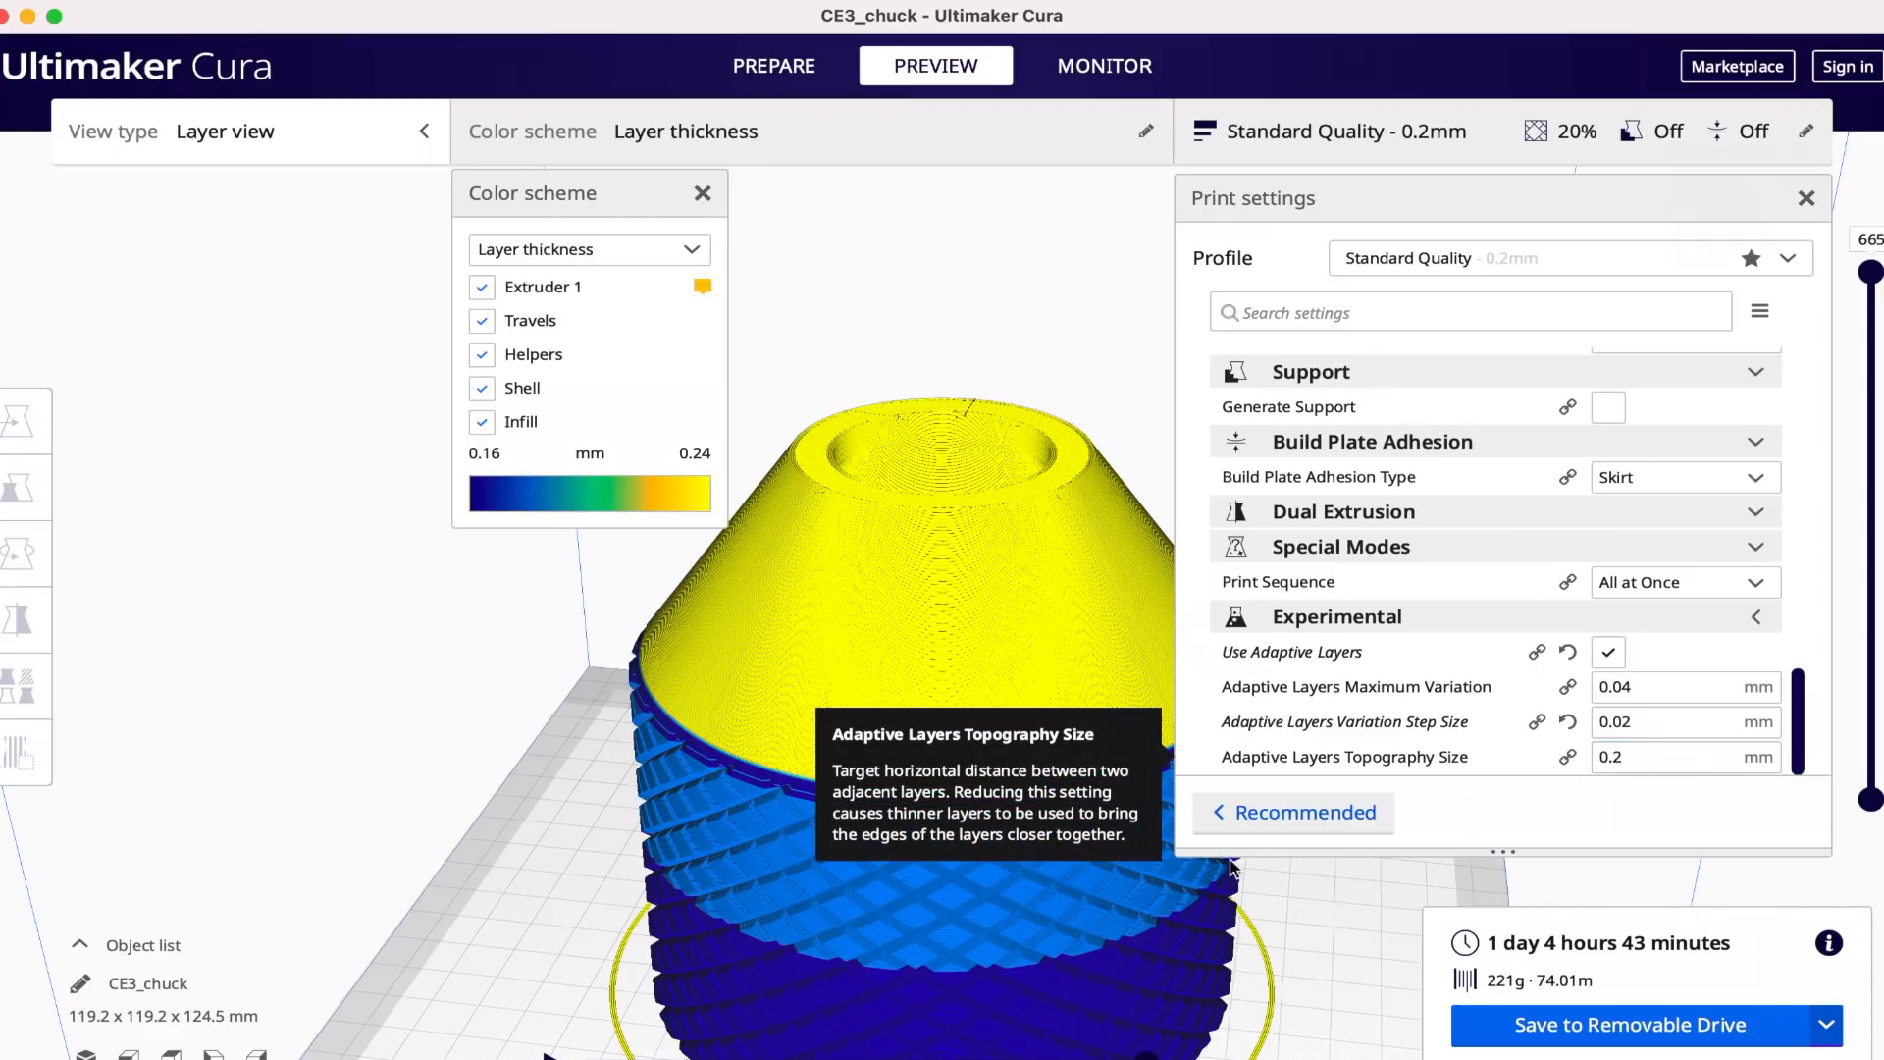
mouse_move(905, 890)
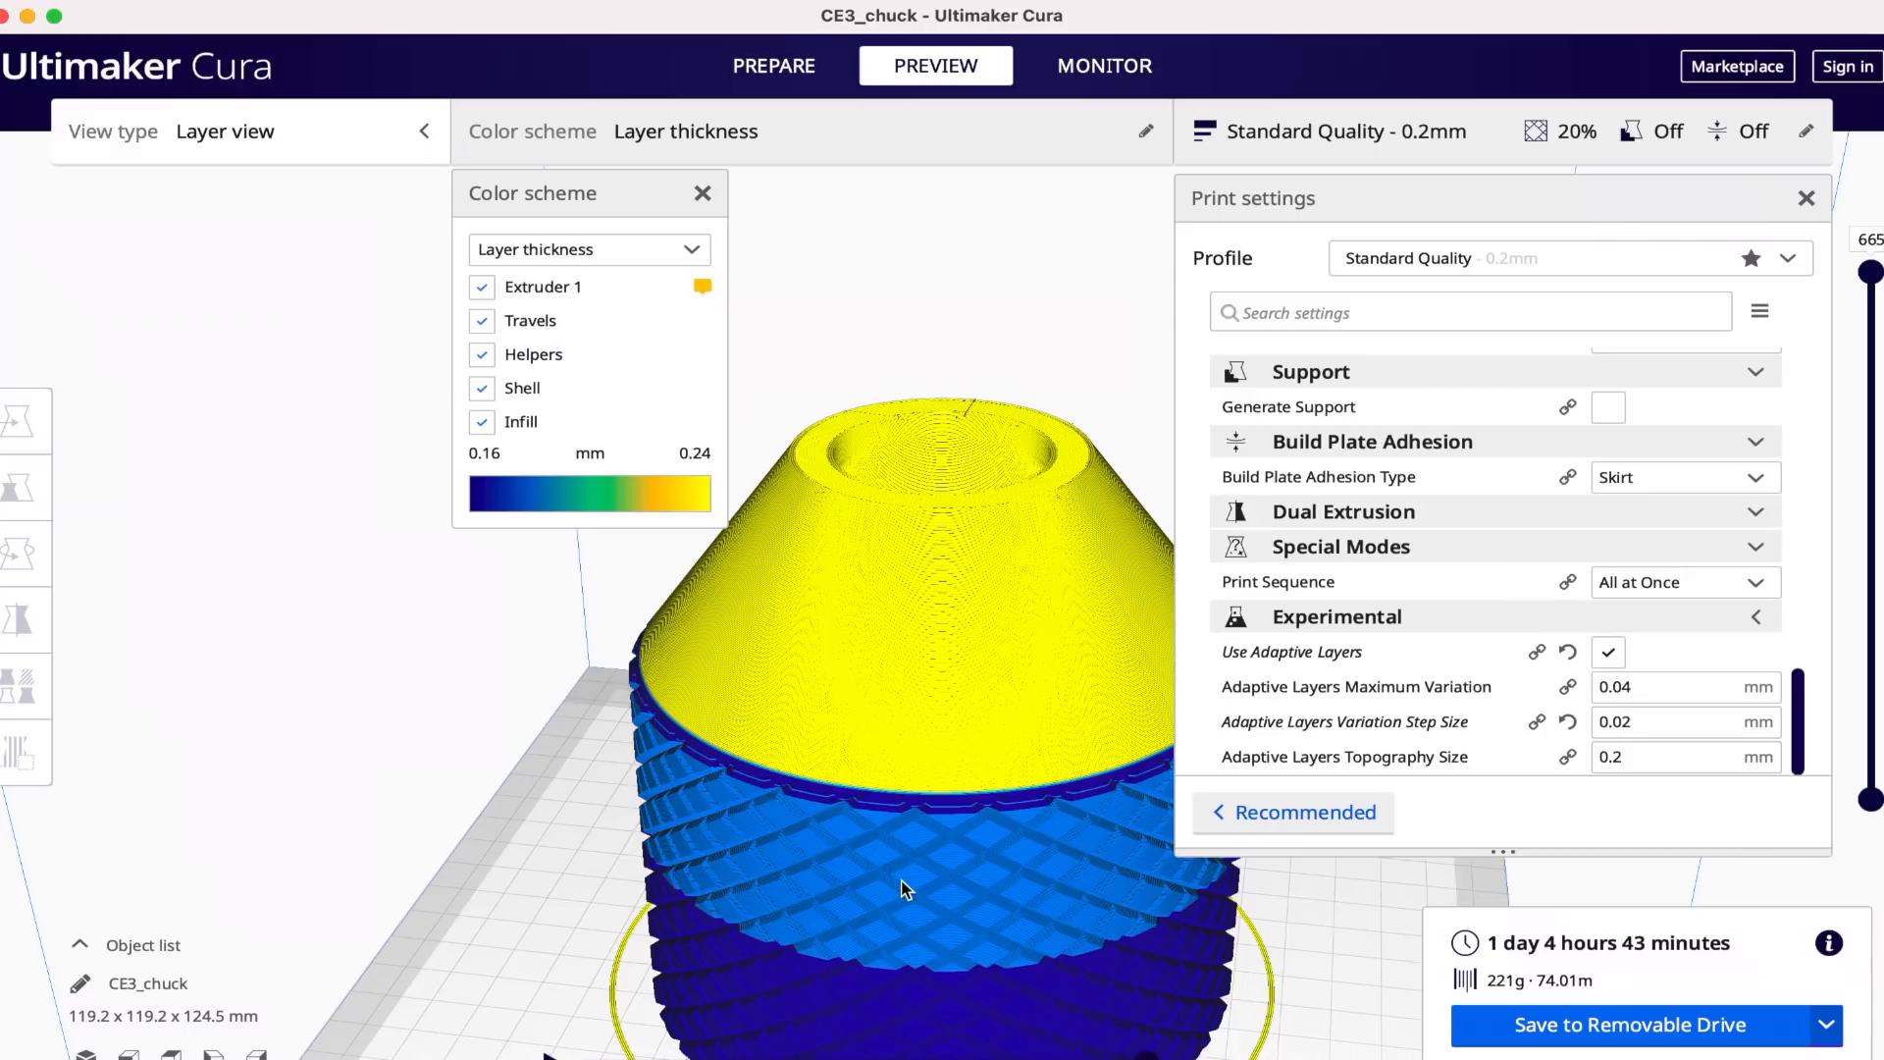
mouse_move(837, 845)
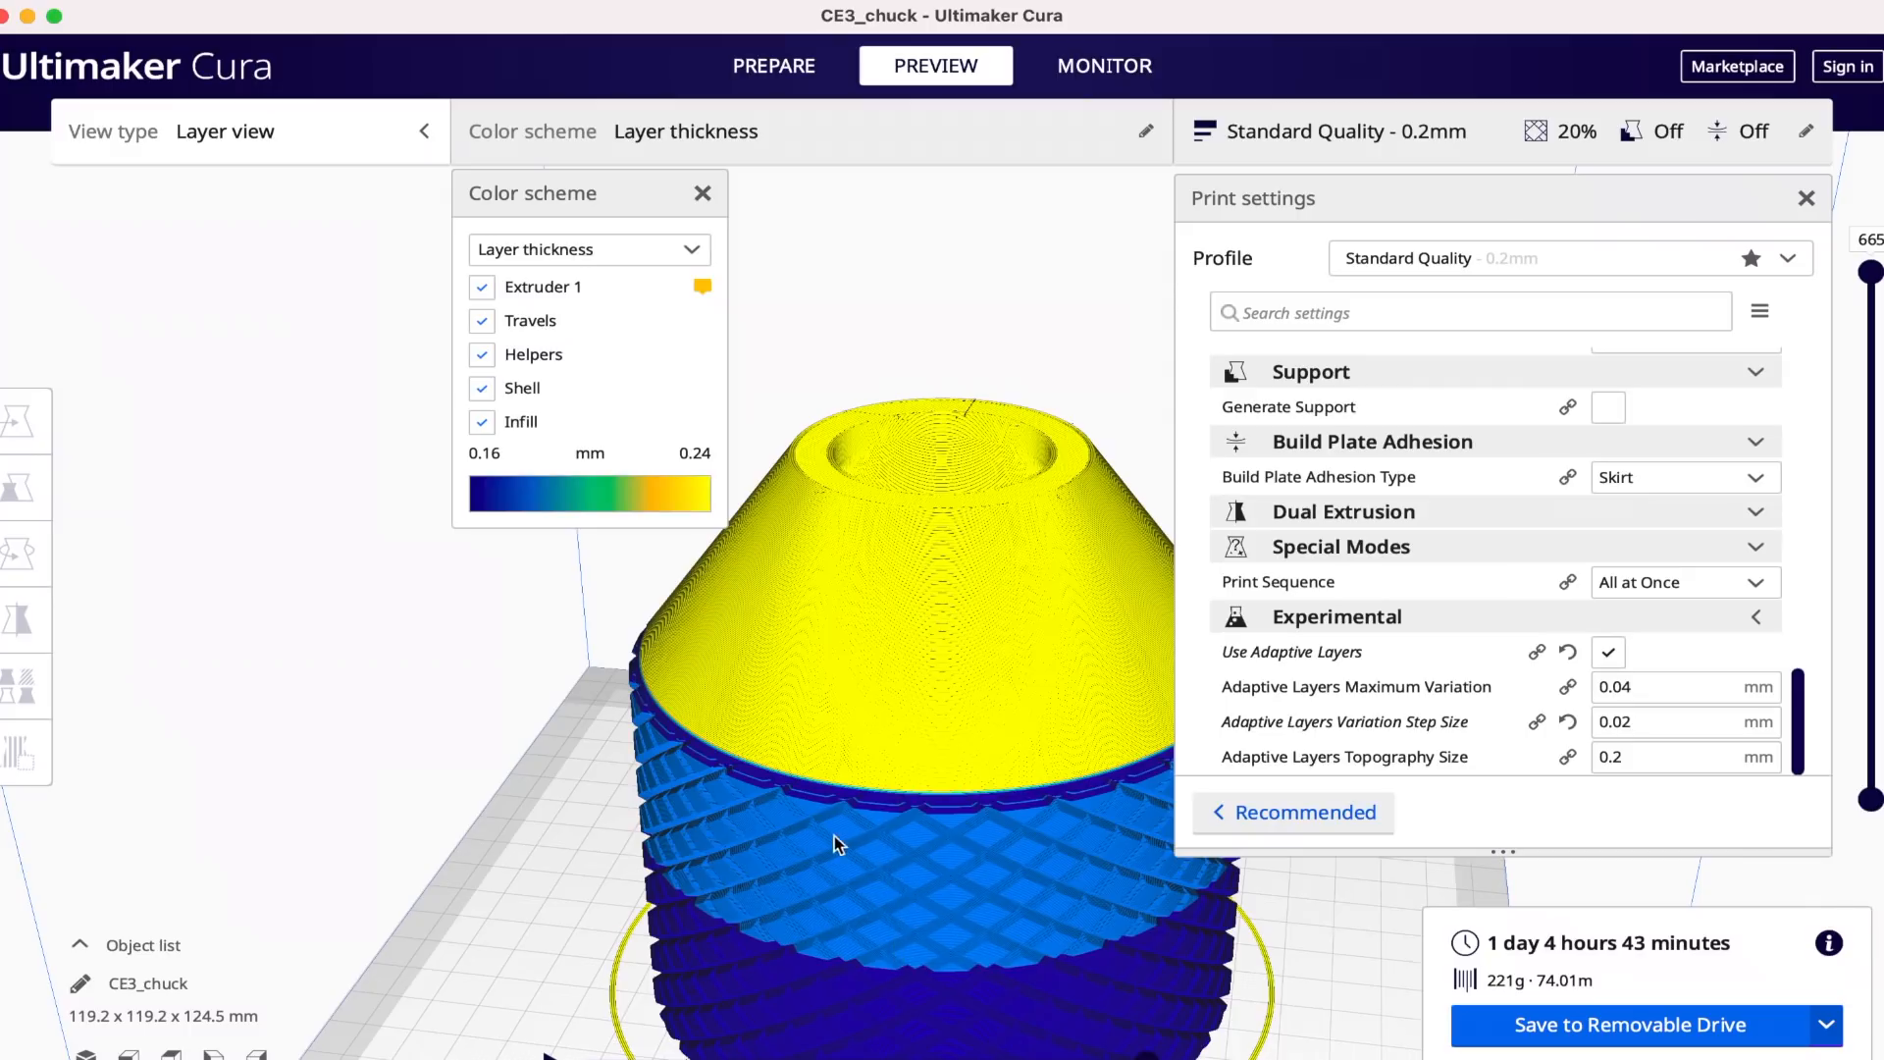
mouse_move(841, 845)
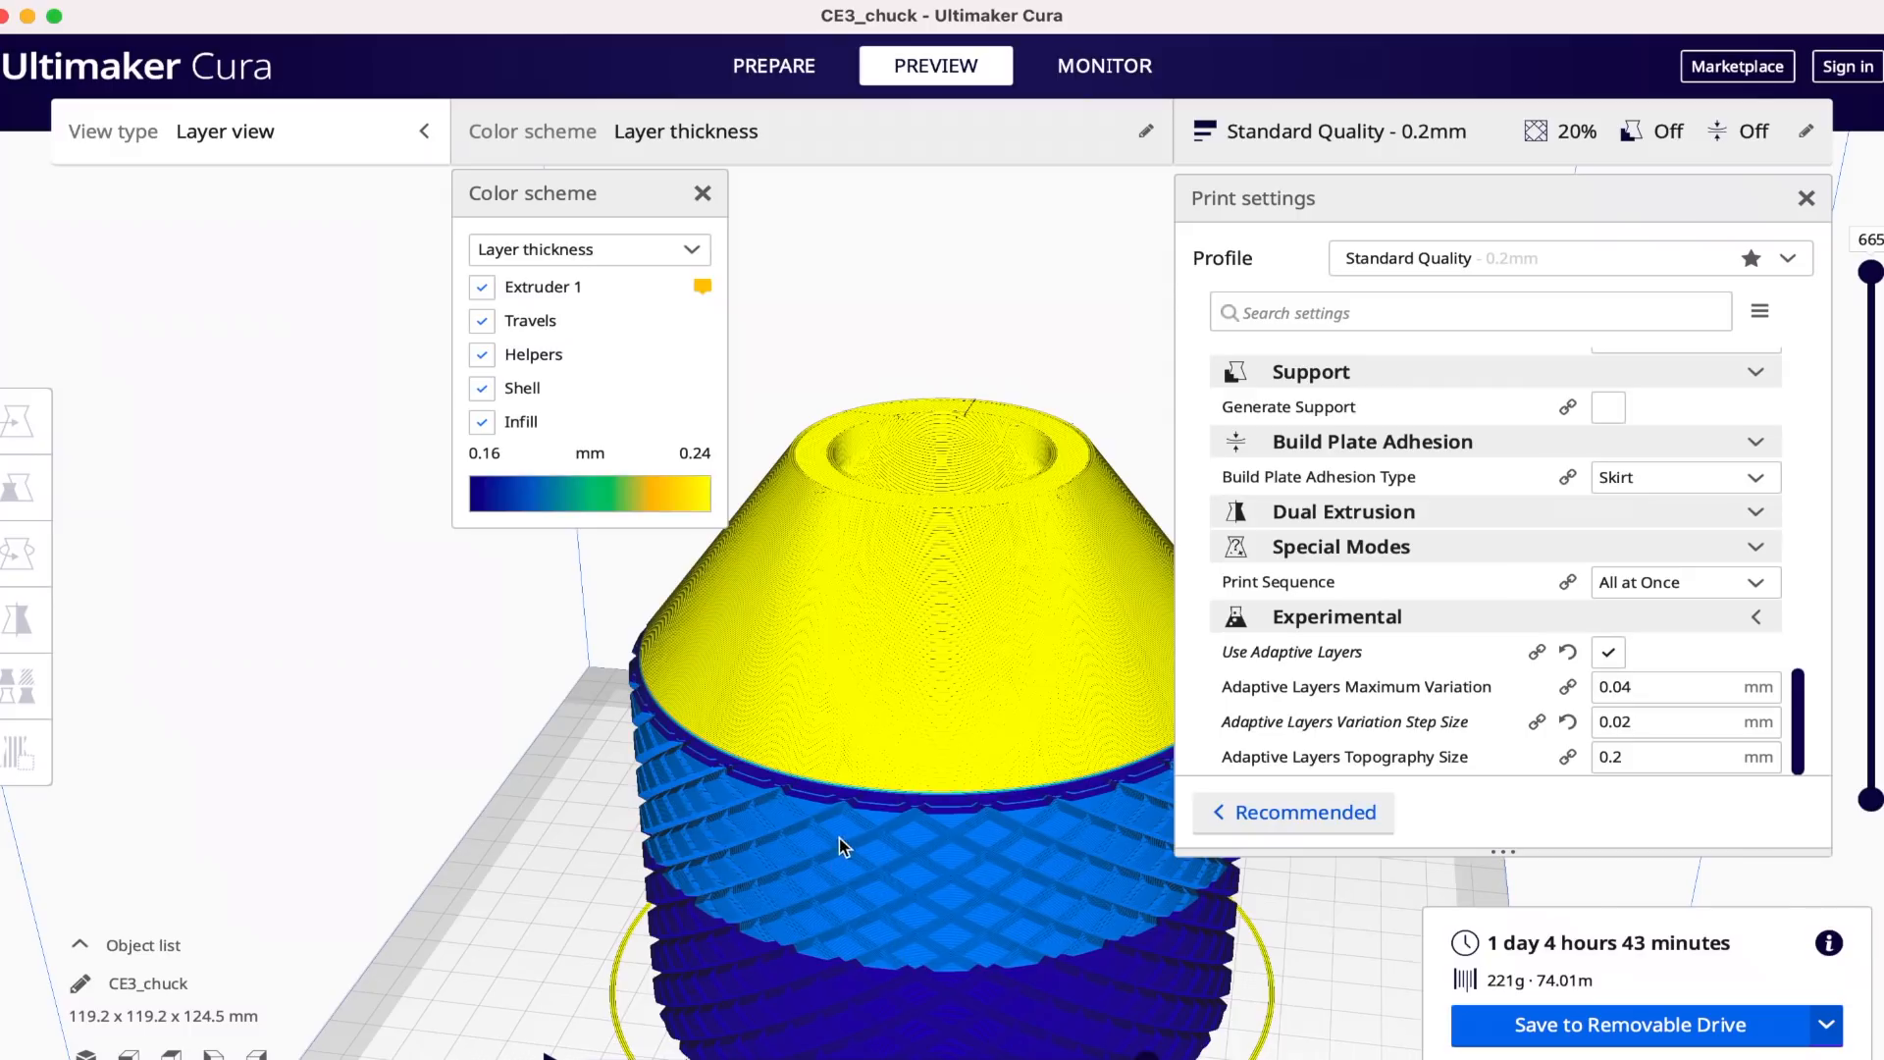
mouse_move(709, 778)
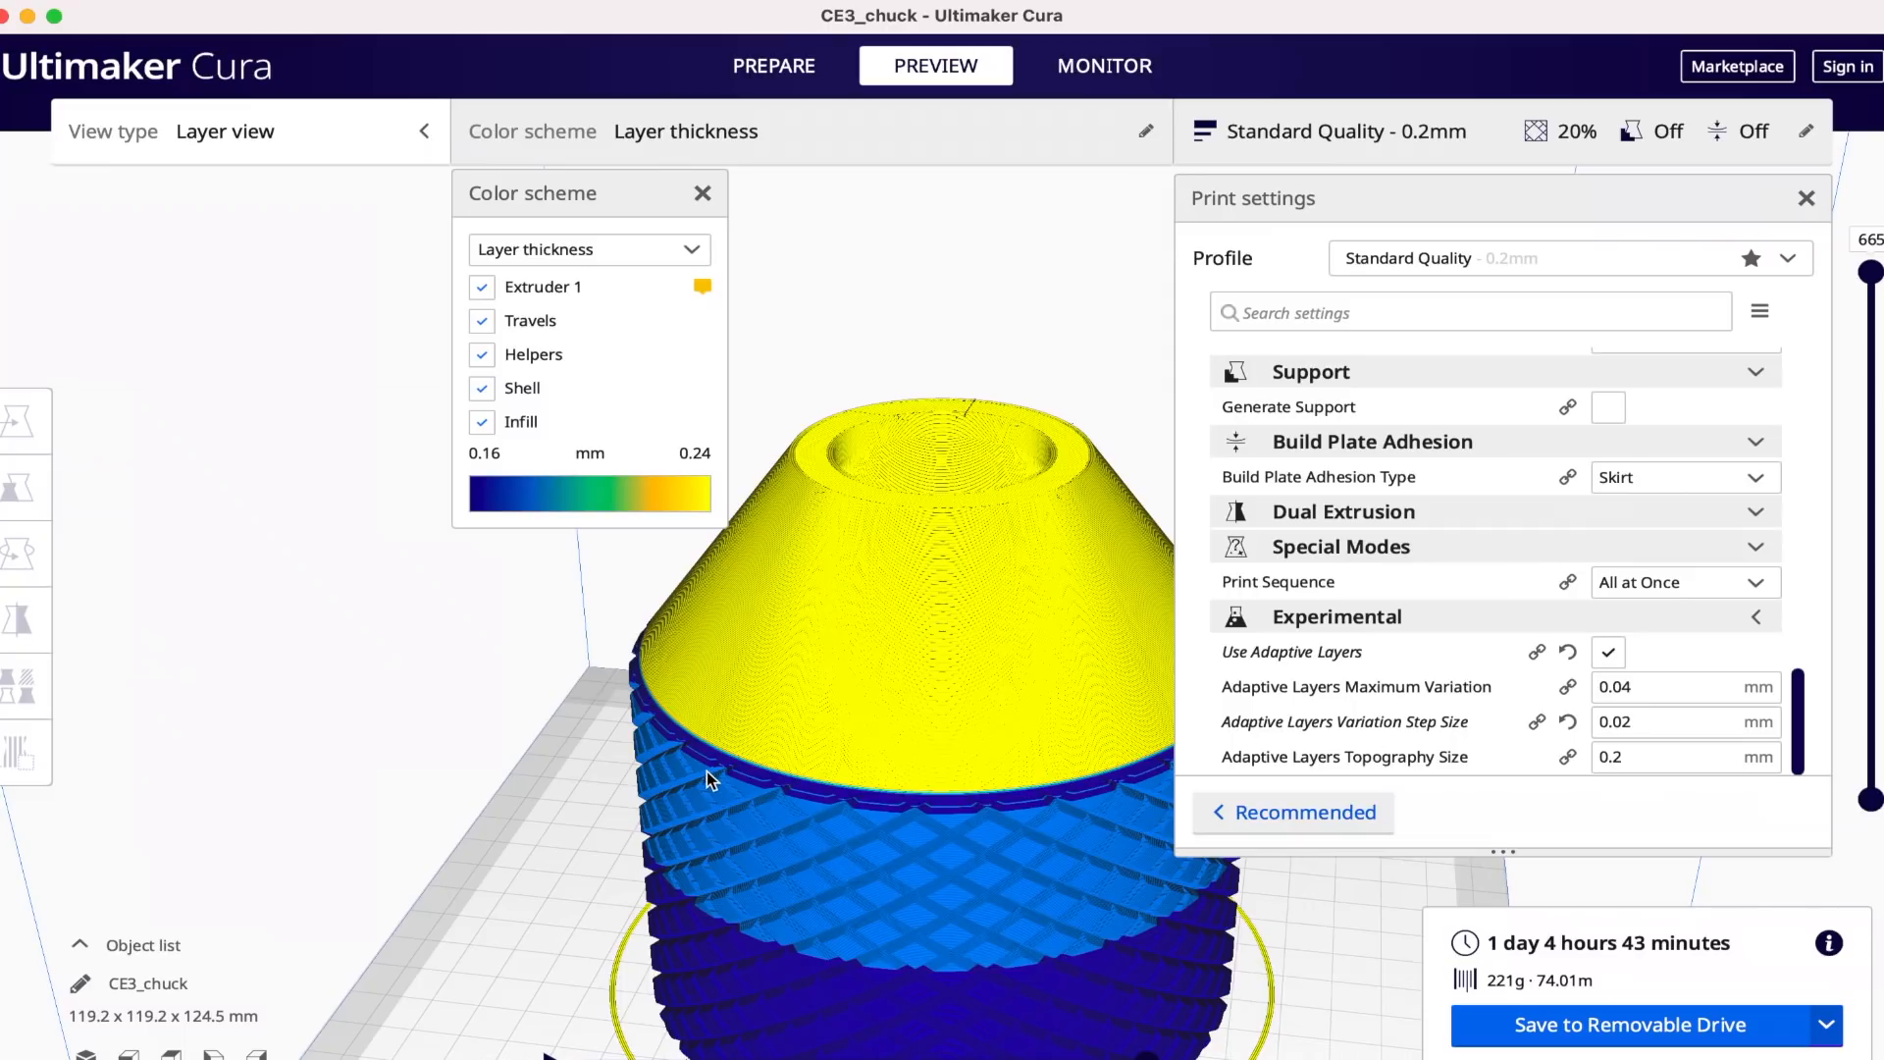
mouse_move(915, 906)
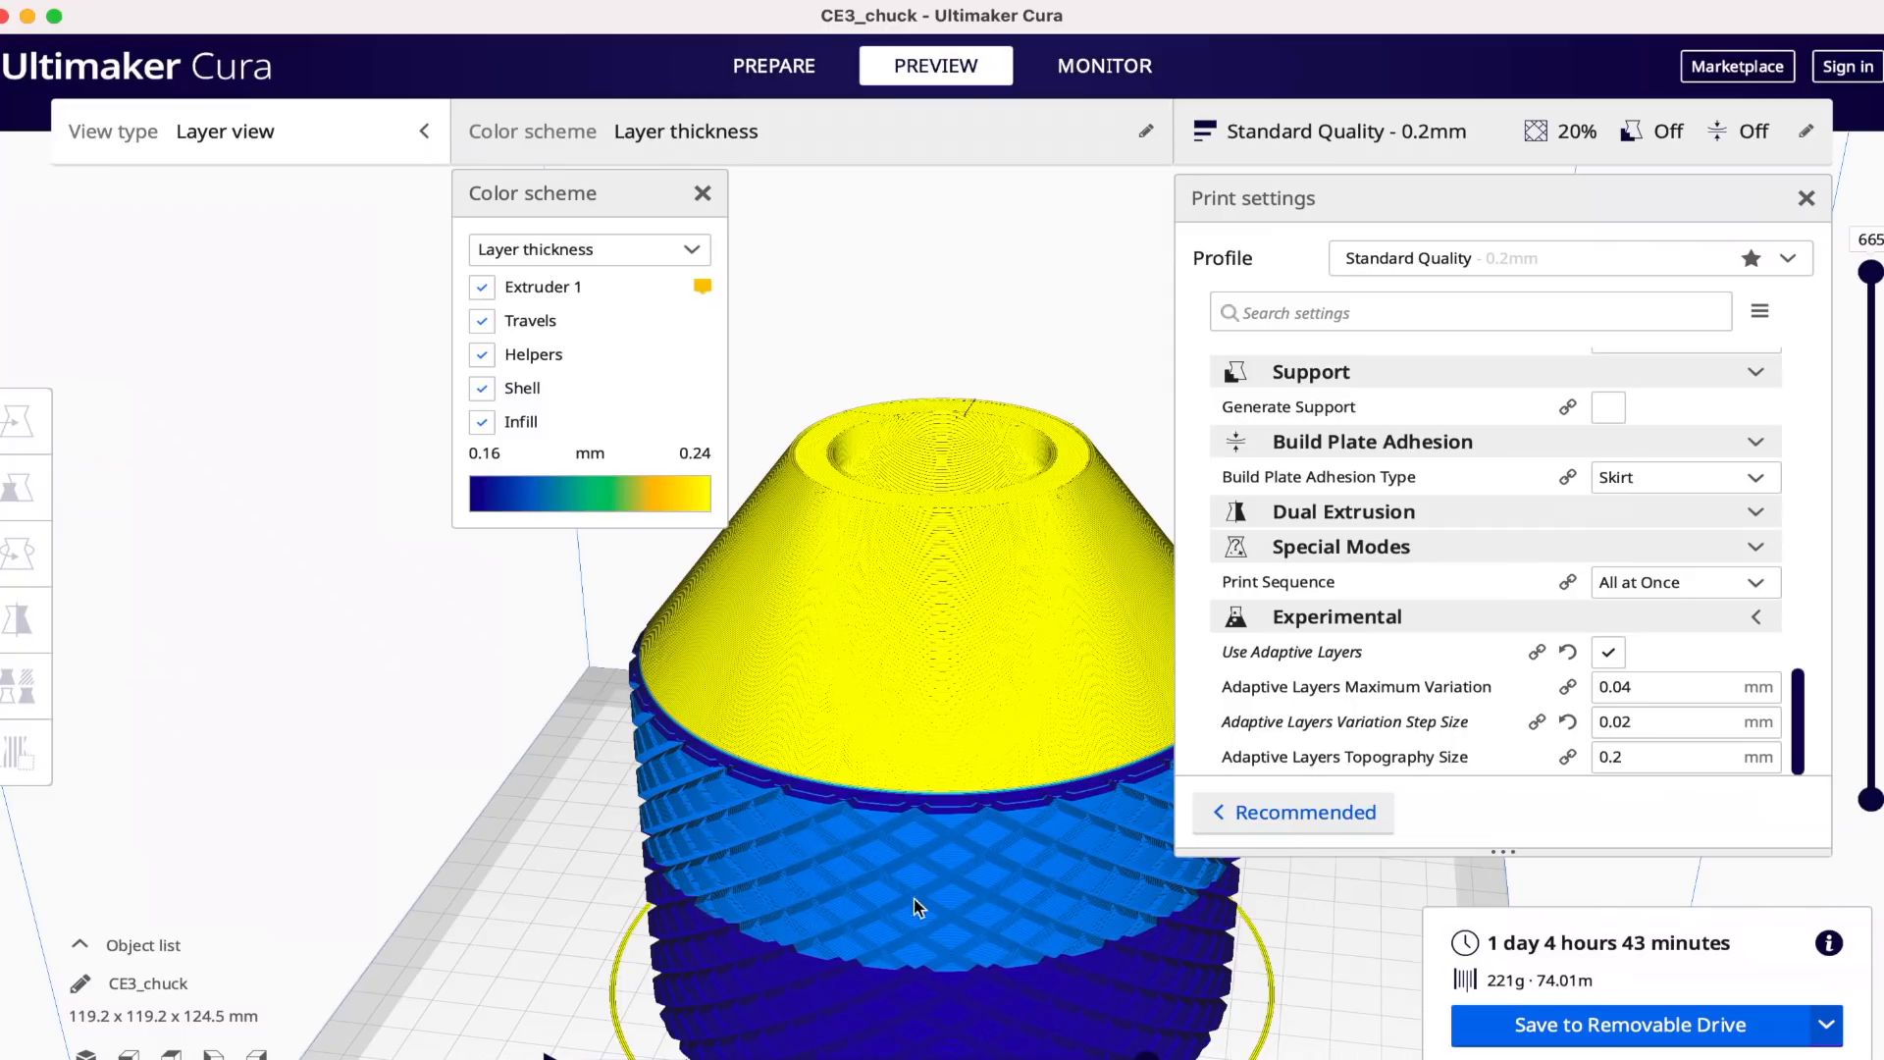
mouse_move(791, 1030)
text(0.01)
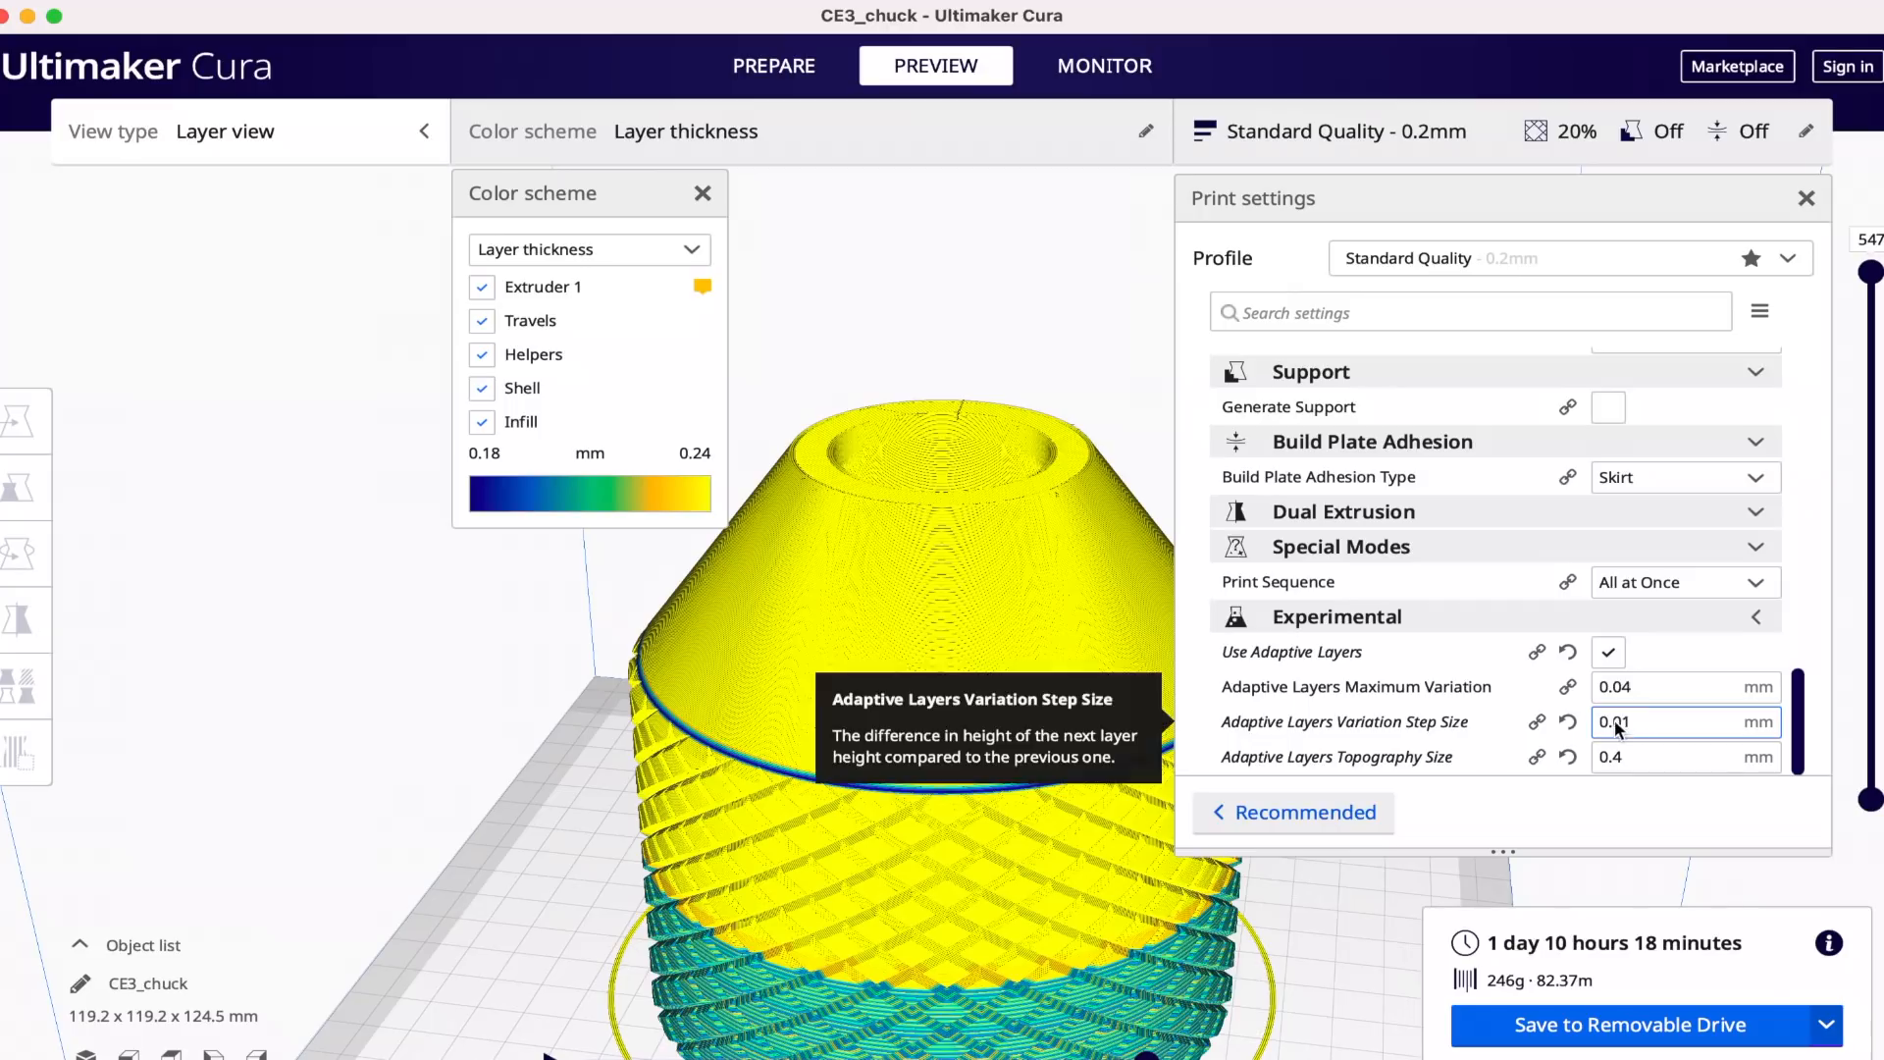
mouse_move(1060, 952)
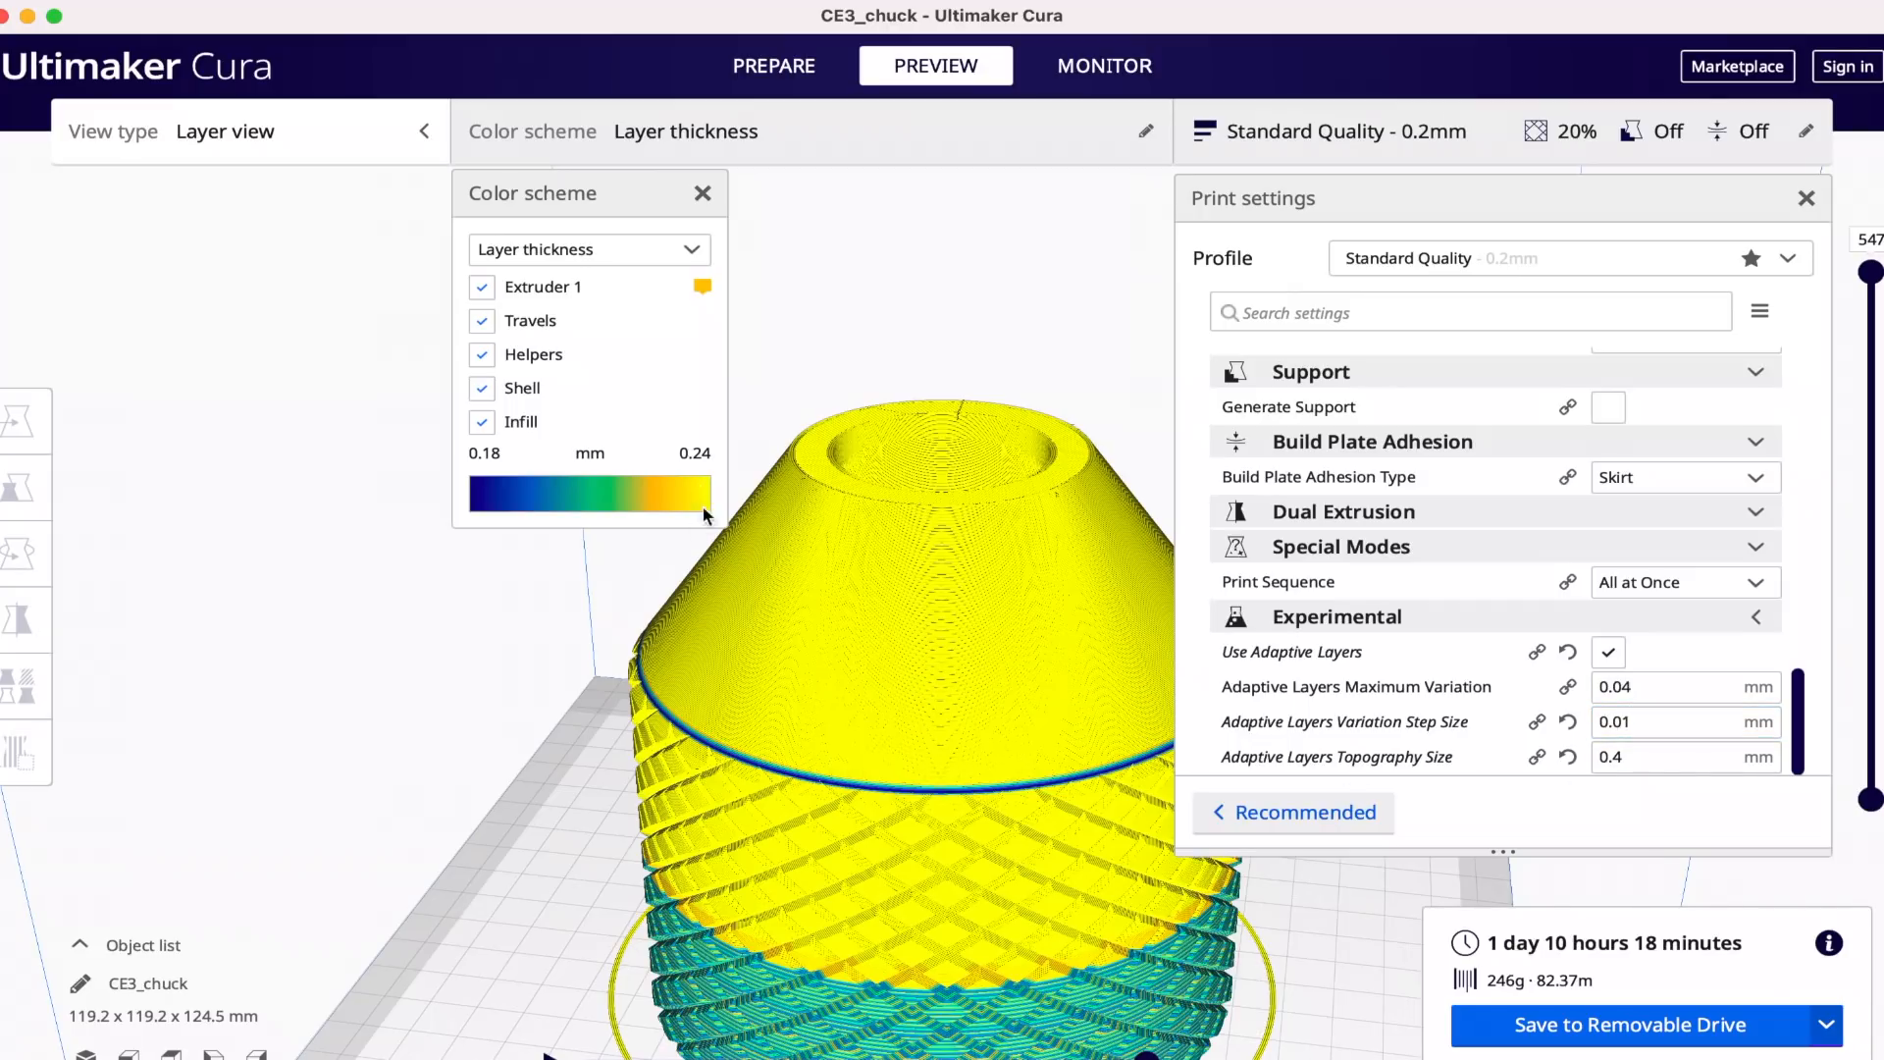
mouse_move(769, 737)
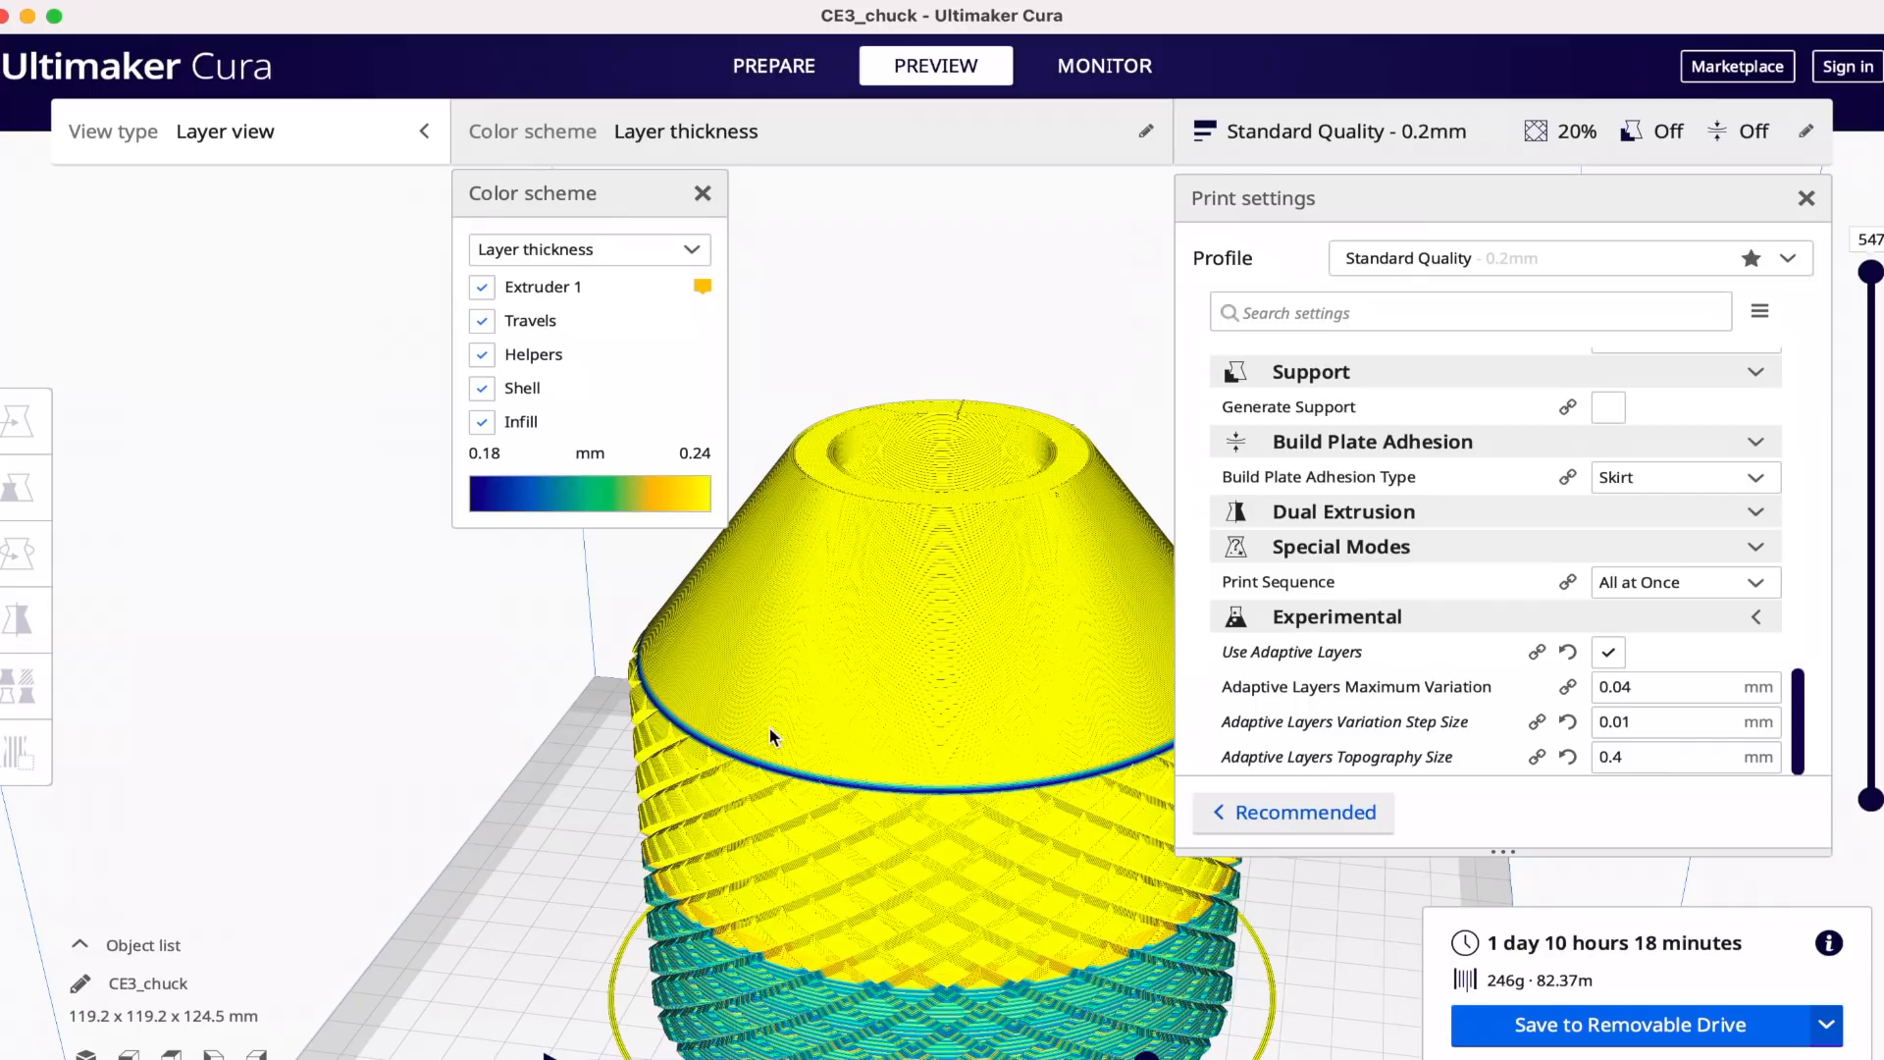
mouse_move(829, 941)
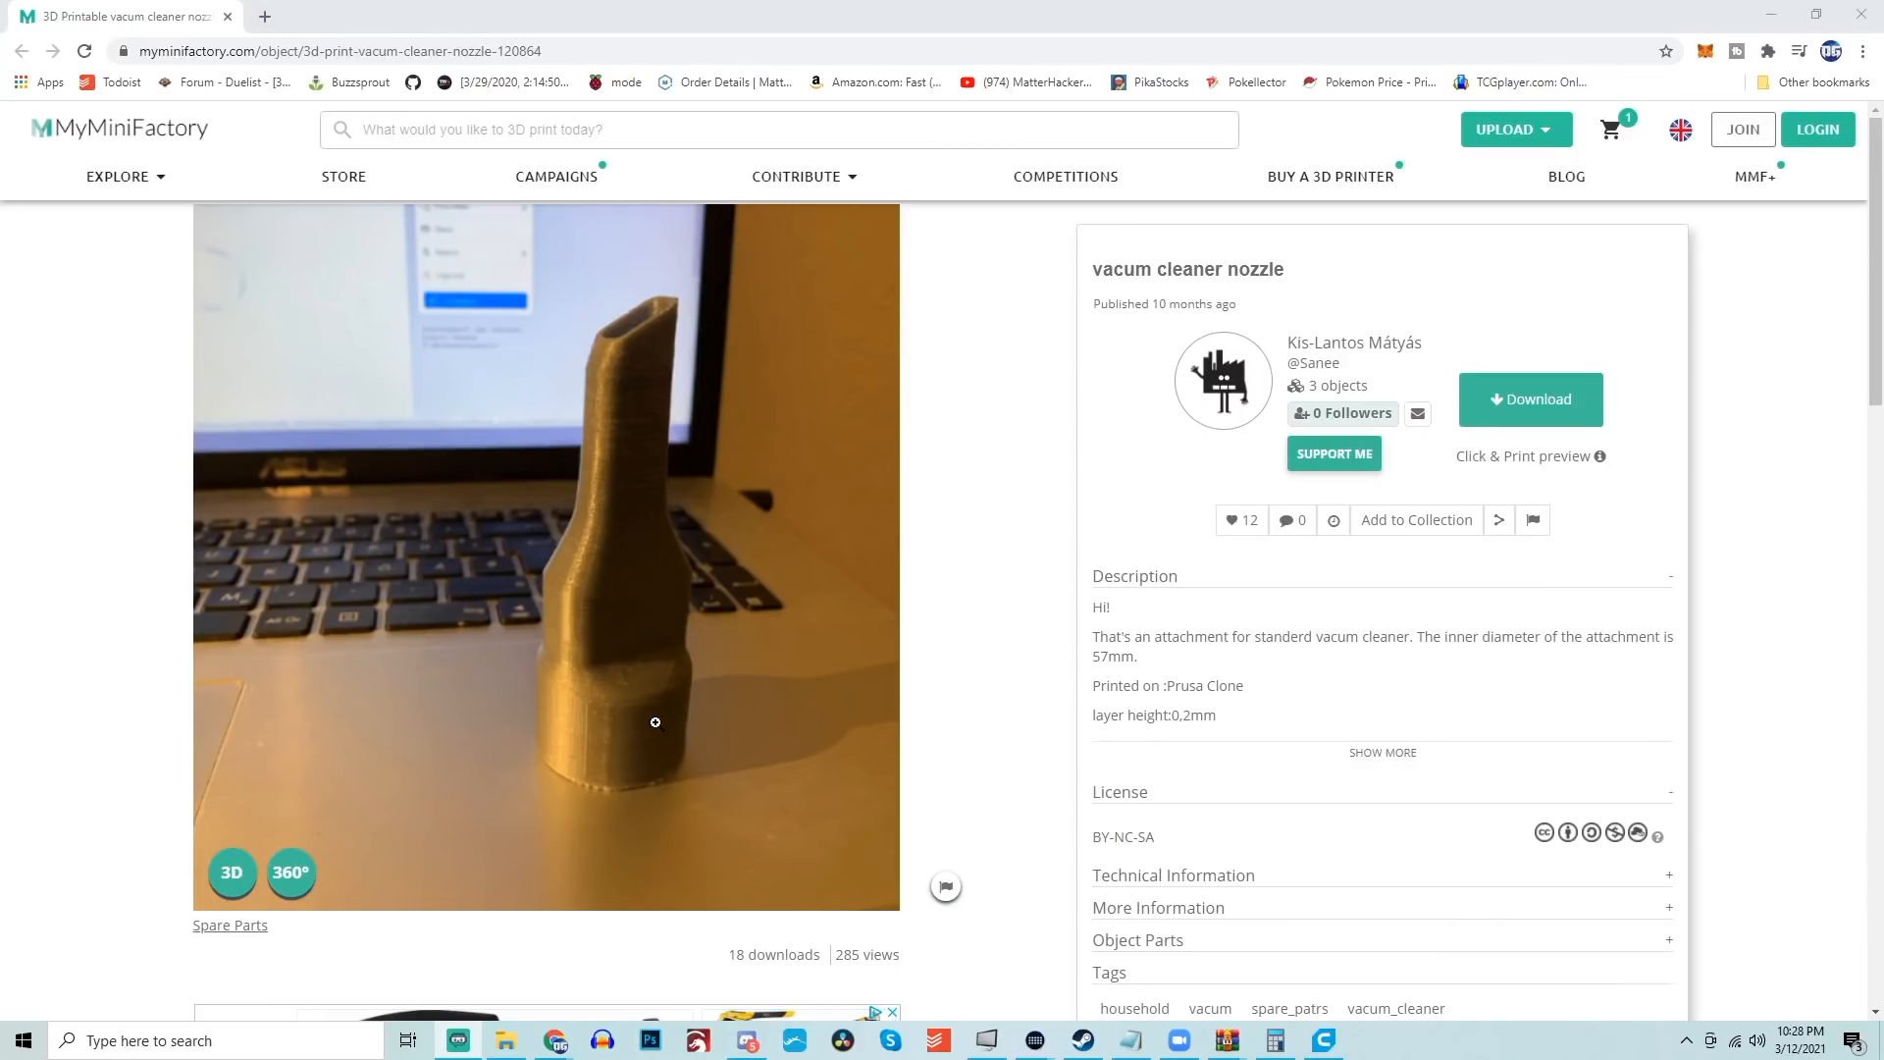
mouse_move(607, 523)
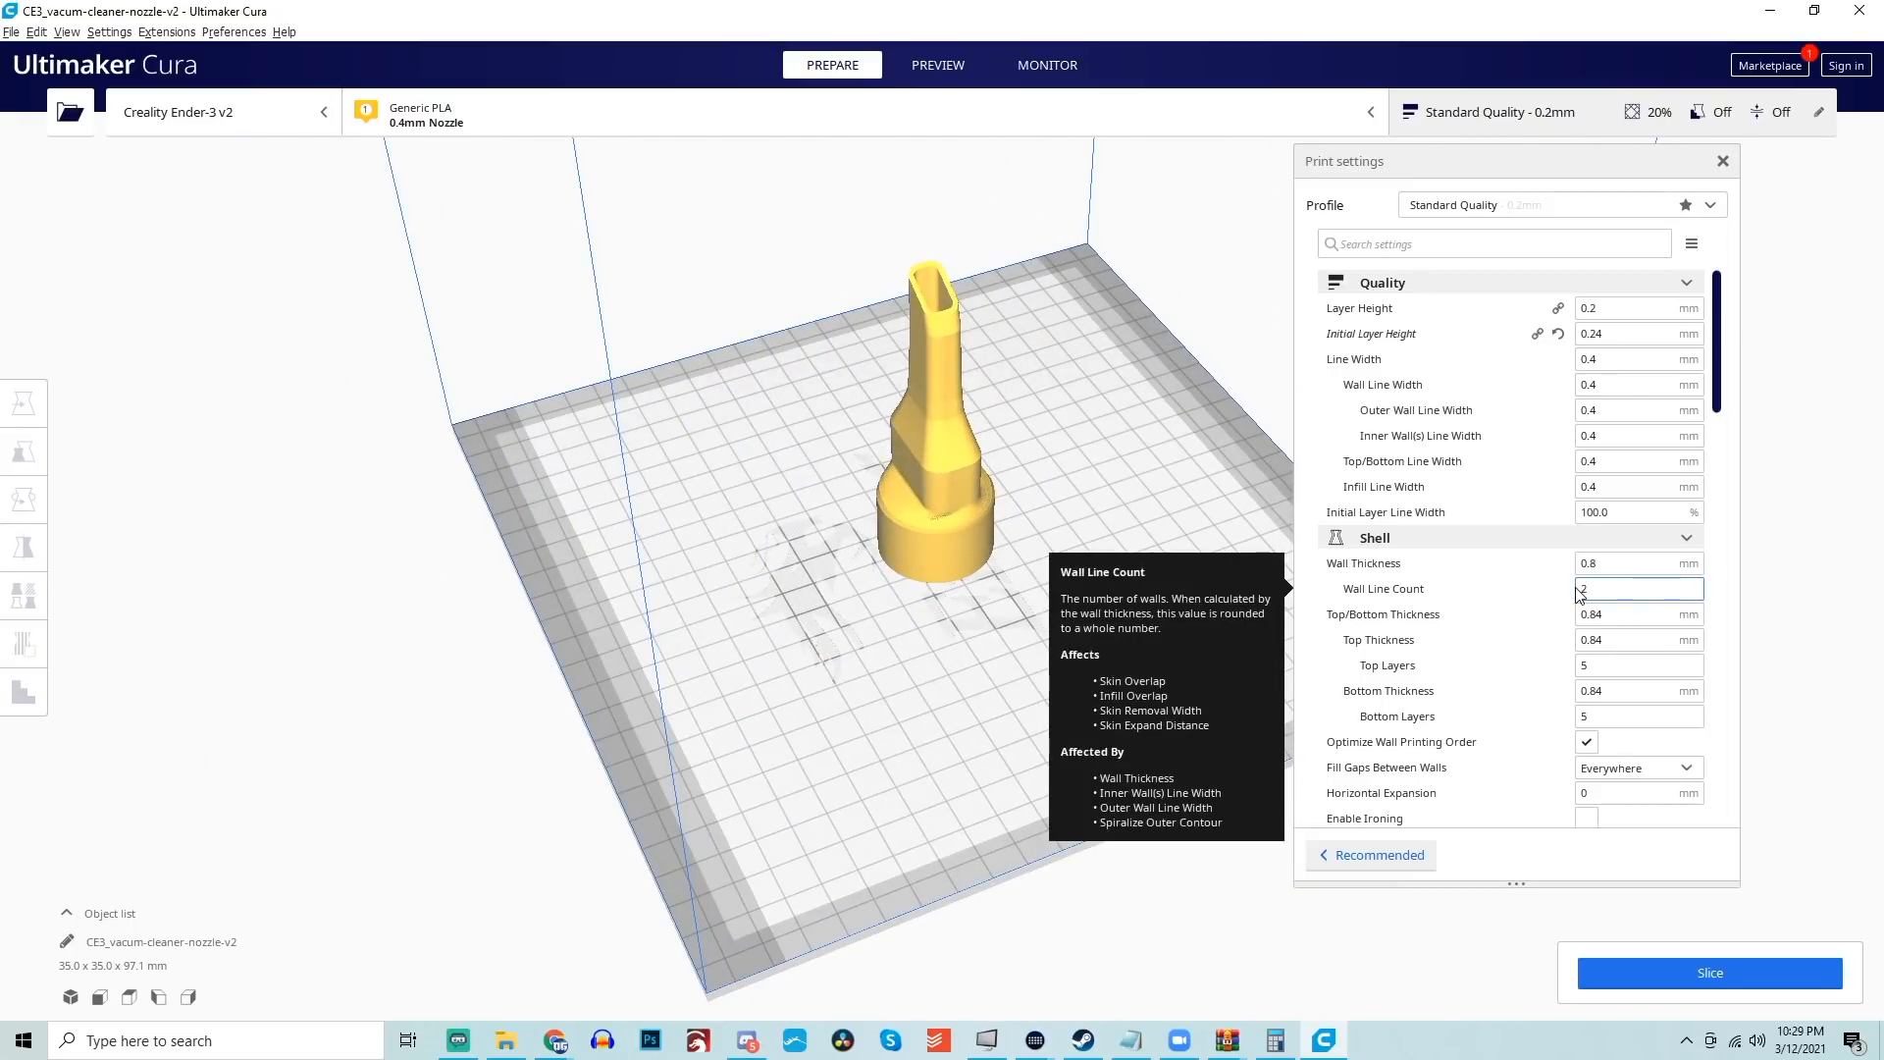
Preview the sliced cube layer by layer, then return to Prepare.
scroll(down, 3)
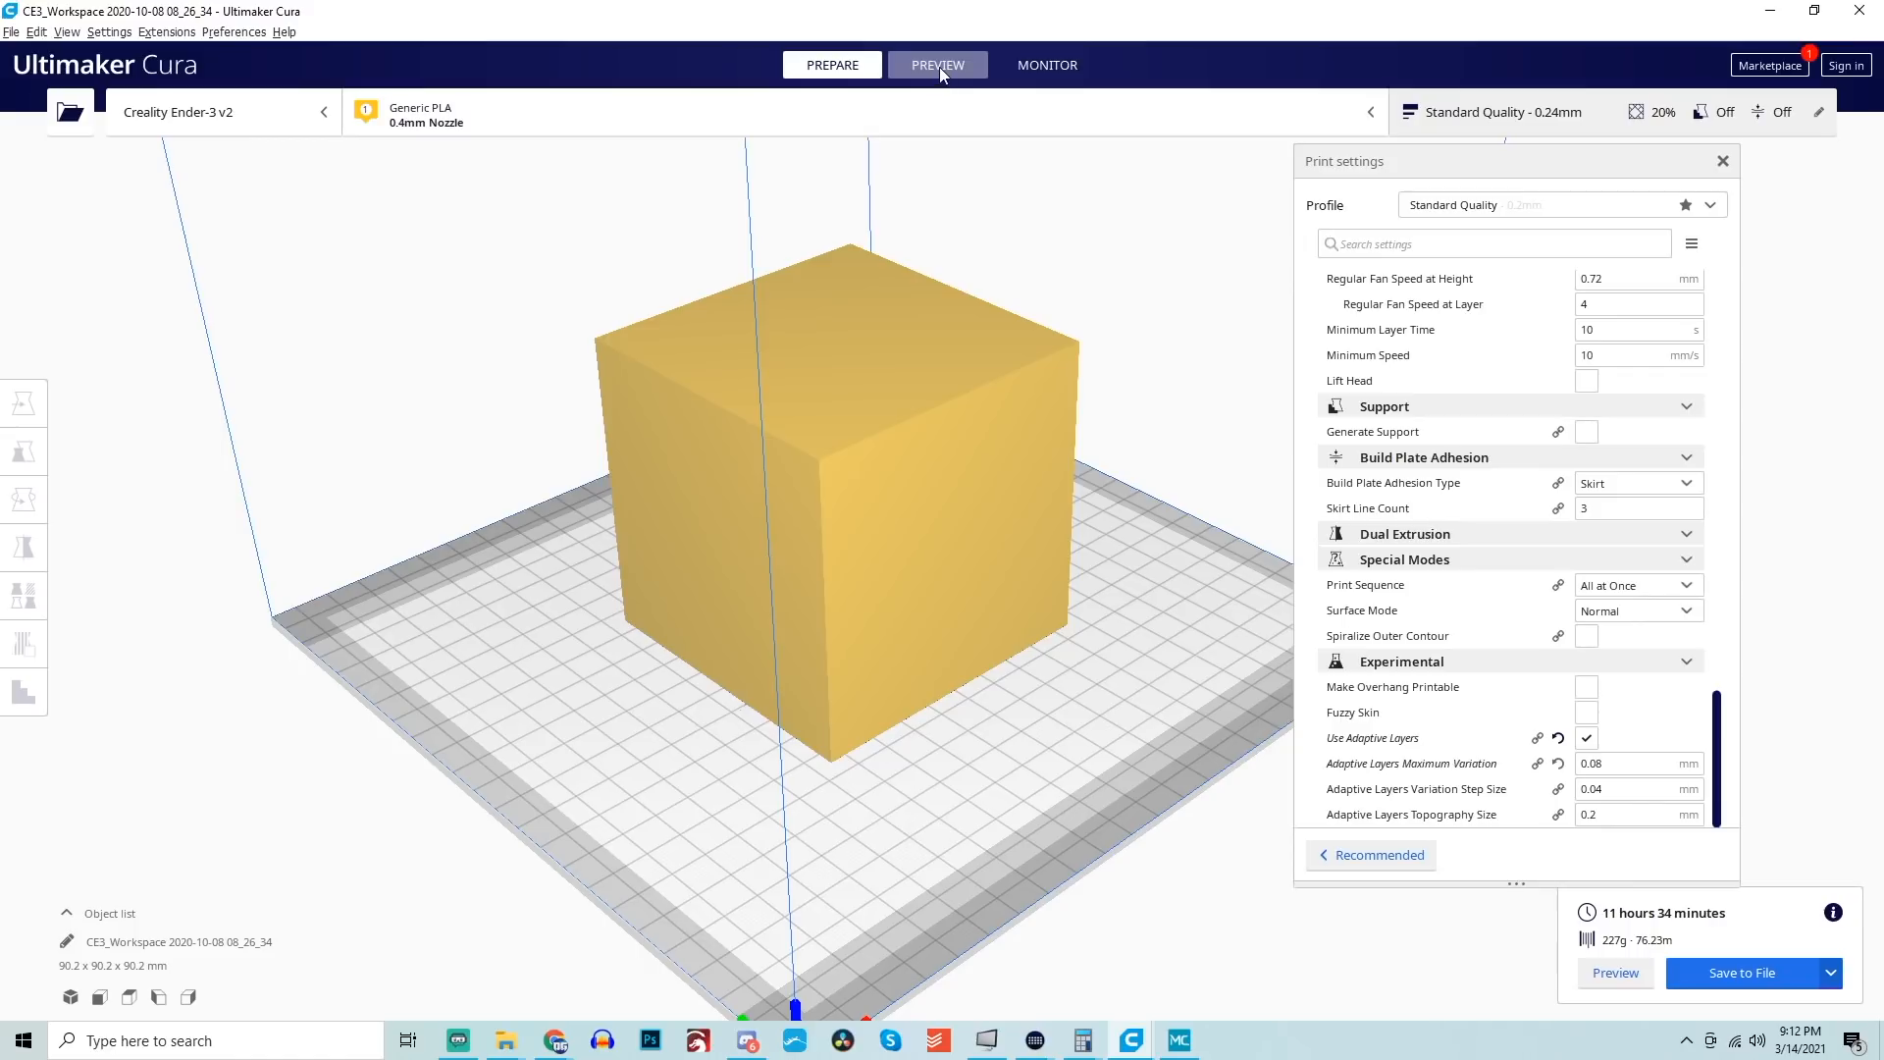
click(936, 65)
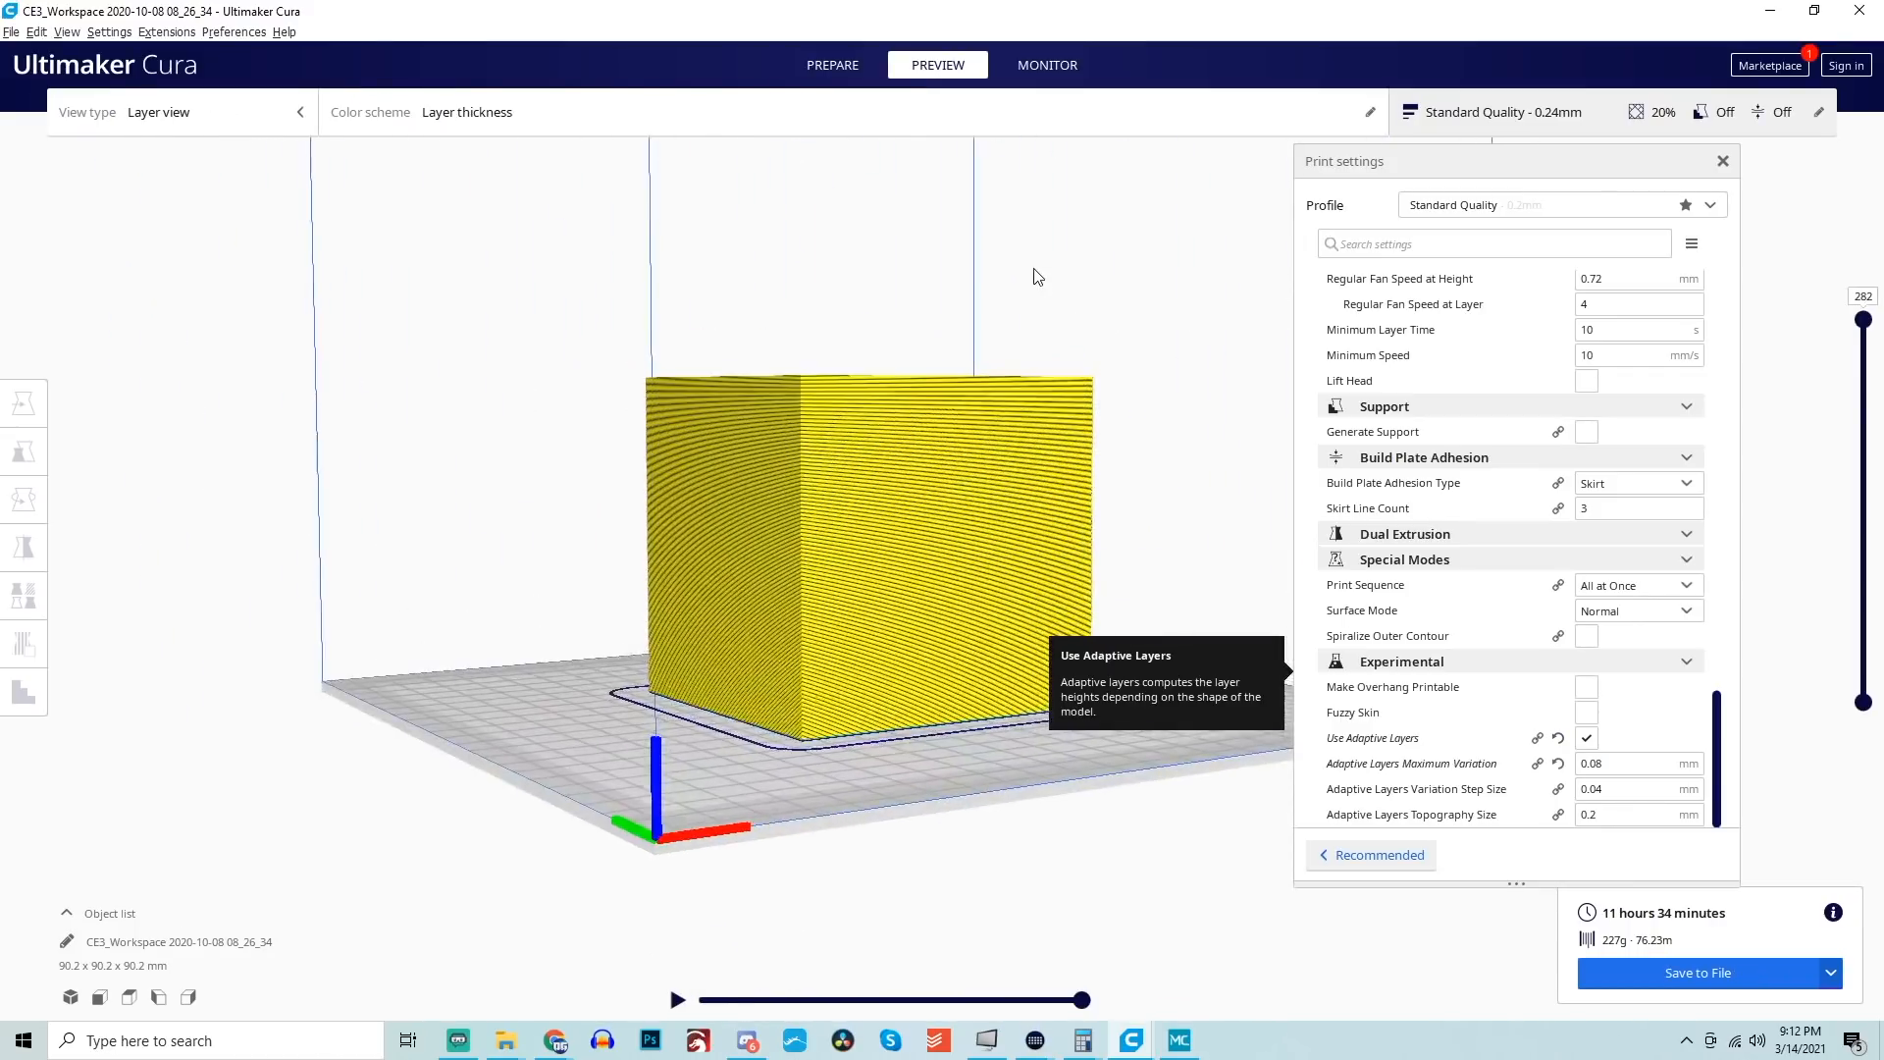
click(831, 65)
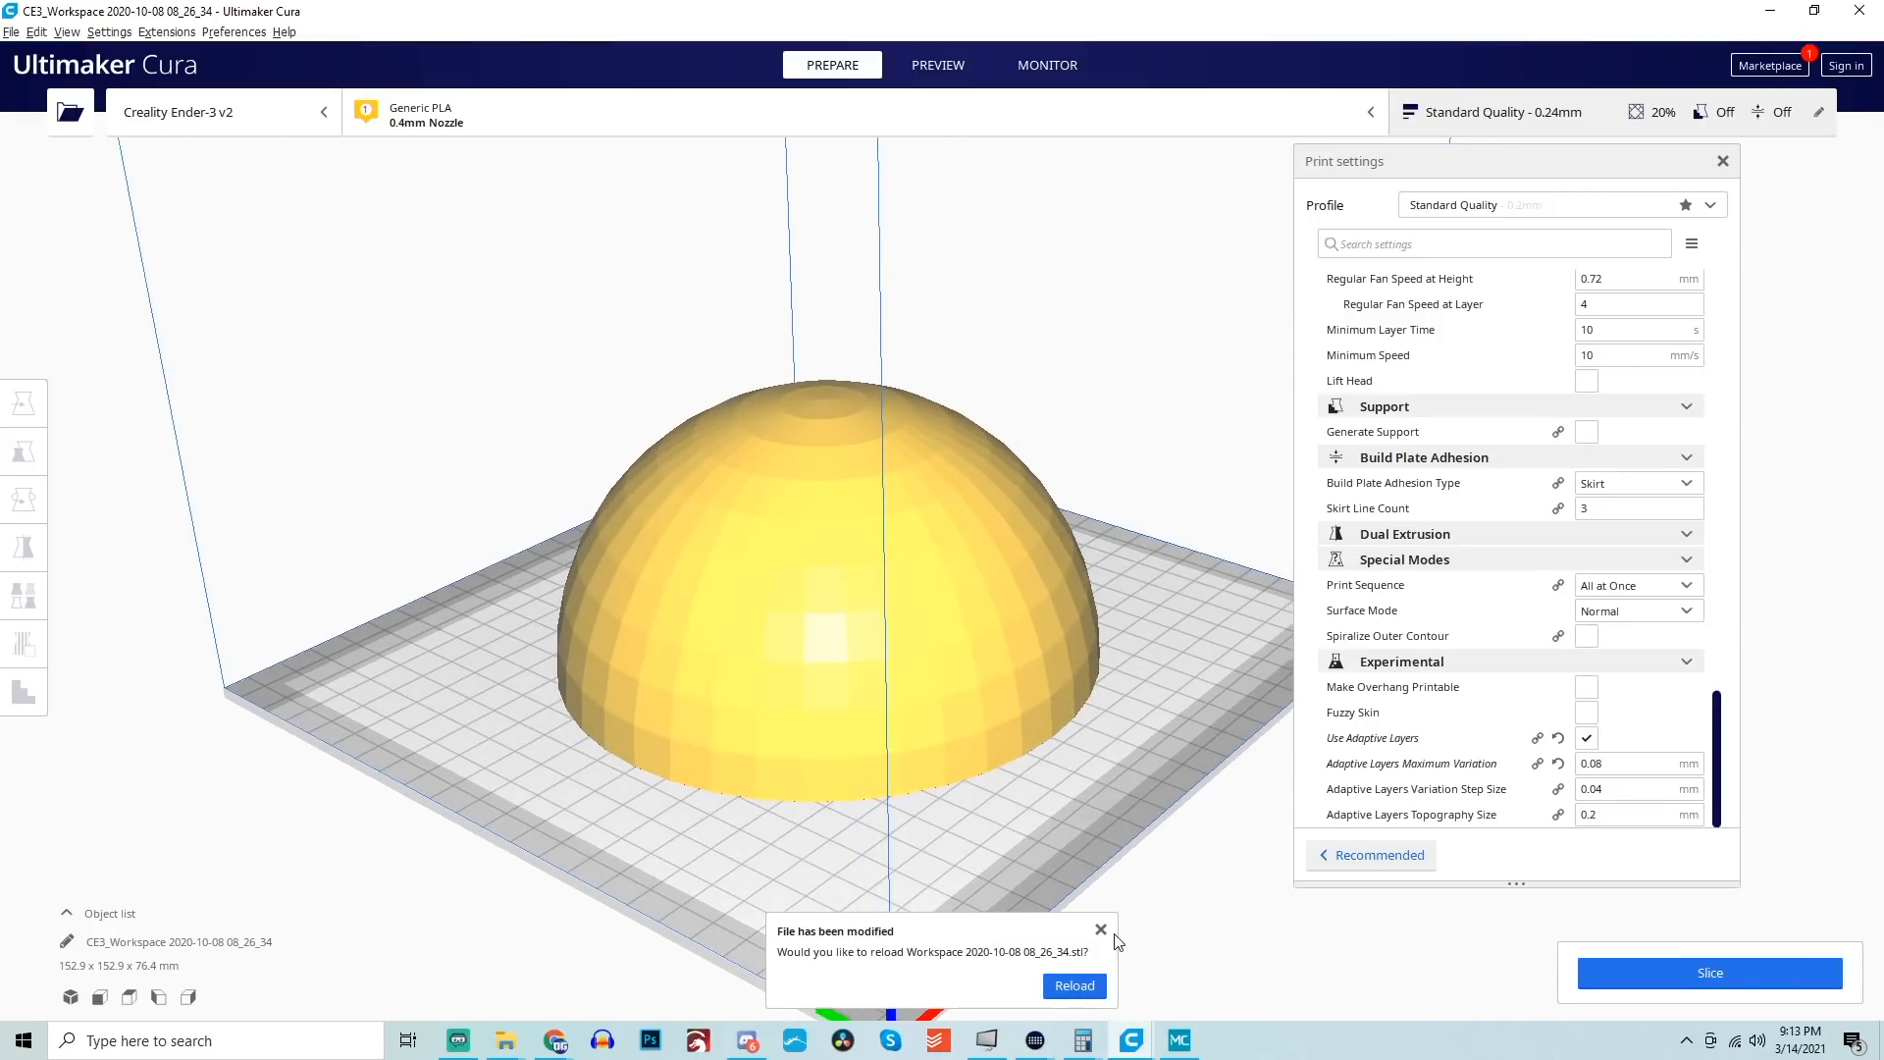
Slice the hemisphere with adaptive layers and preview it by layer thickness (16 h 42 min, 277 g).
click(1098, 930)
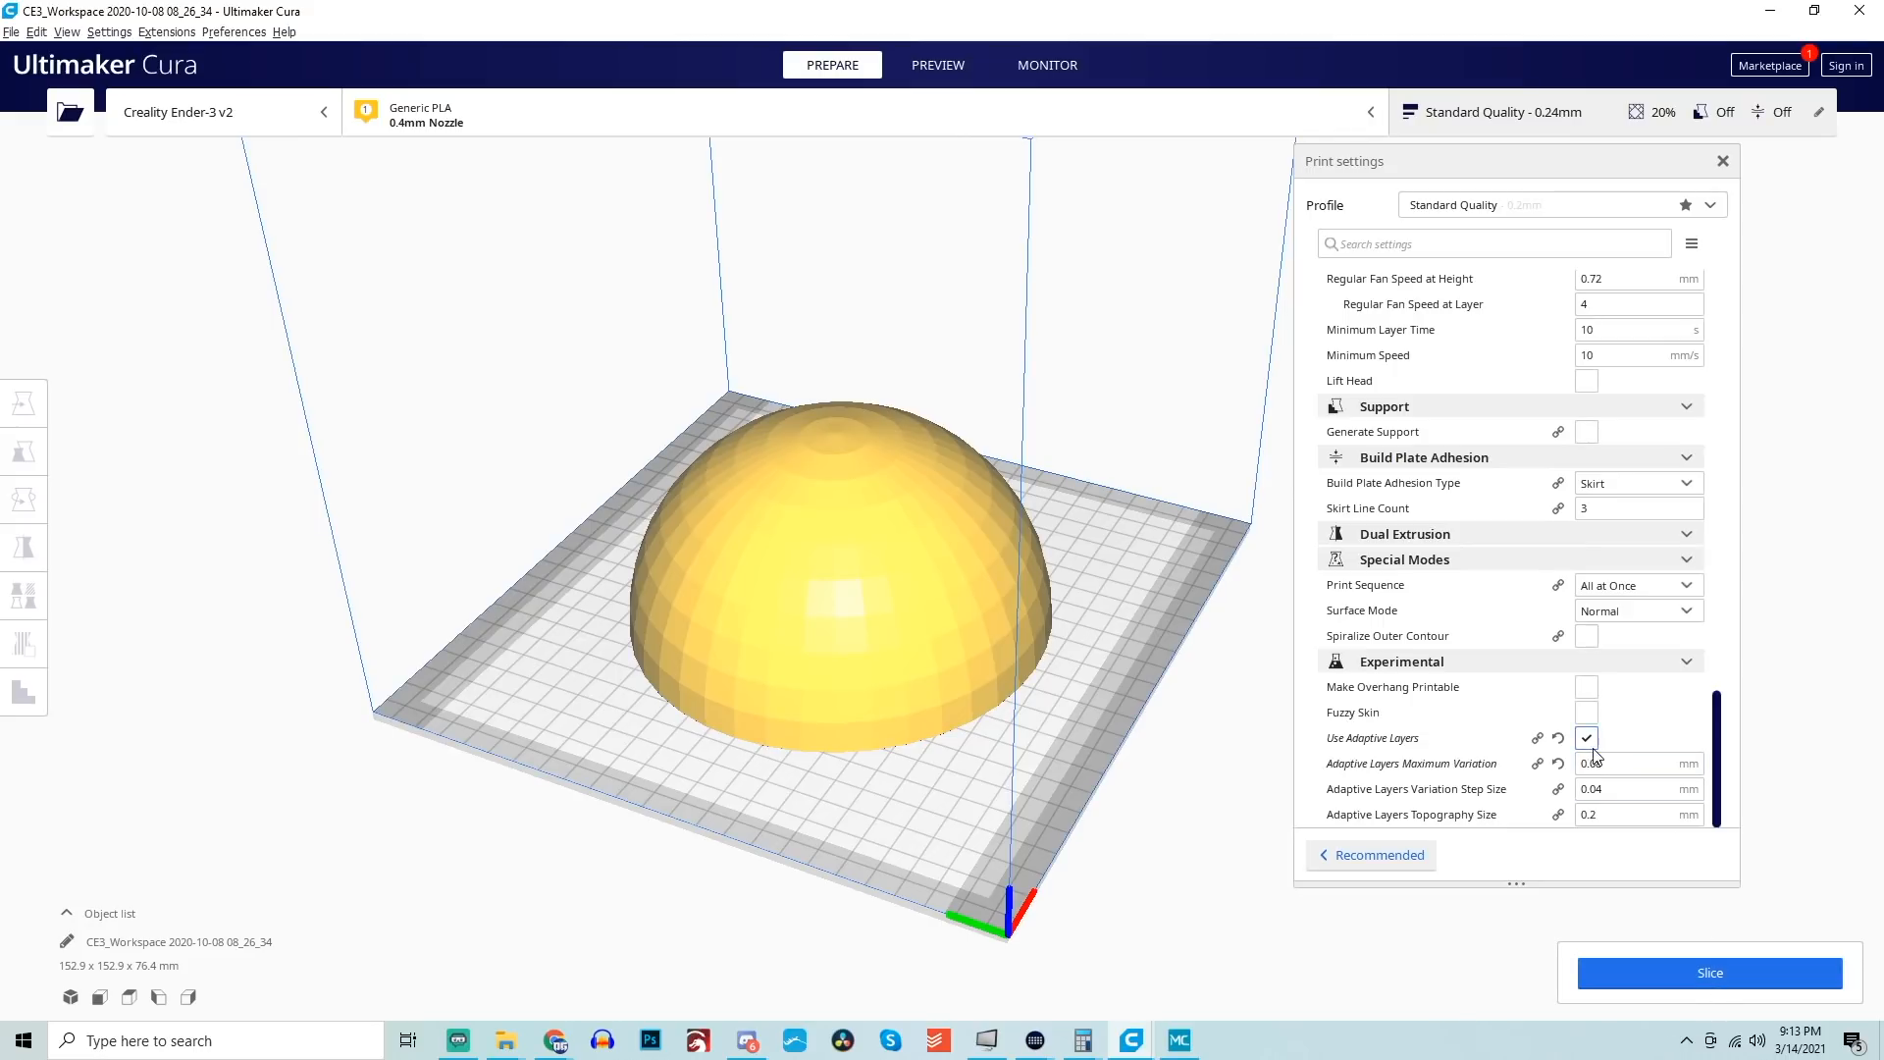
click(1708, 972)
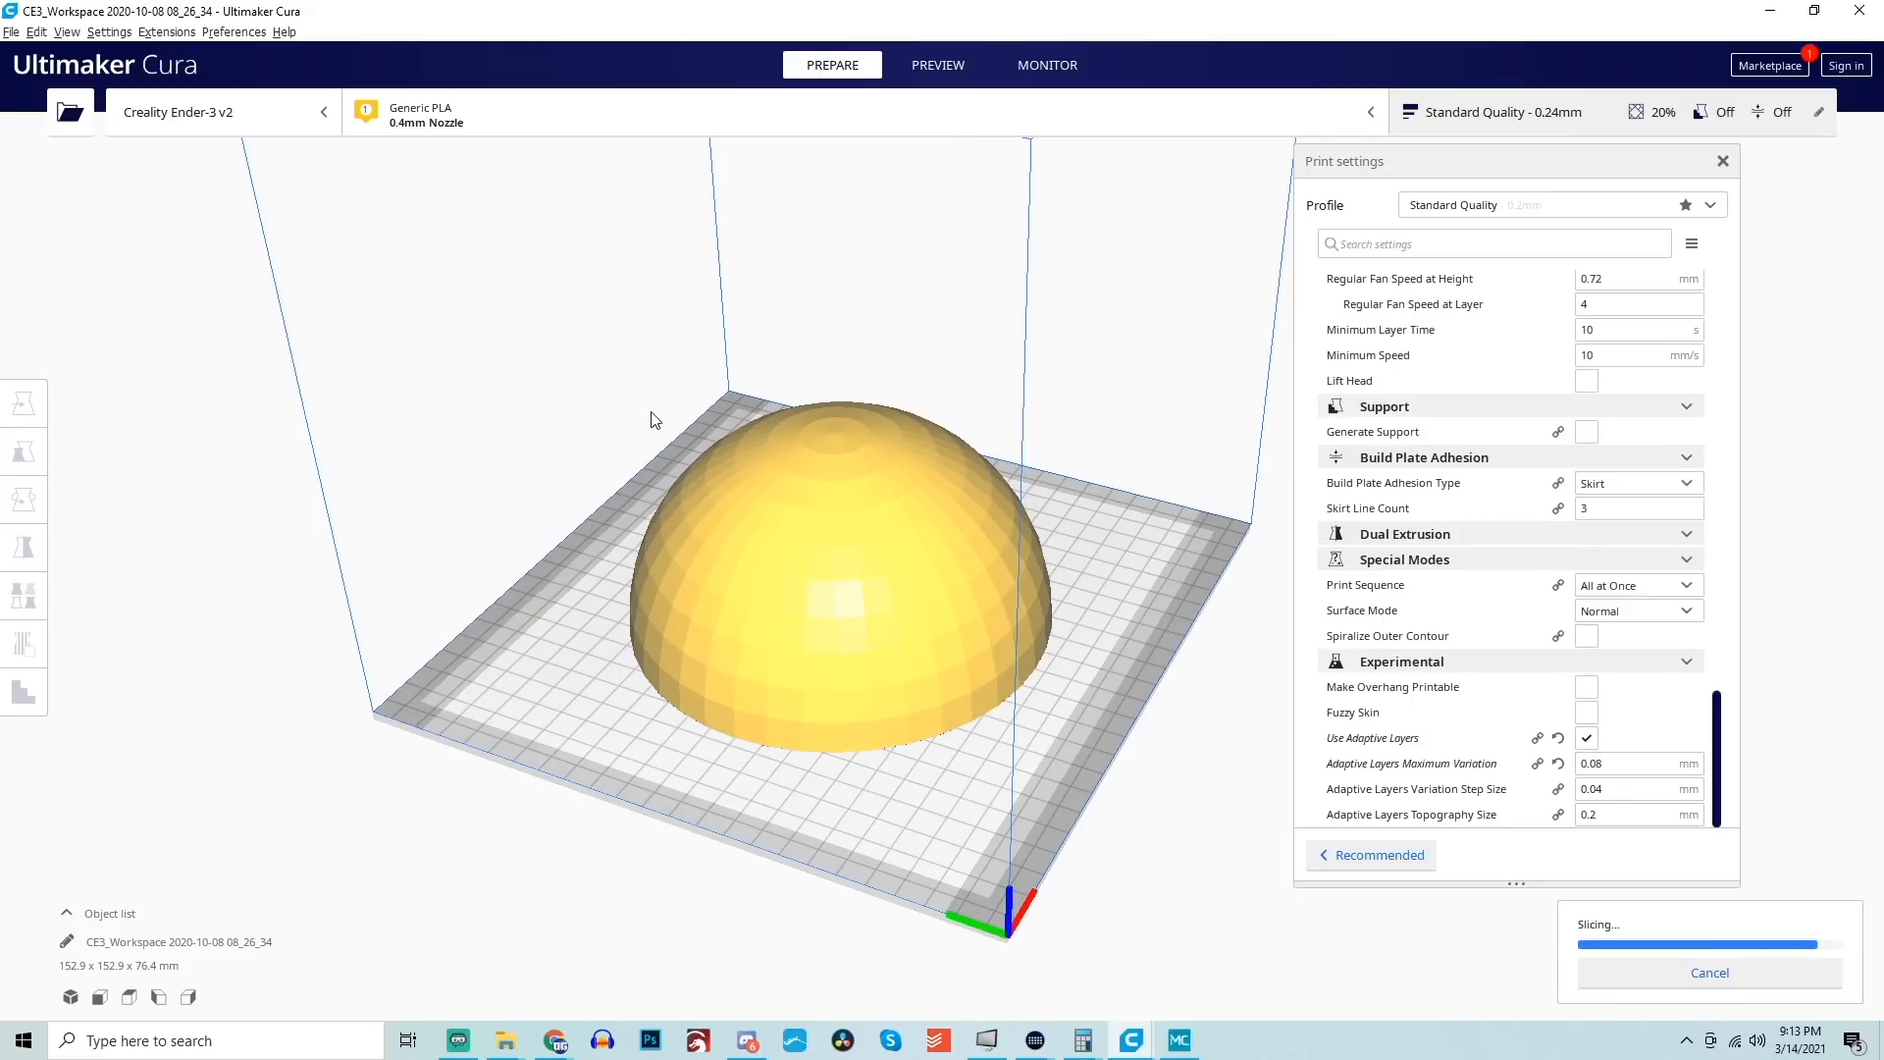
click(938, 65)
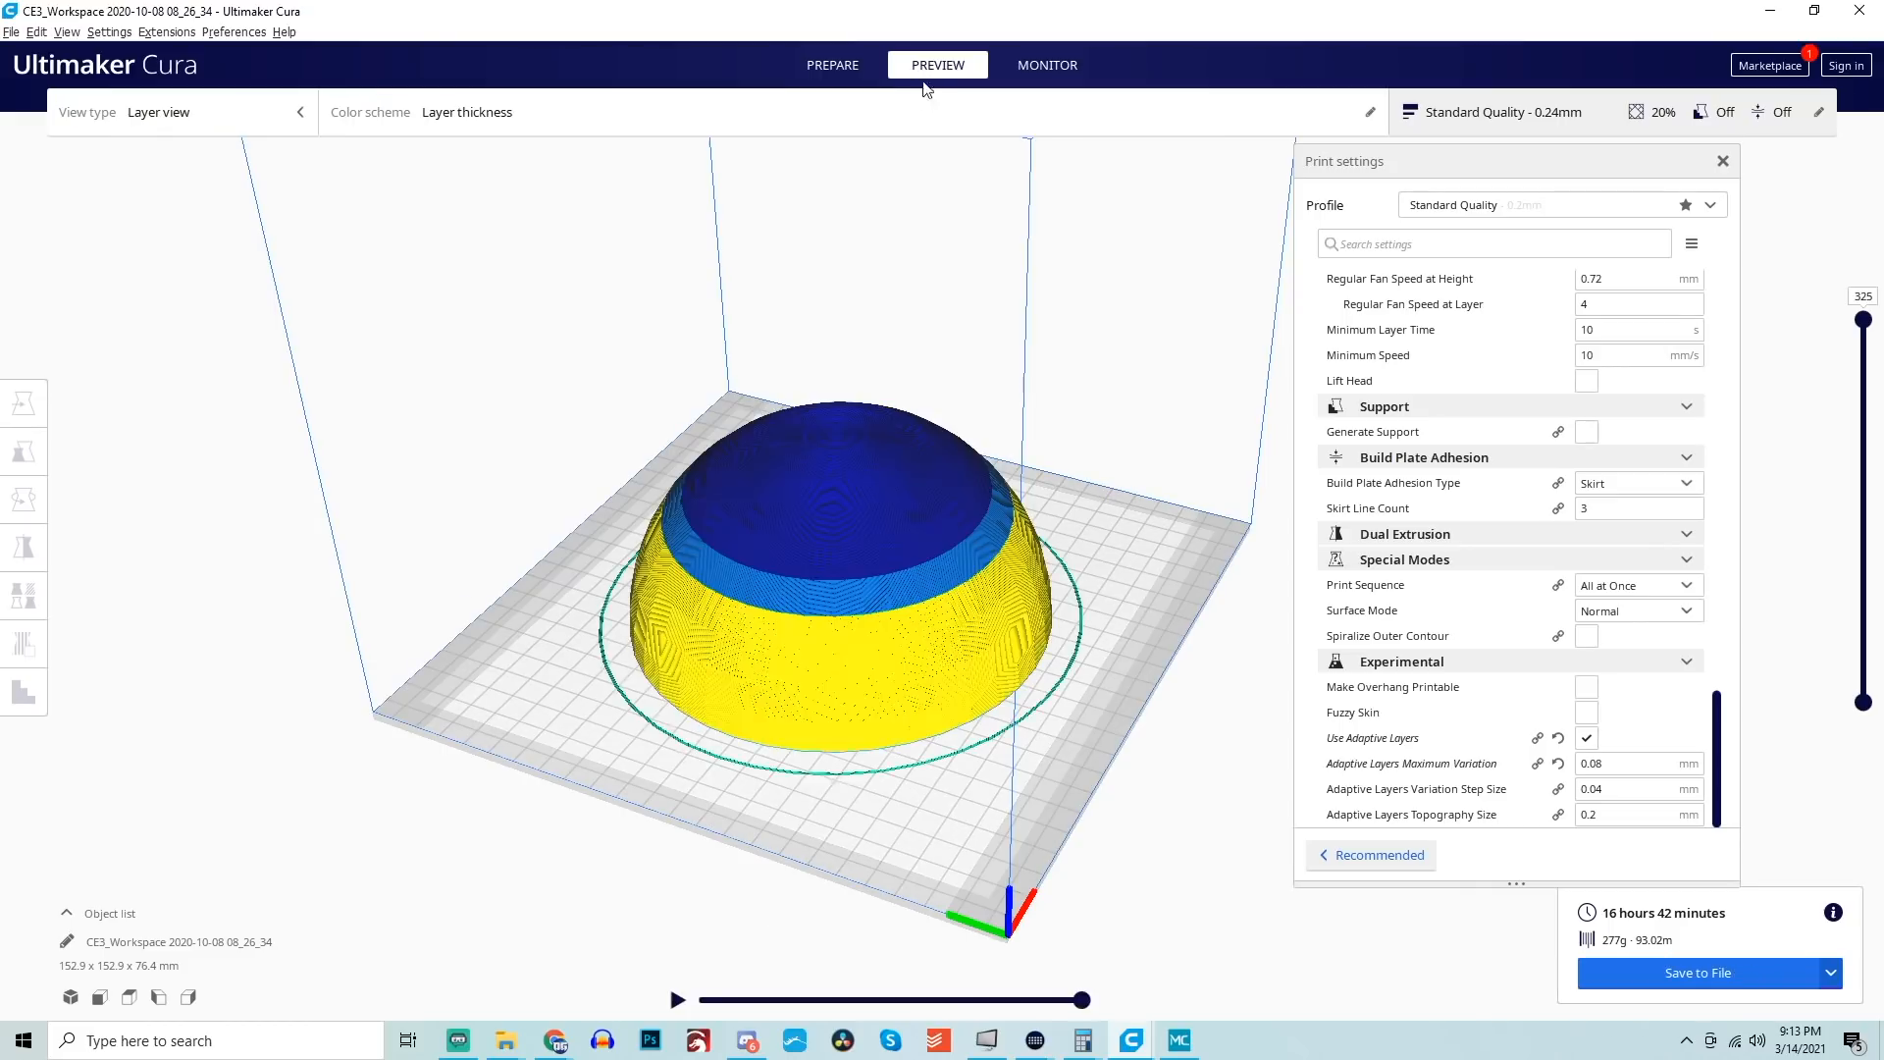